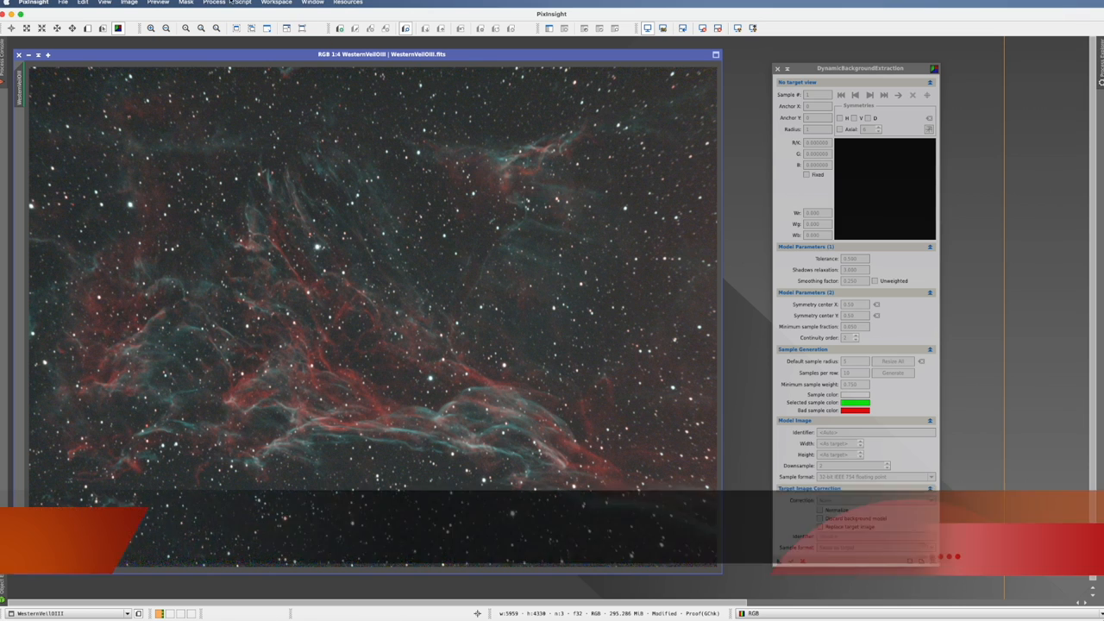
Step: Attach DynamicBackgroundExtraction to WesternVeilOIII, drawing the symmetry-centre crosshair lines
click(214, 3)
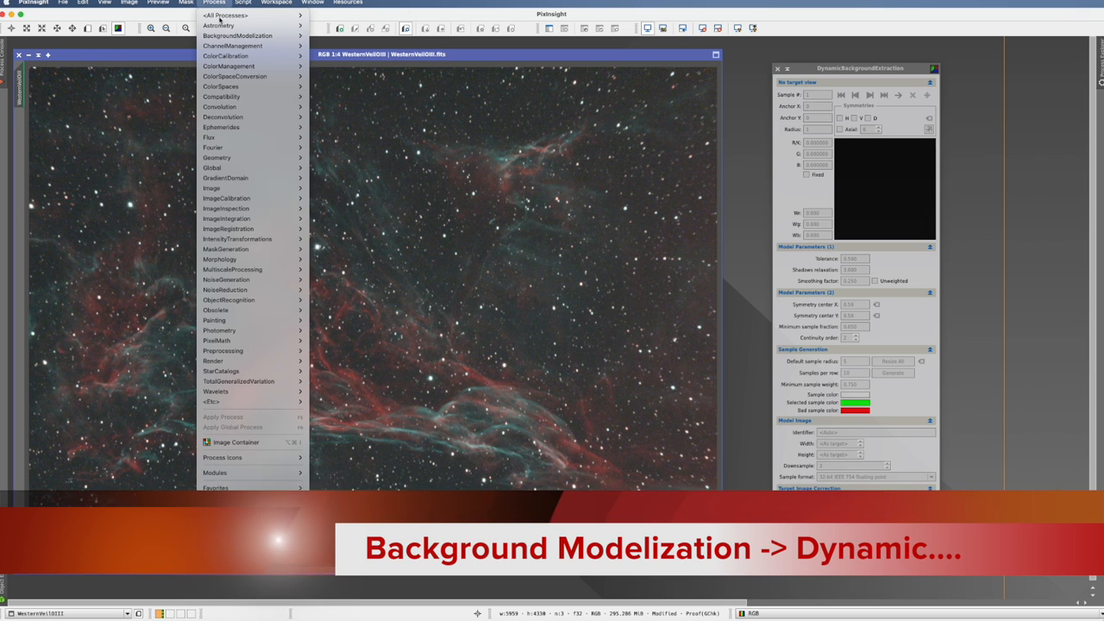
mouse_move(237, 35)
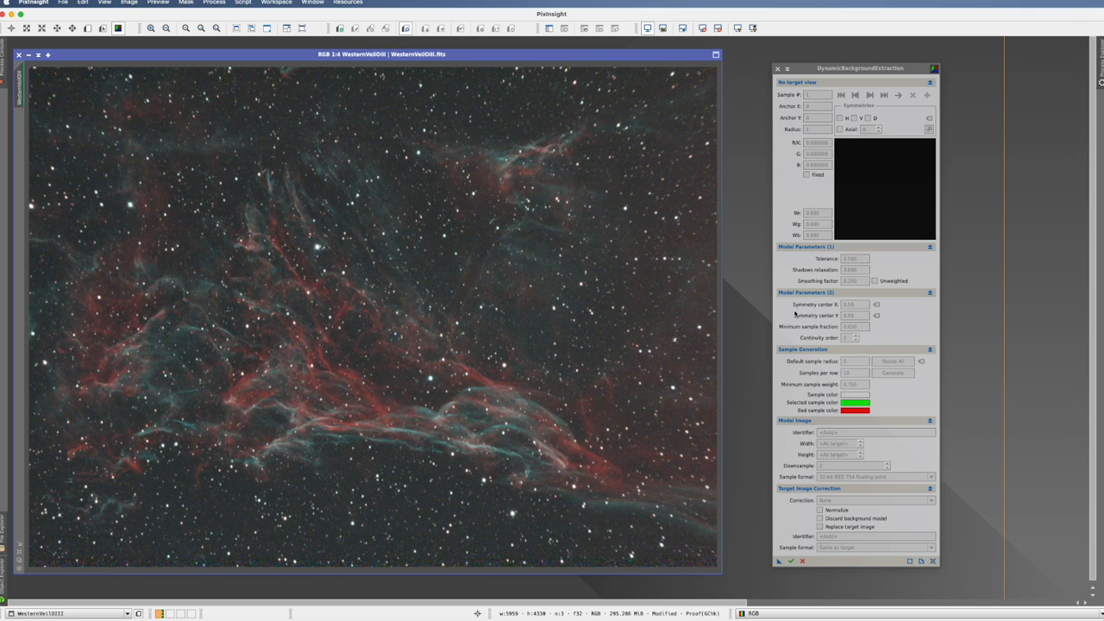
mouse_move(982, 480)
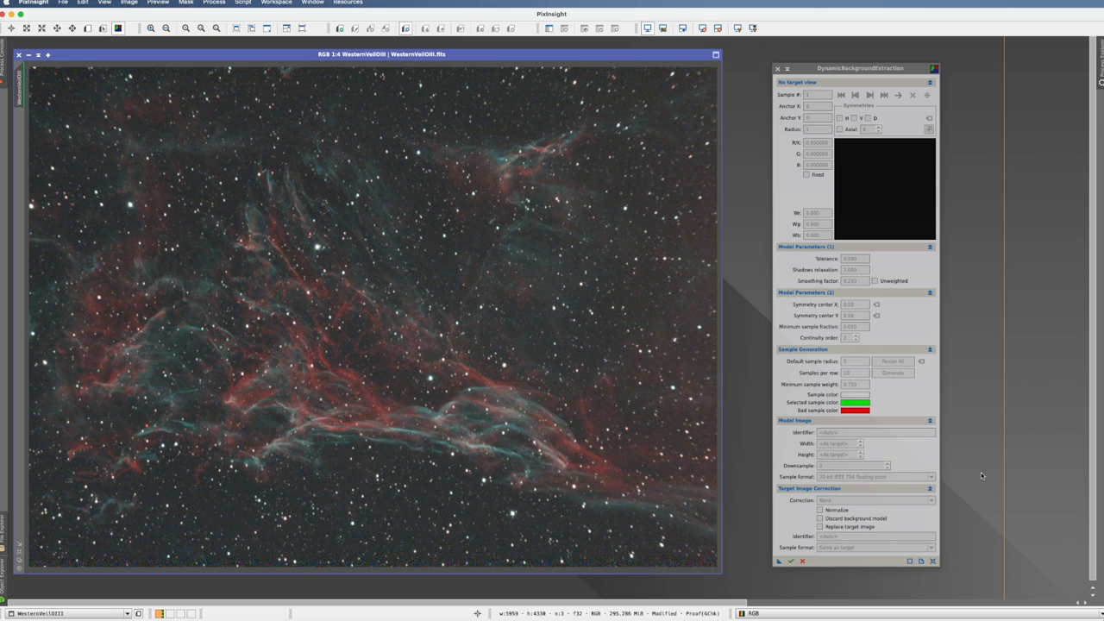
mouse_move(142, 371)
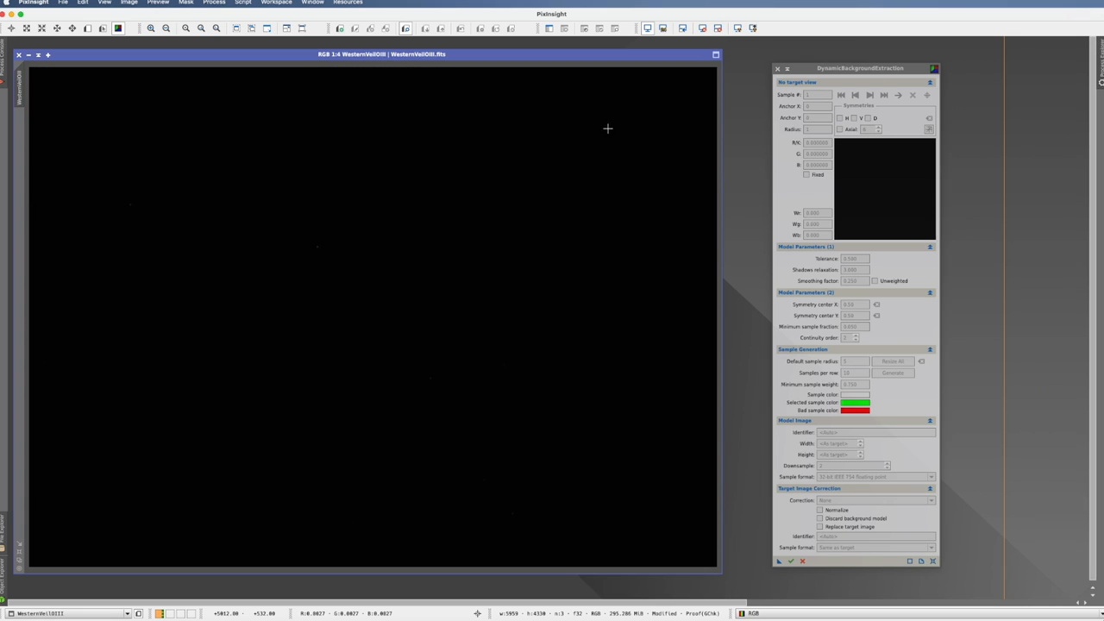
mouse_move(667, 92)
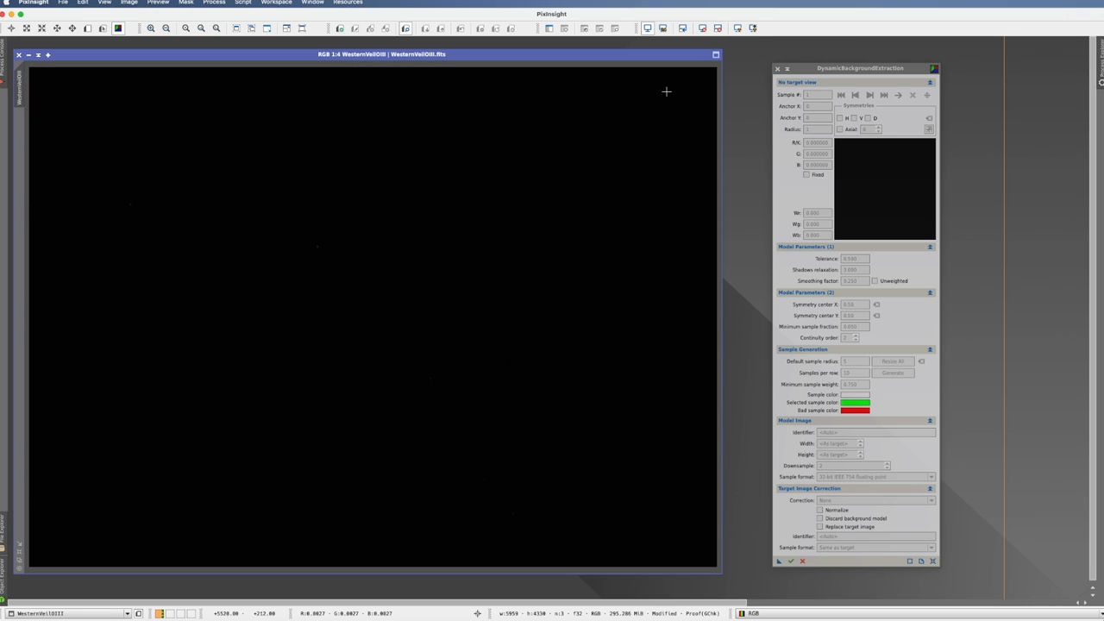
click(751, 29)
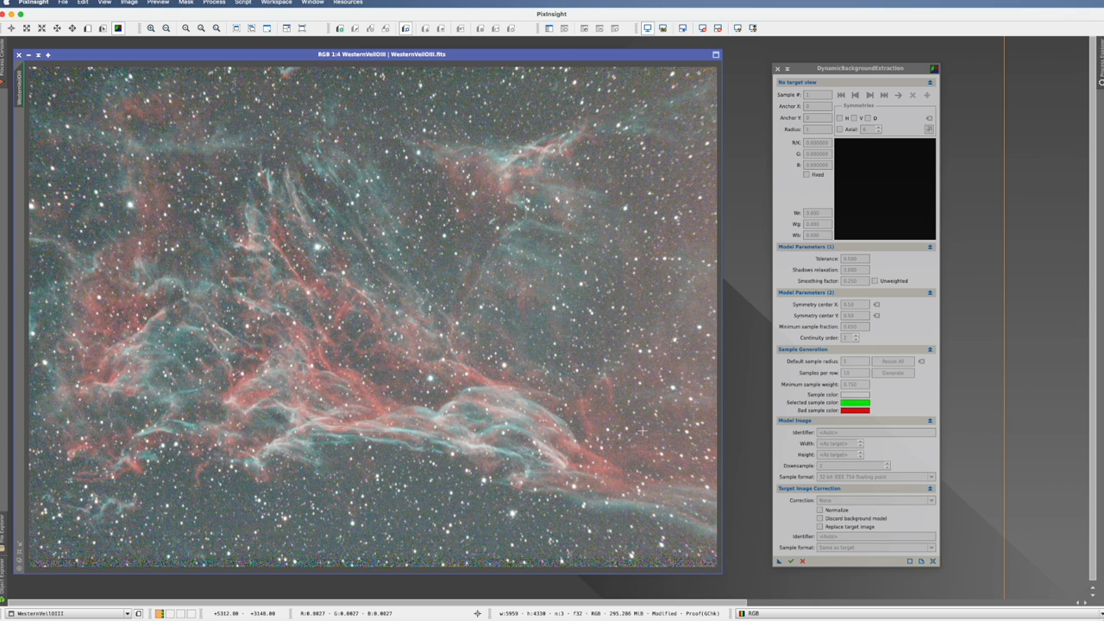
mouse_move(669, 489)
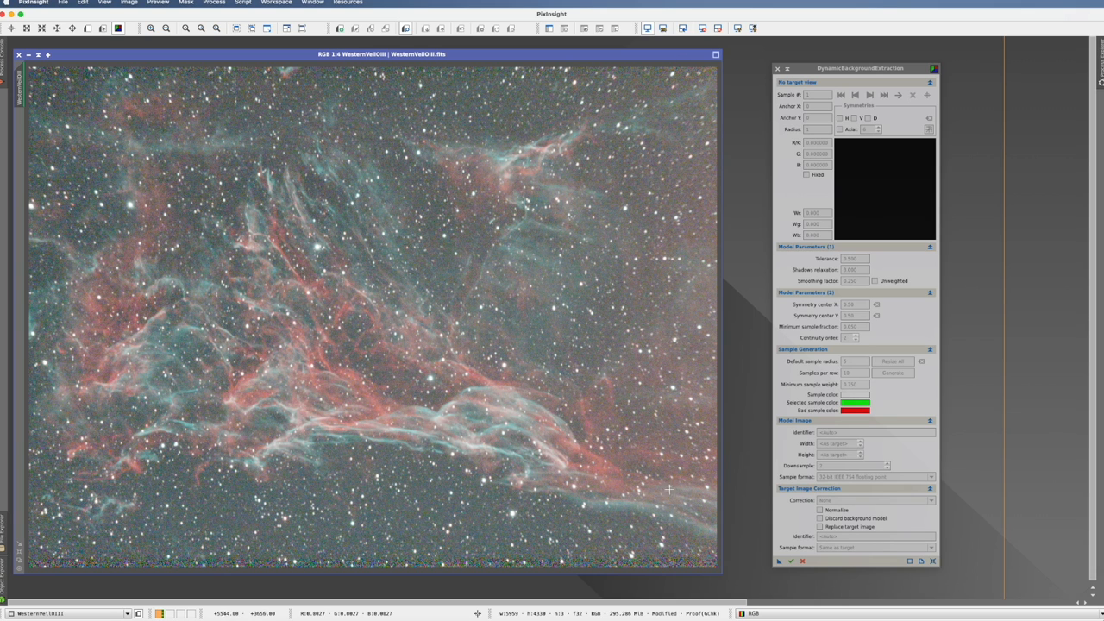
mouse_move(85, 181)
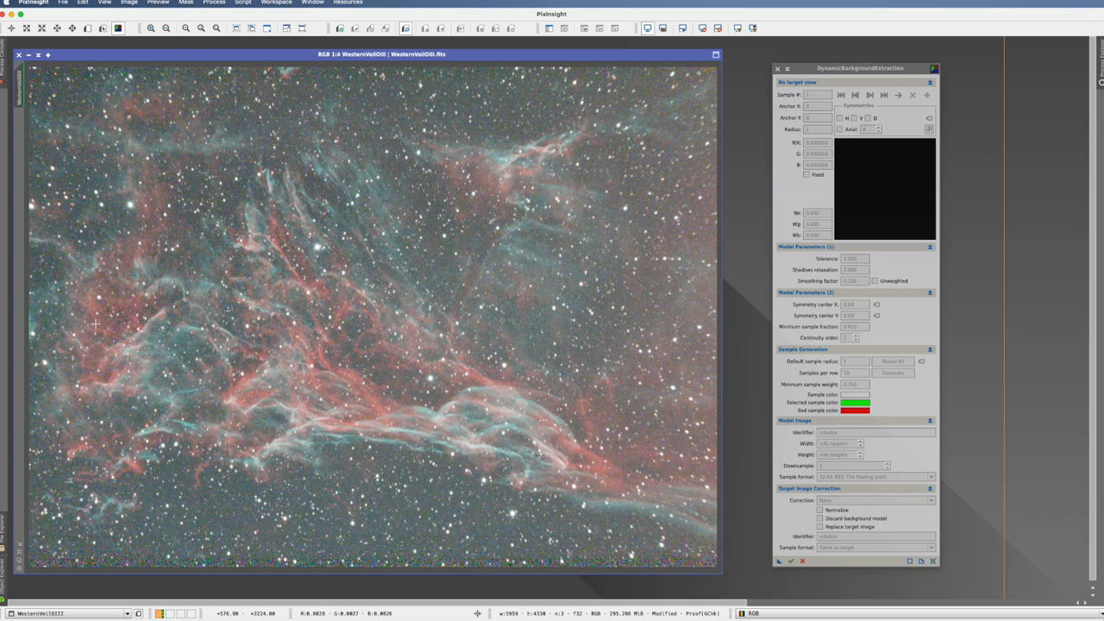
mouse_move(604, 321)
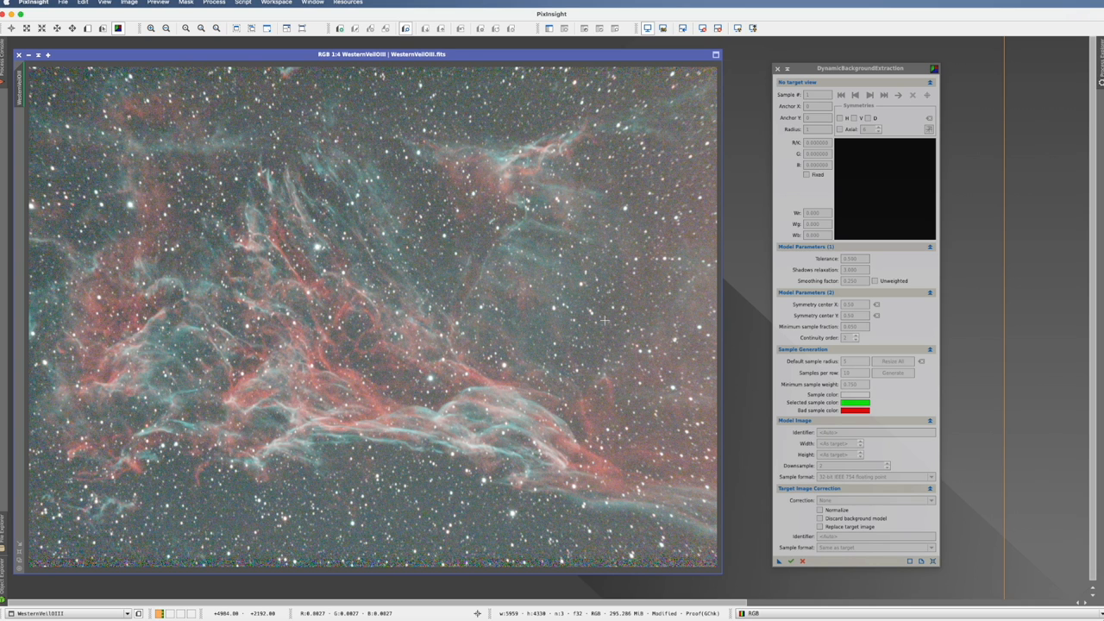
mouse_move(327, 208)
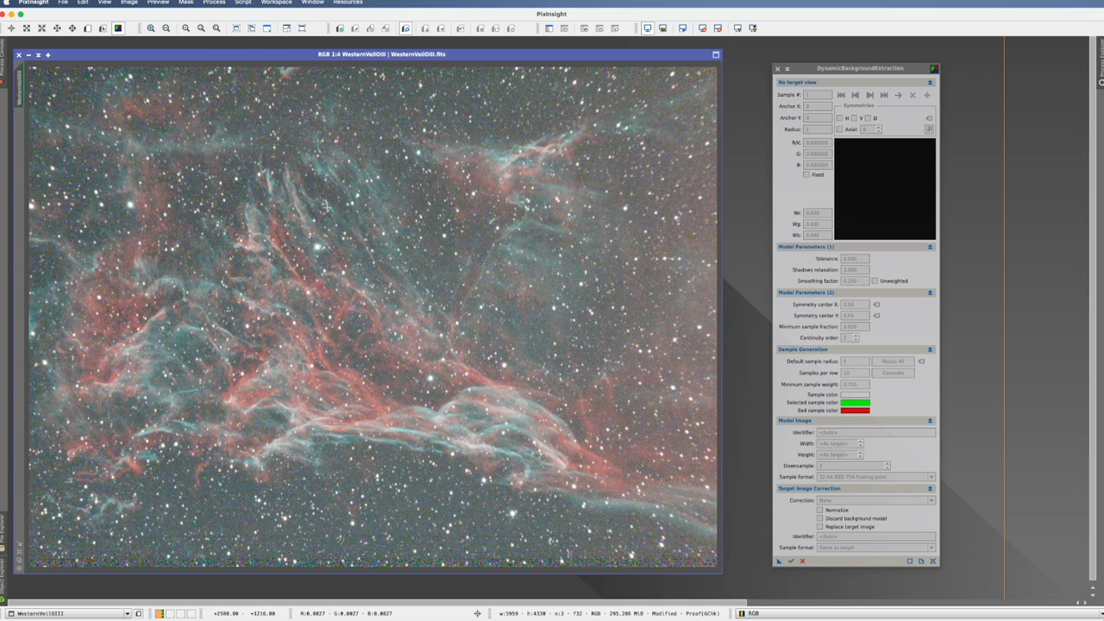
mouse_move(93, 203)
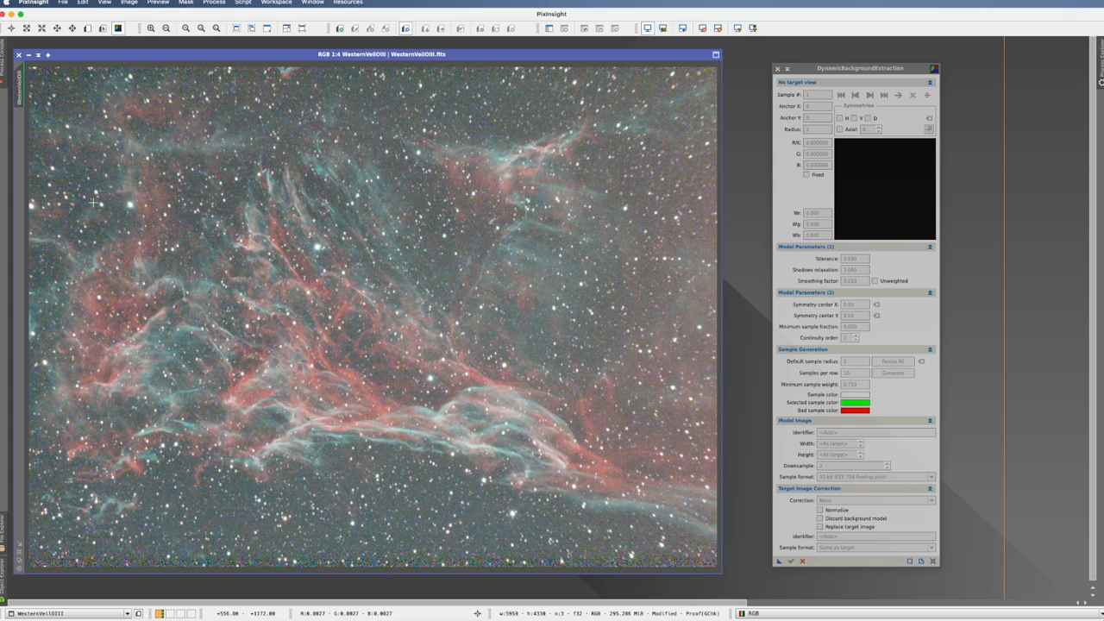
mouse_move(239, 171)
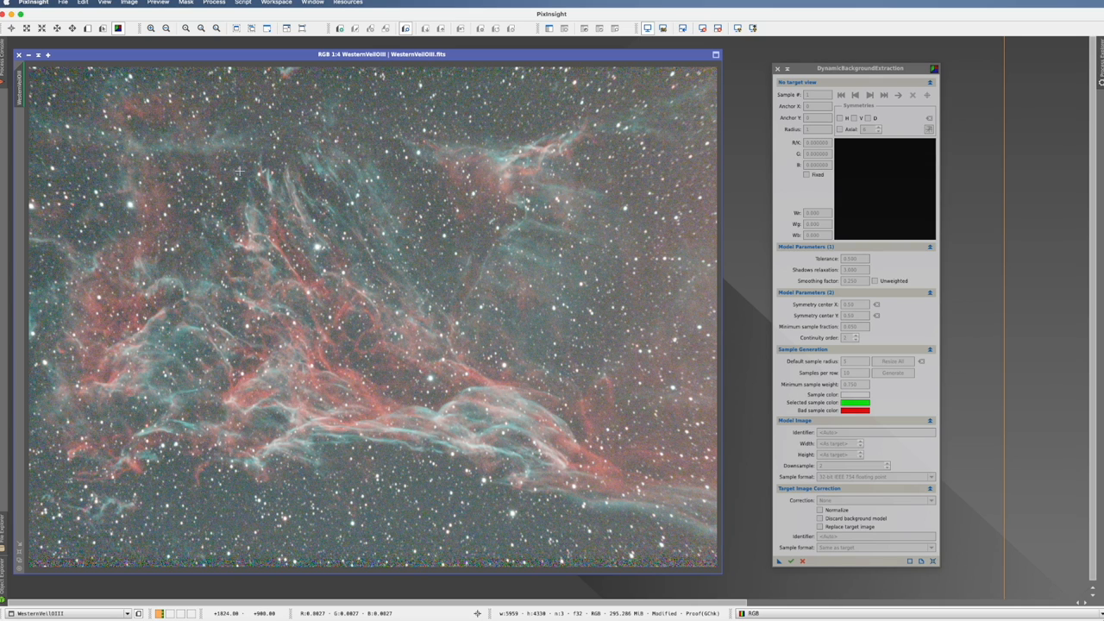
mouse_move(568, 330)
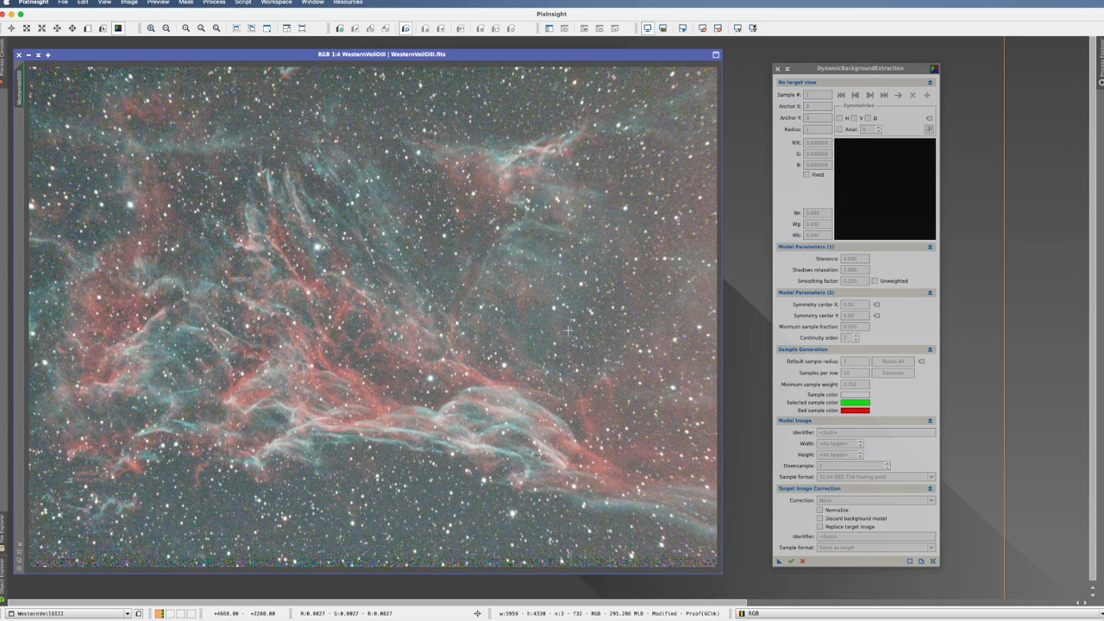
mouse_move(649, 546)
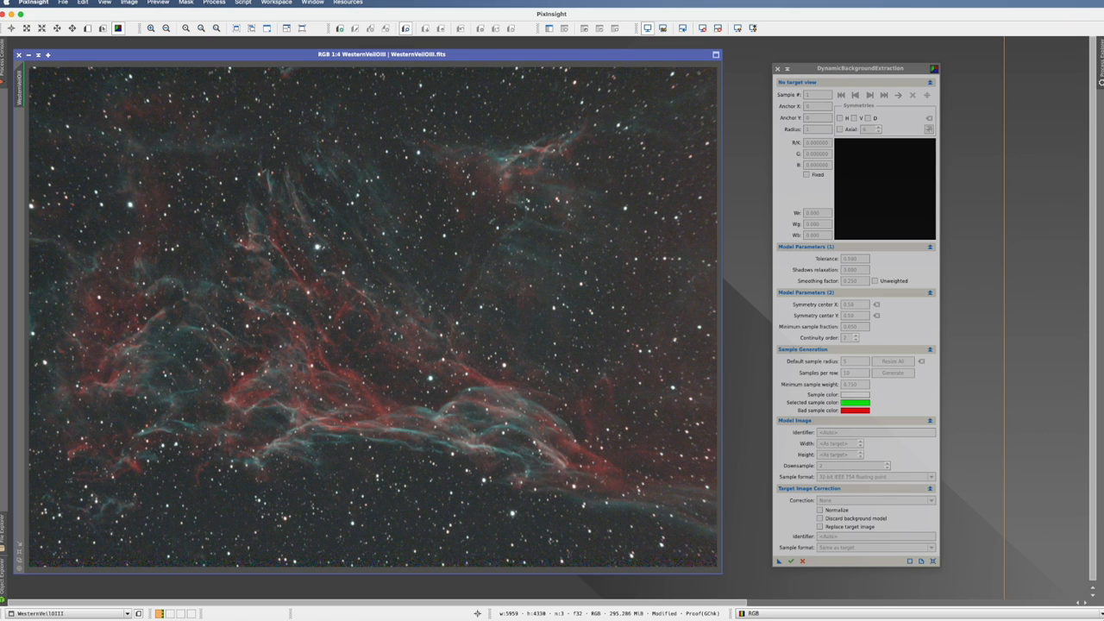
mouse_move(357, 317)
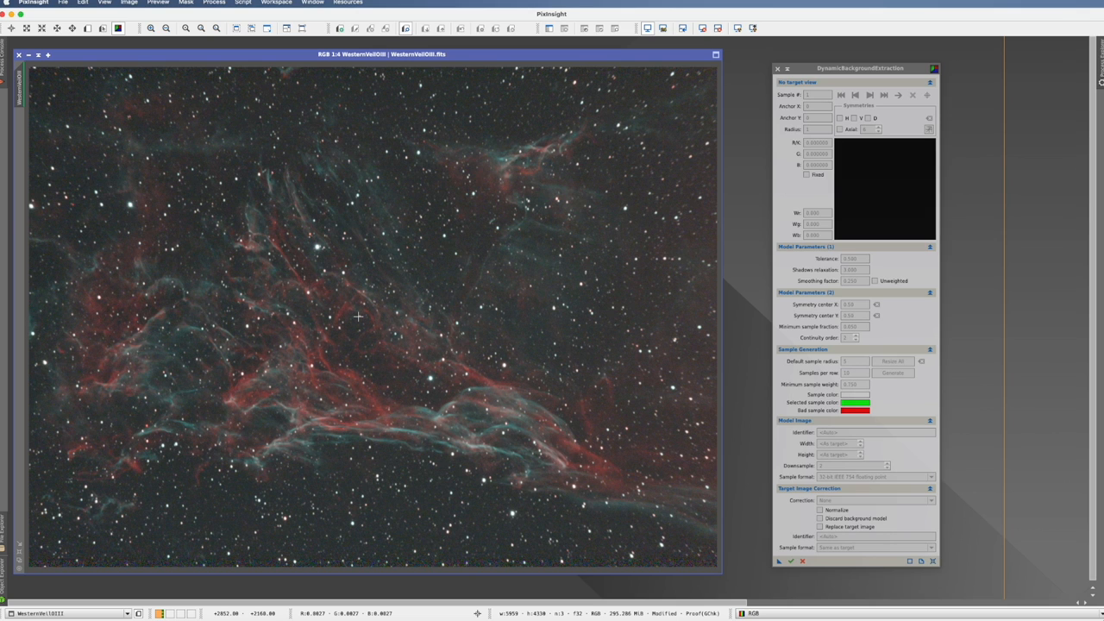
mouse_move(373, 290)
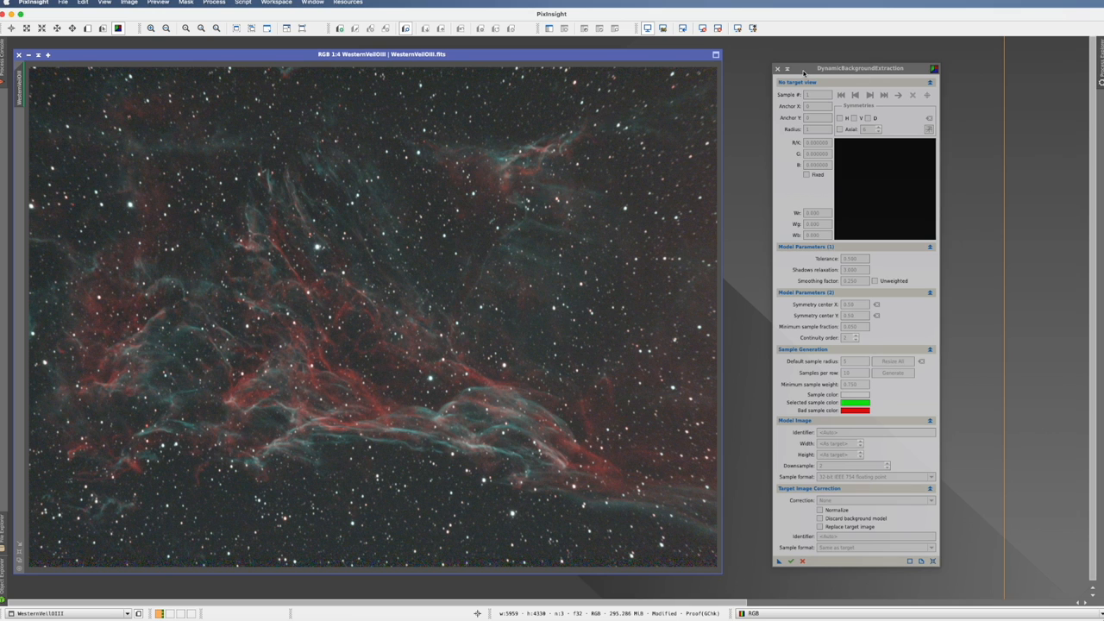
mouse_move(499, 65)
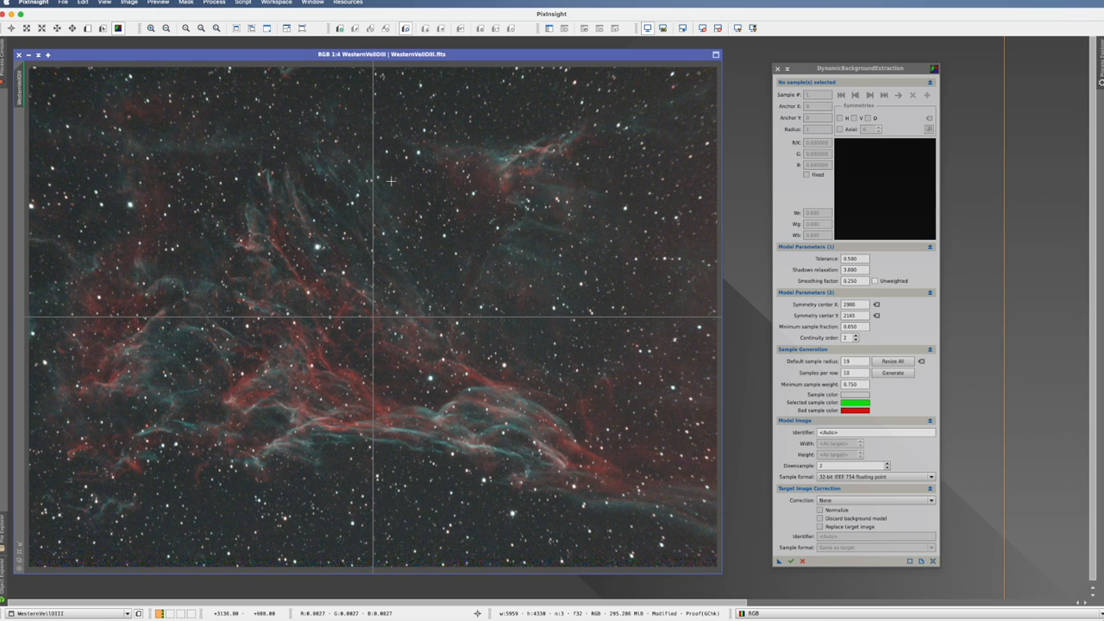
mouse_move(344, 318)
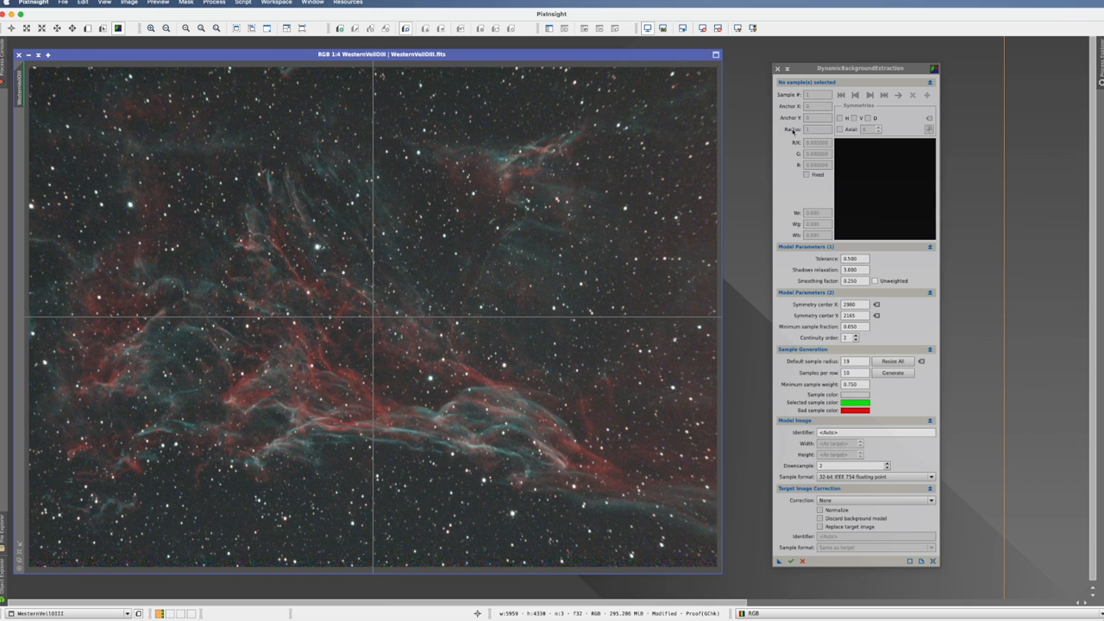
mouse_move(855, 179)
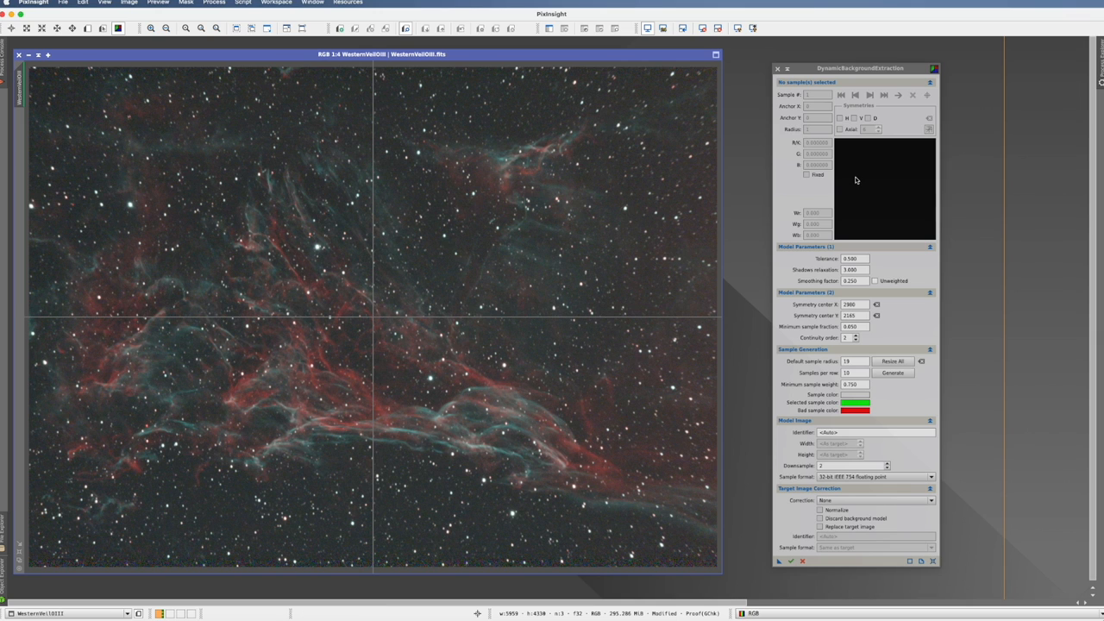
mouse_move(432, 199)
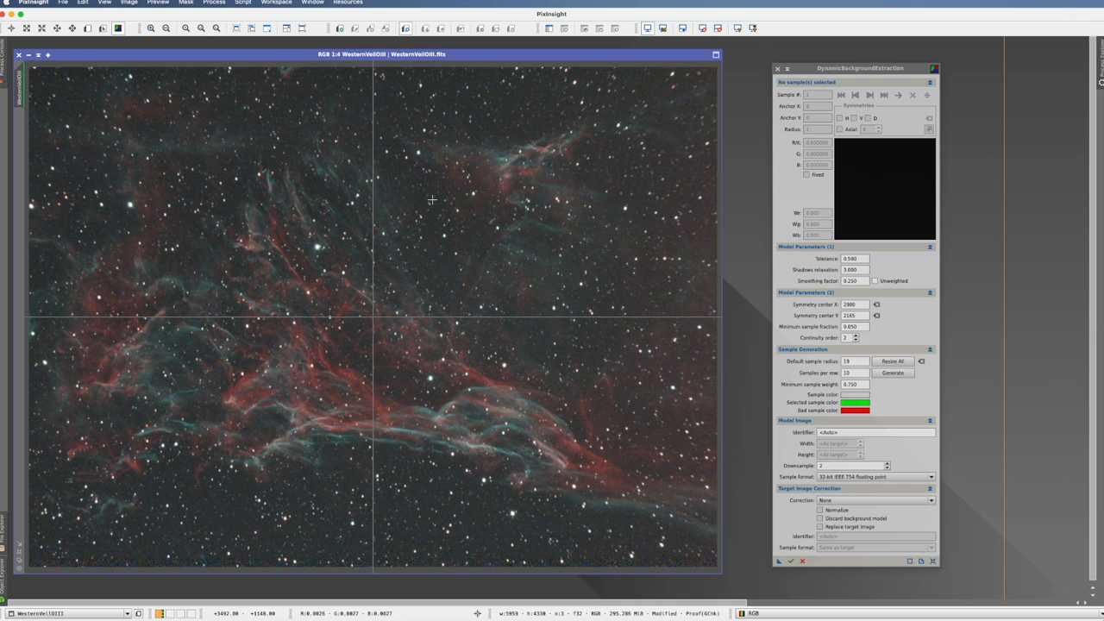
mouse_move(449, 268)
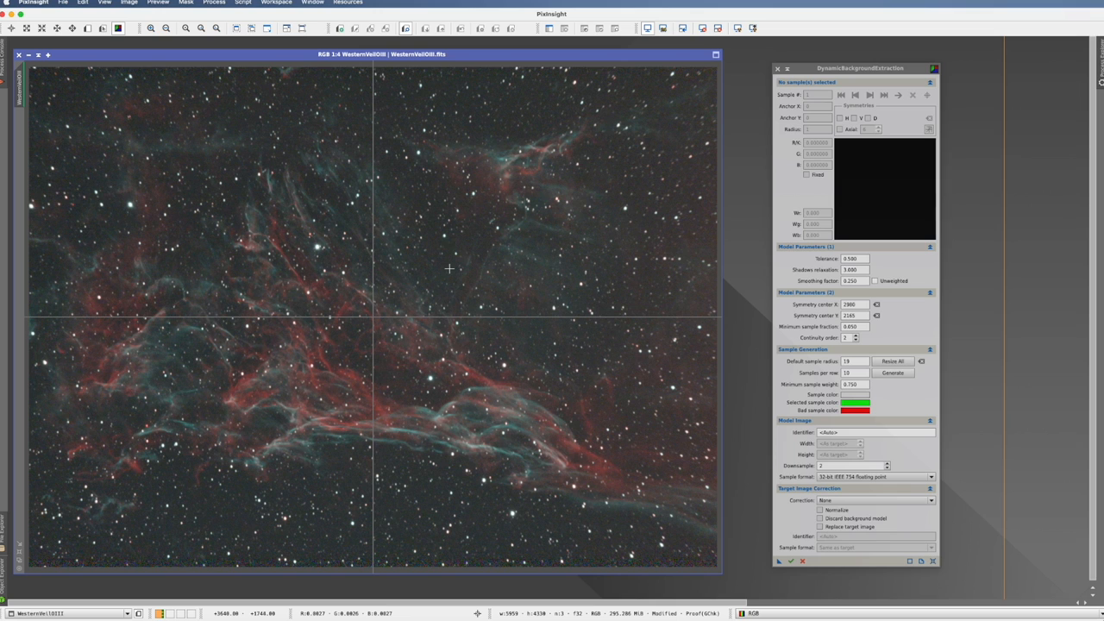
mouse_move(103, 288)
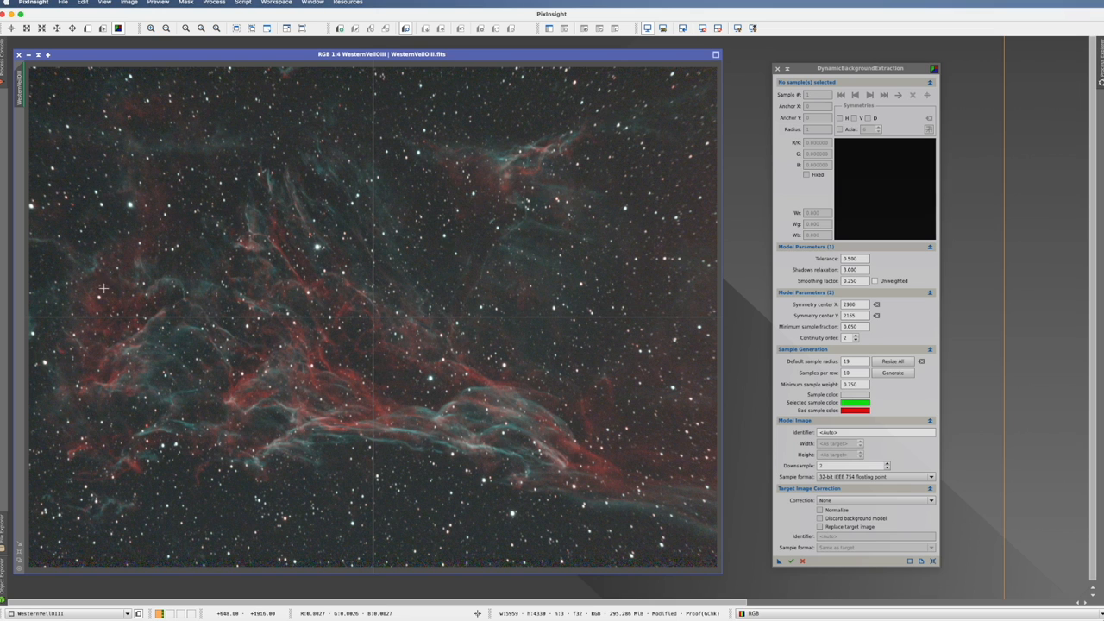
mouse_move(562, 381)
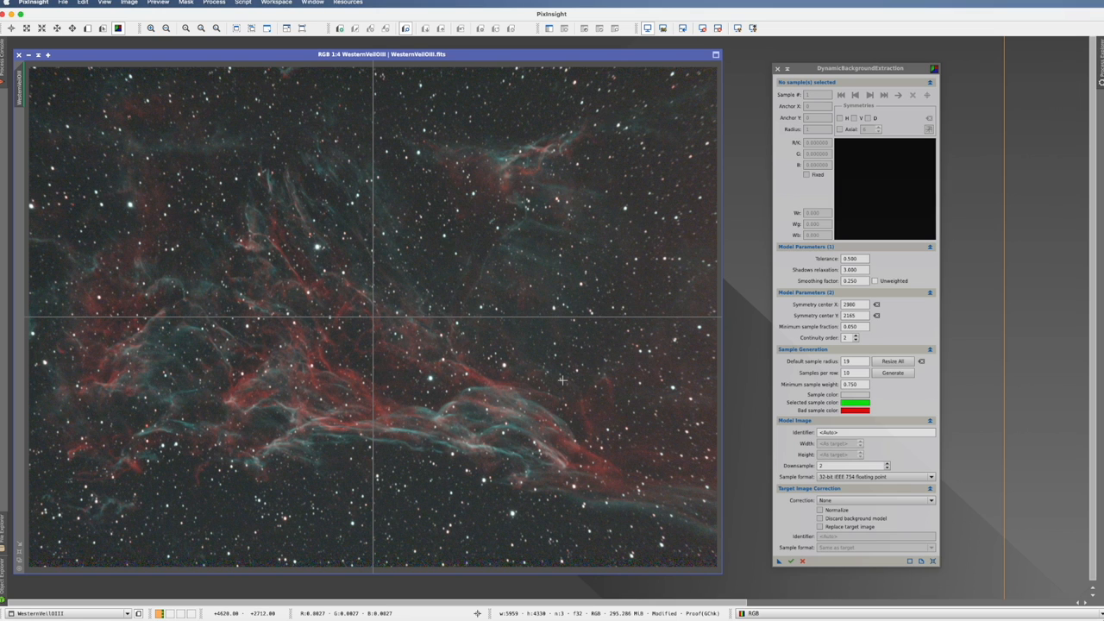
mouse_move(562, 175)
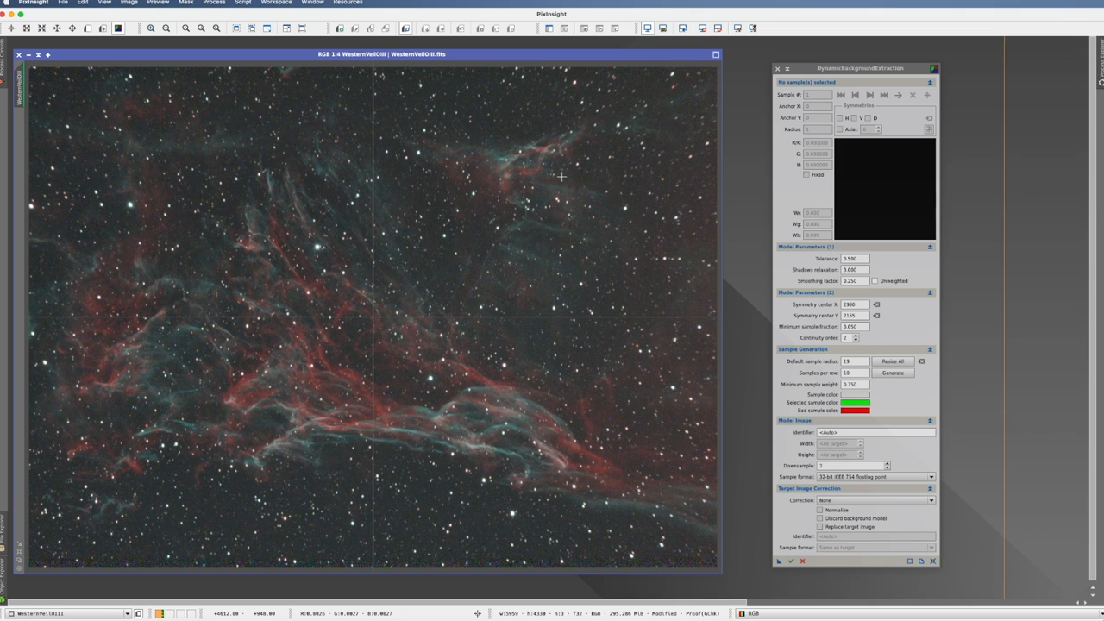
mouse_move(477, 169)
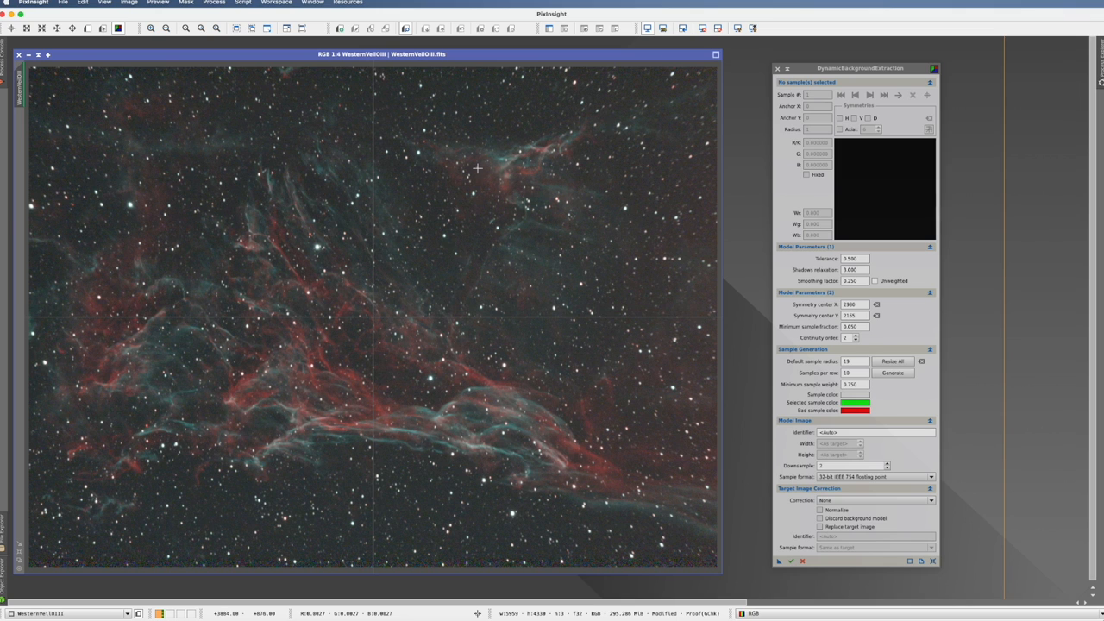
mouse_move(358, 532)
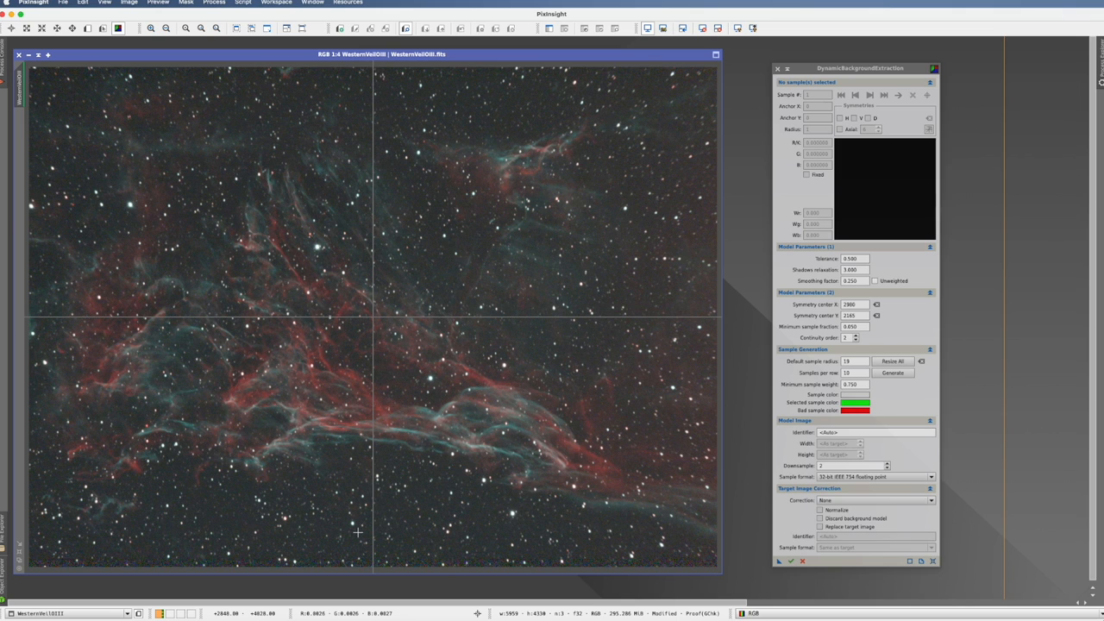
mouse_move(817, 187)
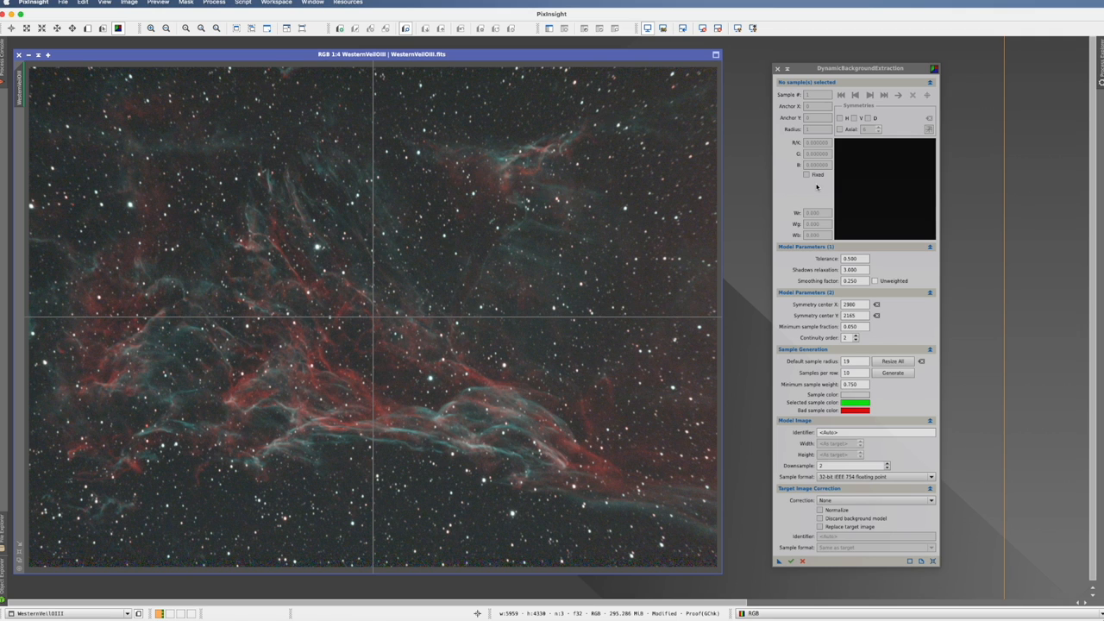
mouse_move(399, 263)
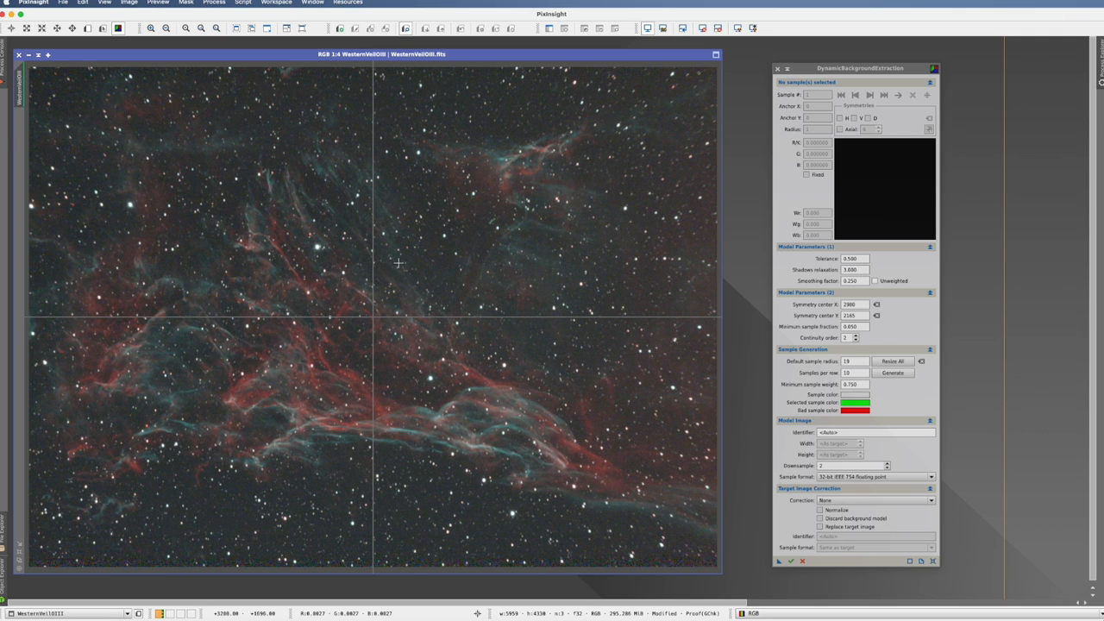
mouse_move(414, 277)
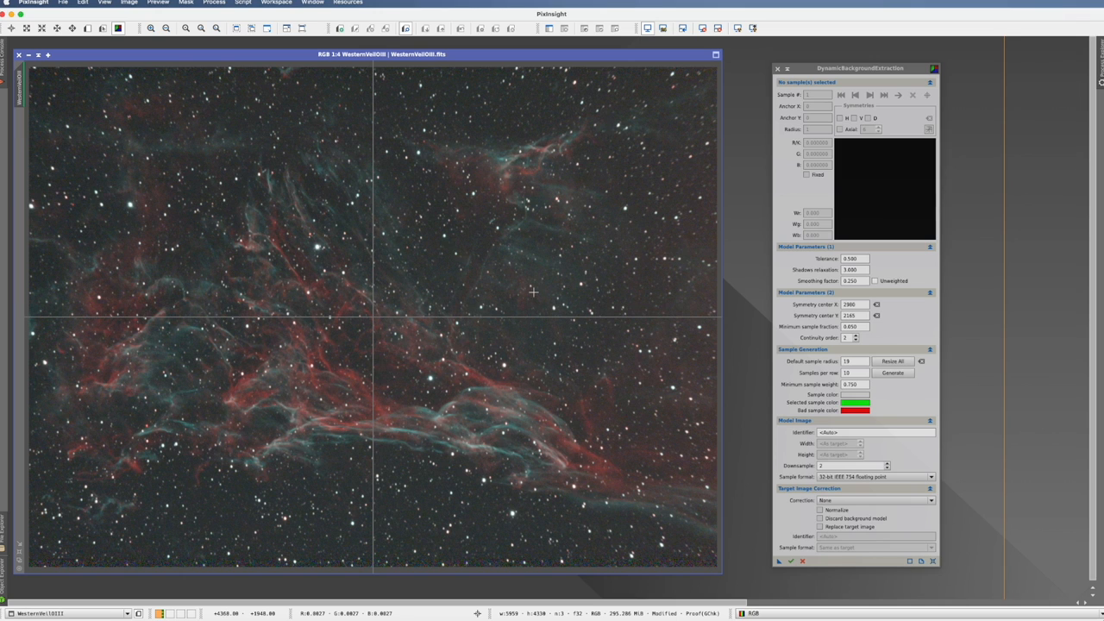
mouse_move(449, 242)
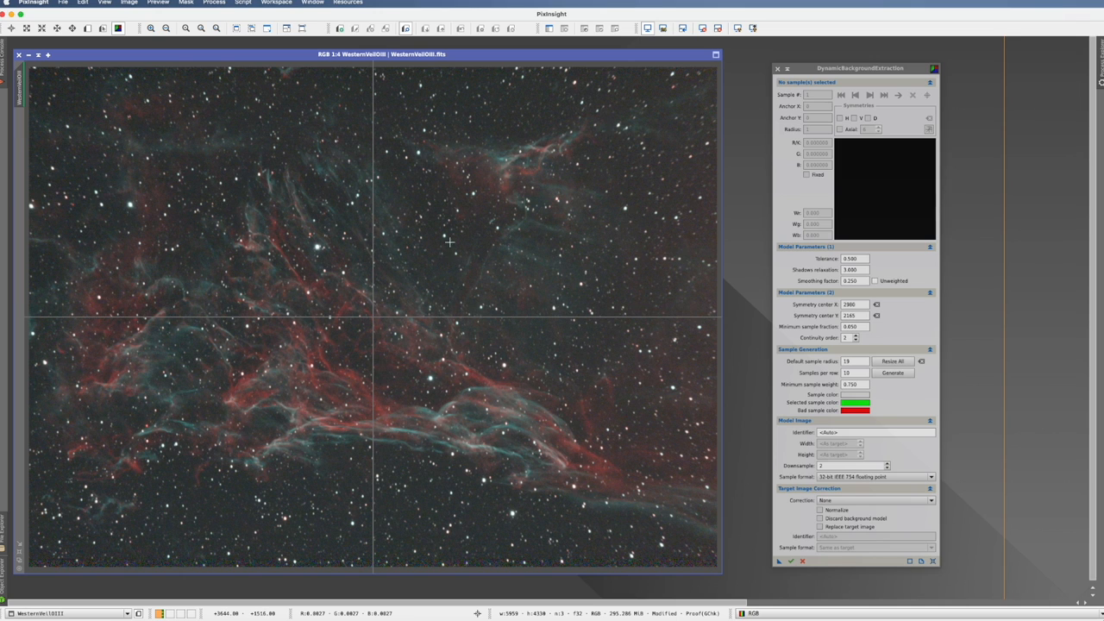
mouse_move(455, 245)
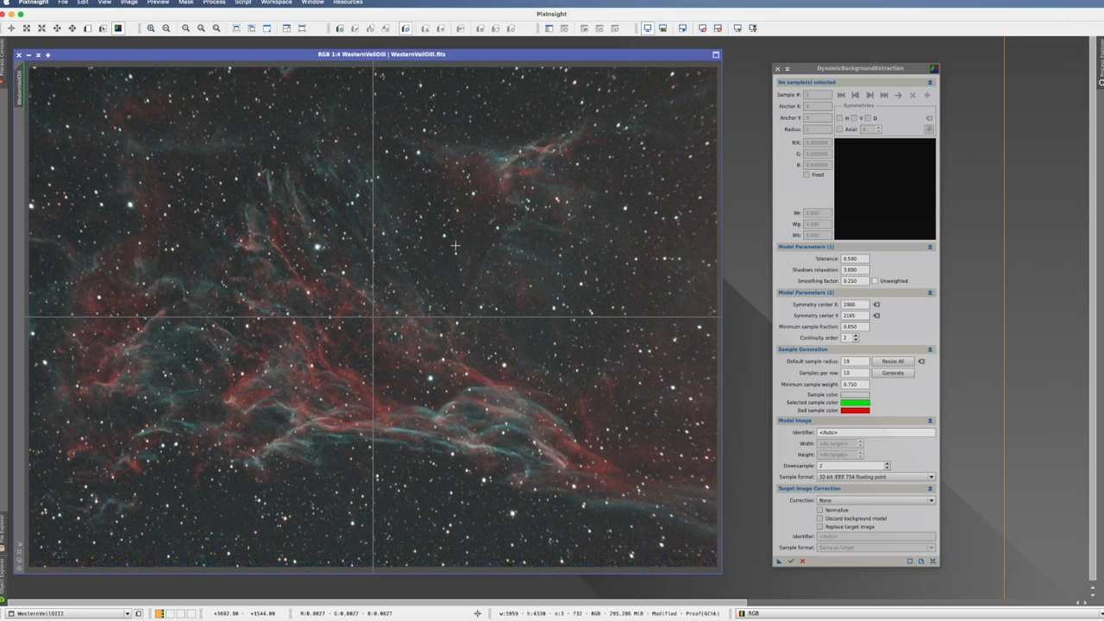
Step: Change the sample radius and default sample radius from 19 to 30
click(455, 248)
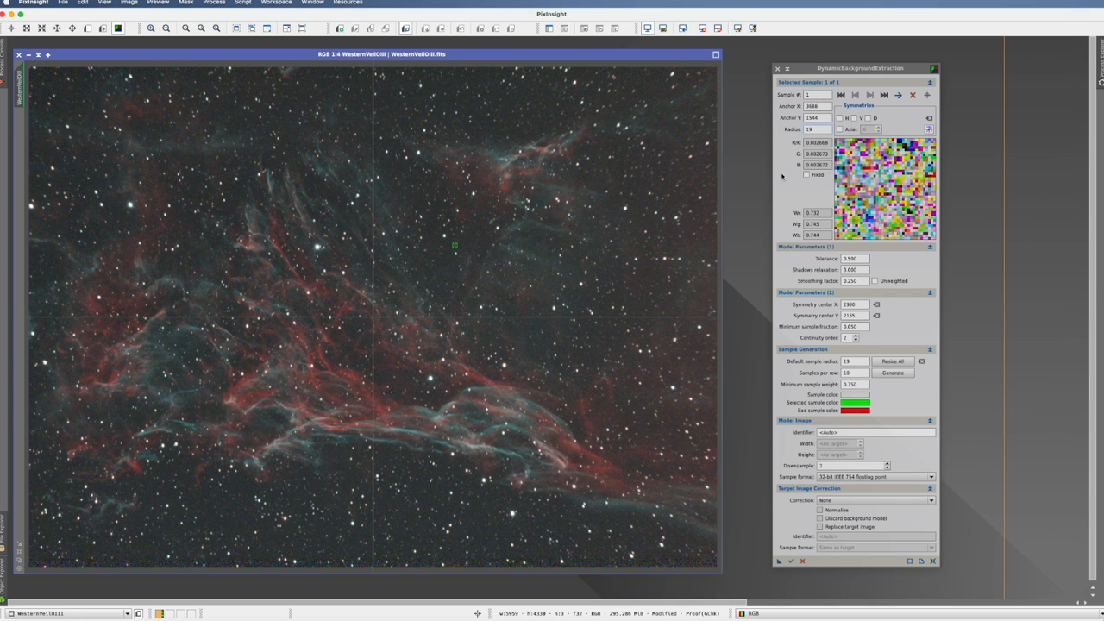
mouse_move(815, 130)
text(30)
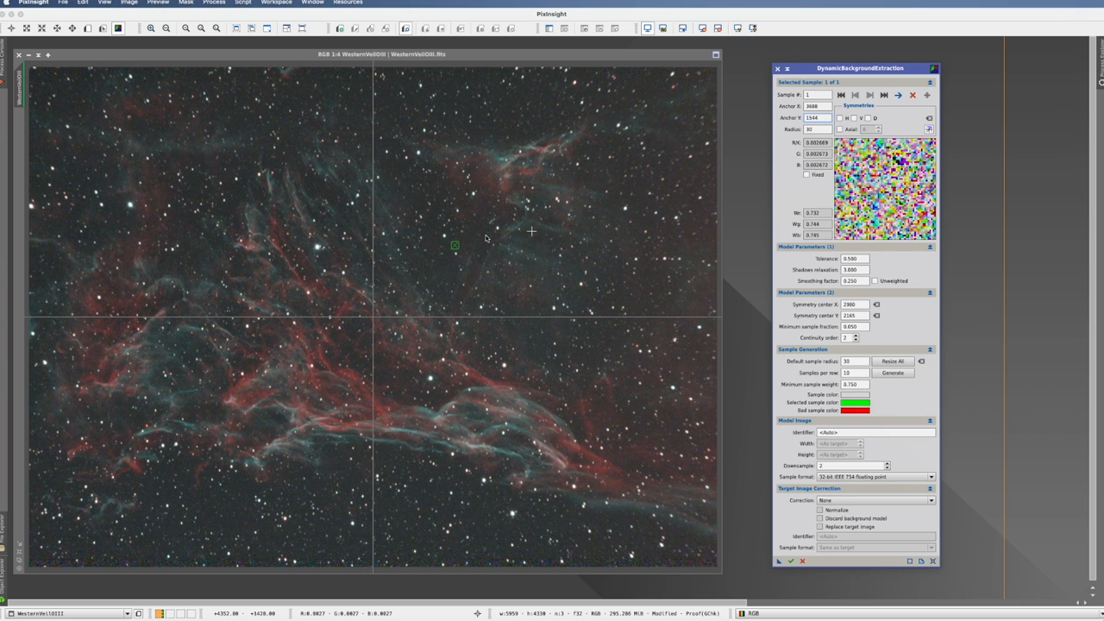
mouse_move(696, 252)
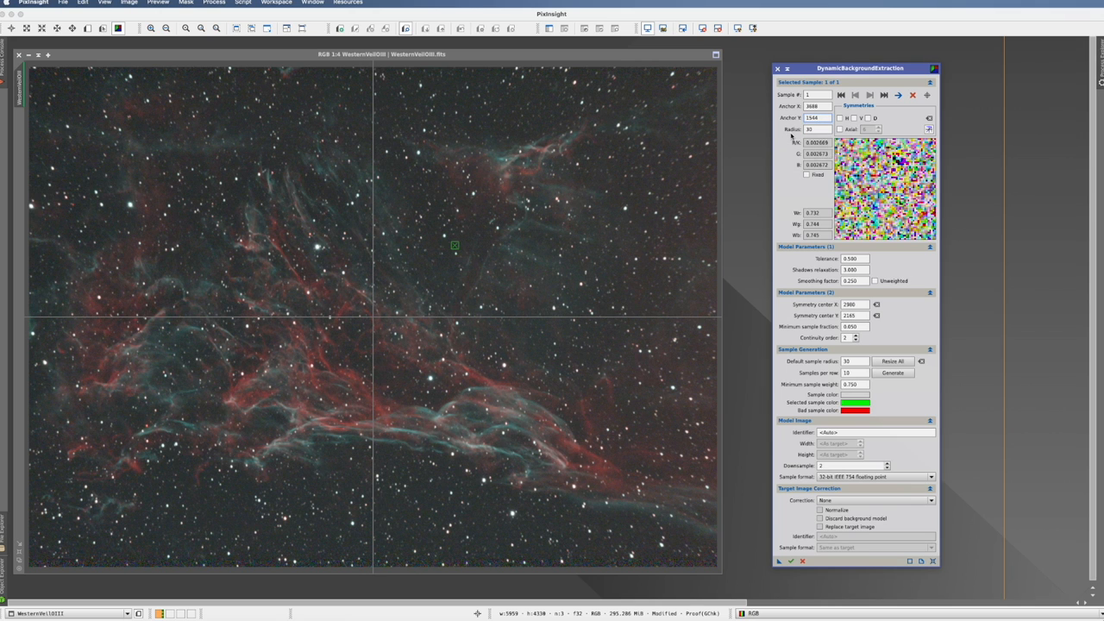
mouse_move(775, 159)
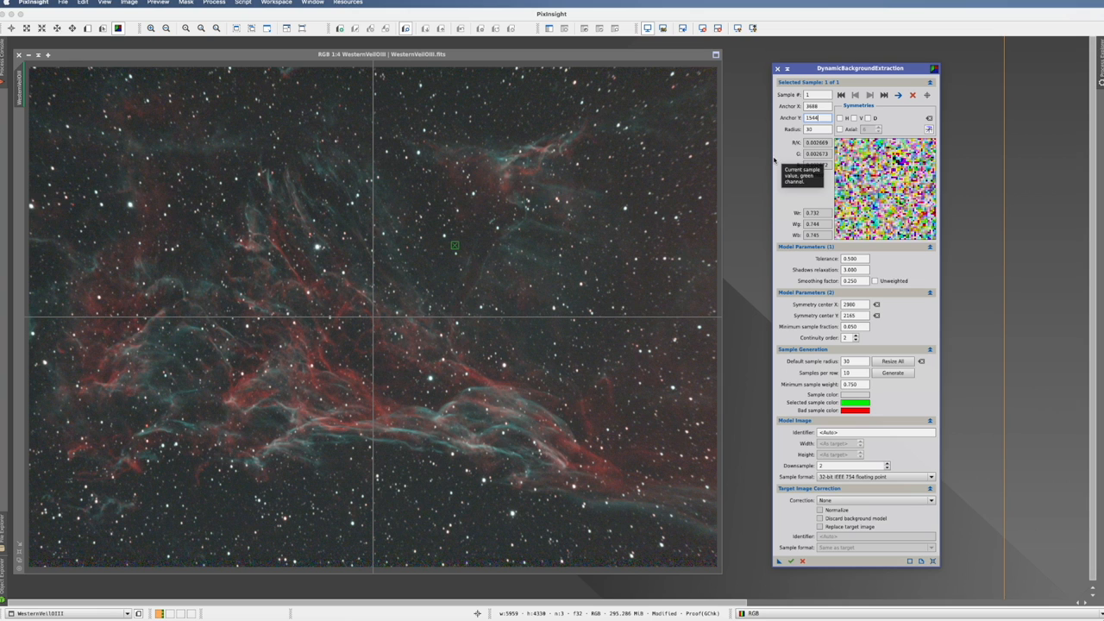
mouse_move(234, 481)
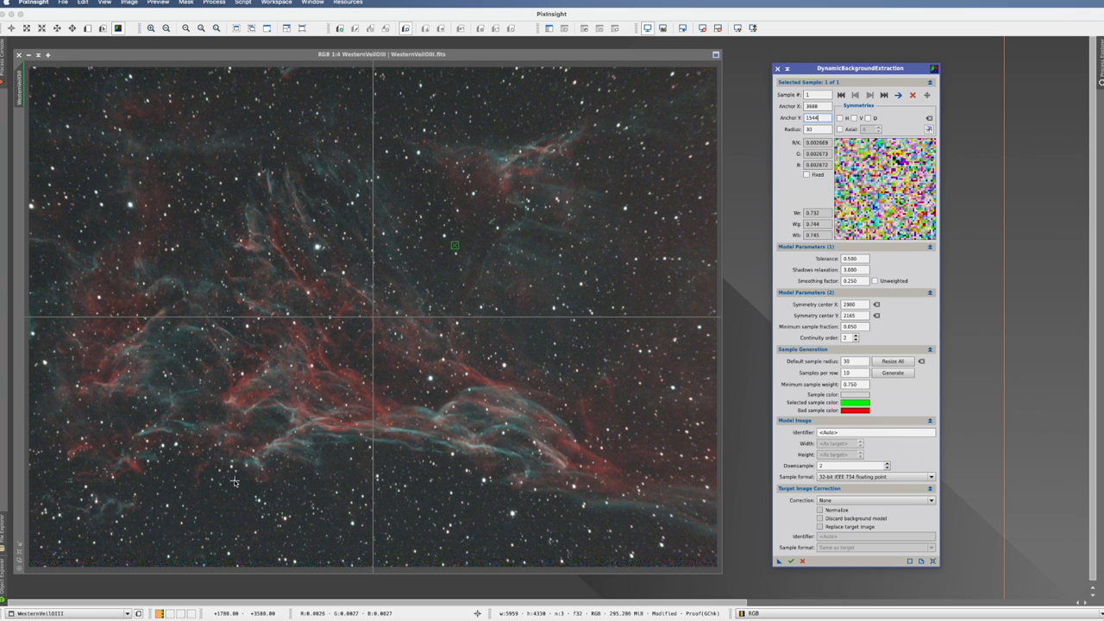
mouse_move(520, 524)
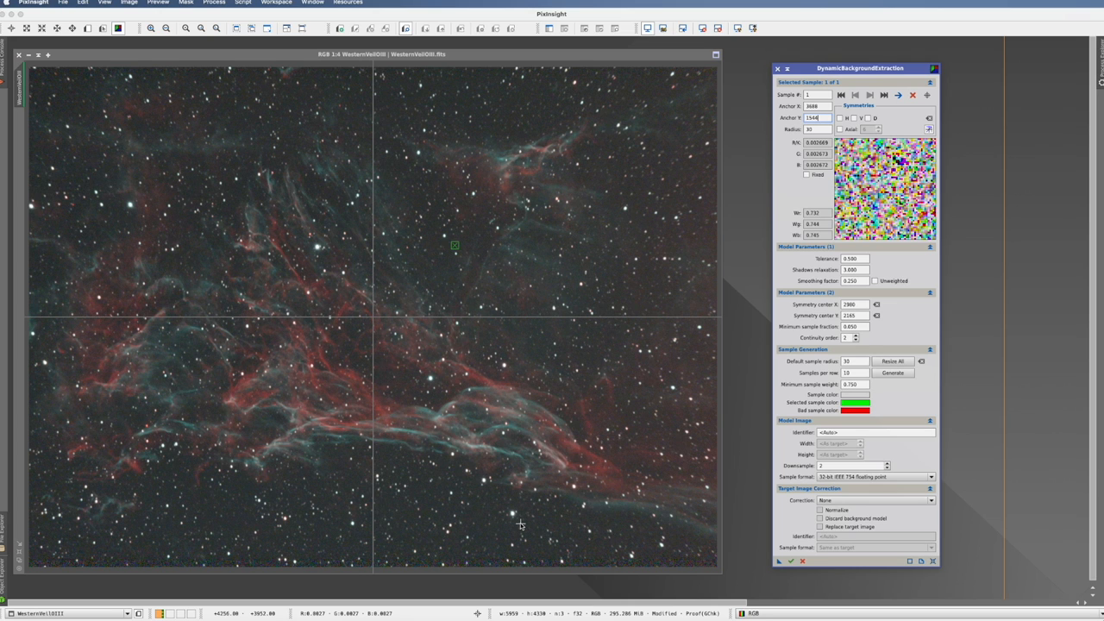
mouse_move(498, 106)
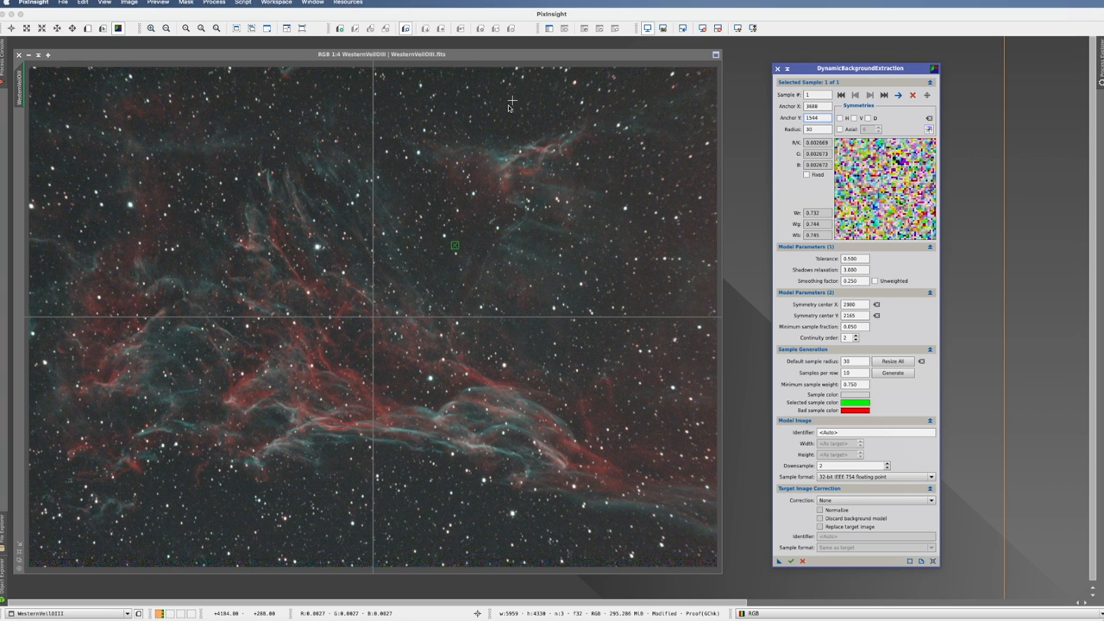
mouse_move(251, 536)
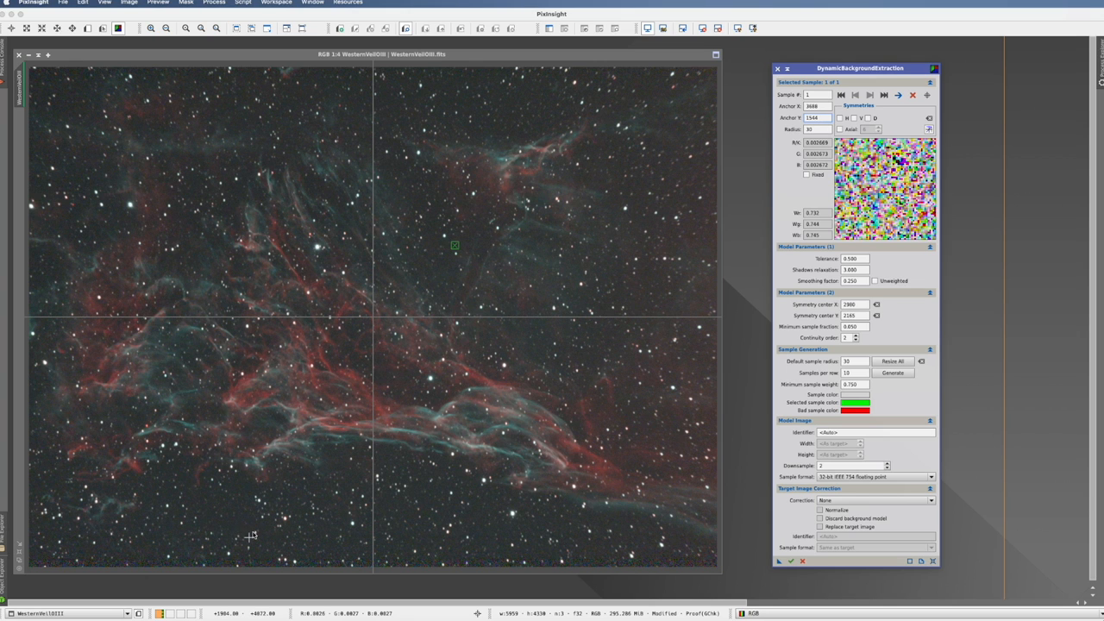
mouse_move(230, 529)
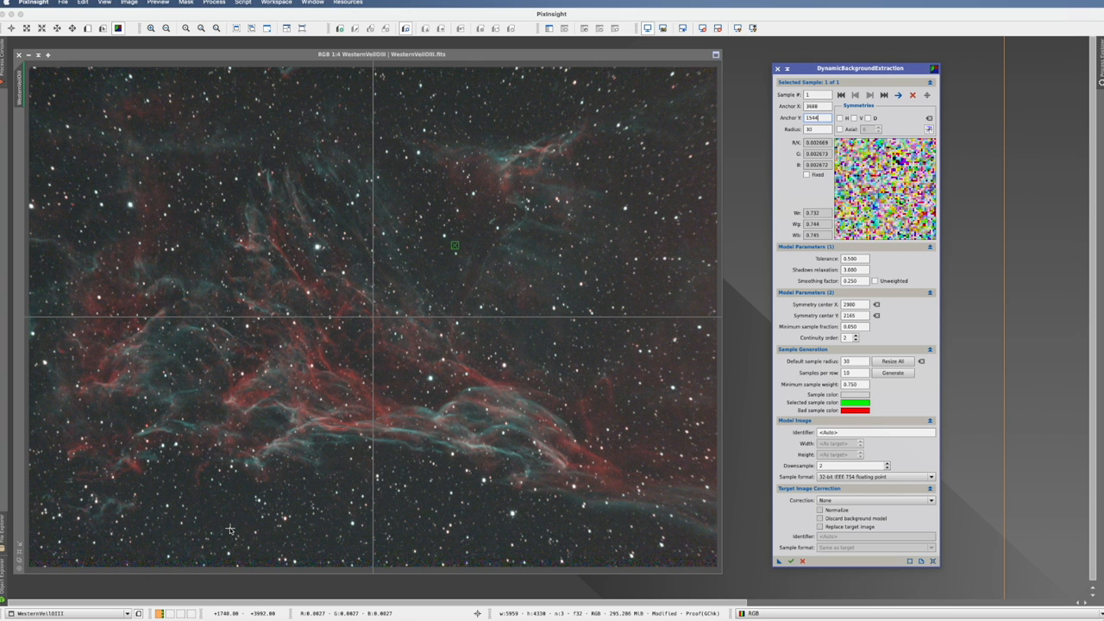
mouse_move(383, 217)
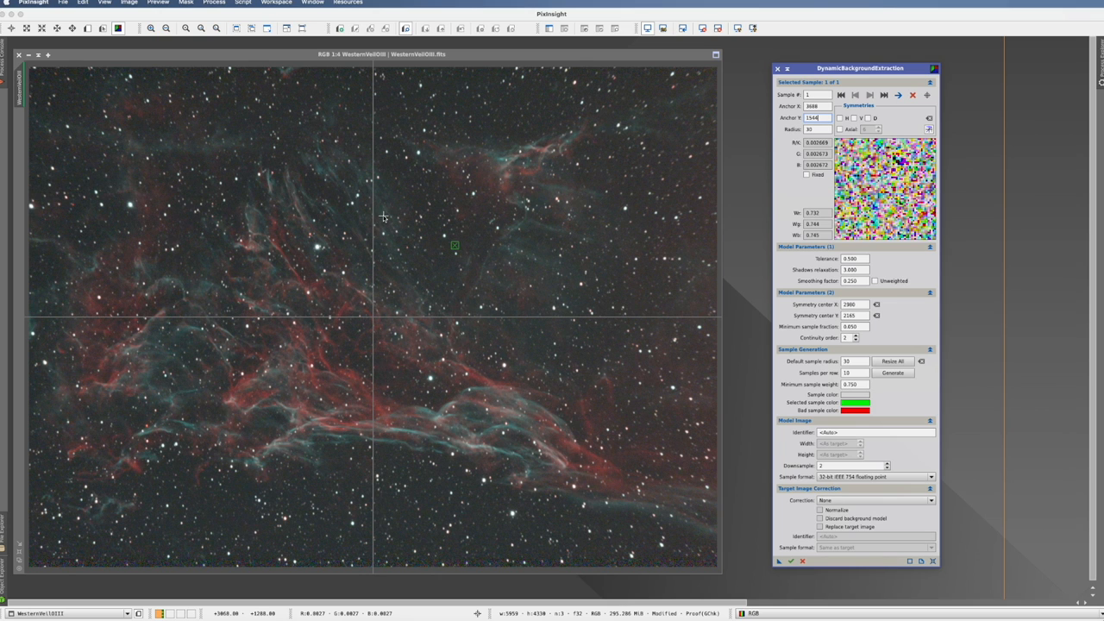
mouse_move(465, 246)
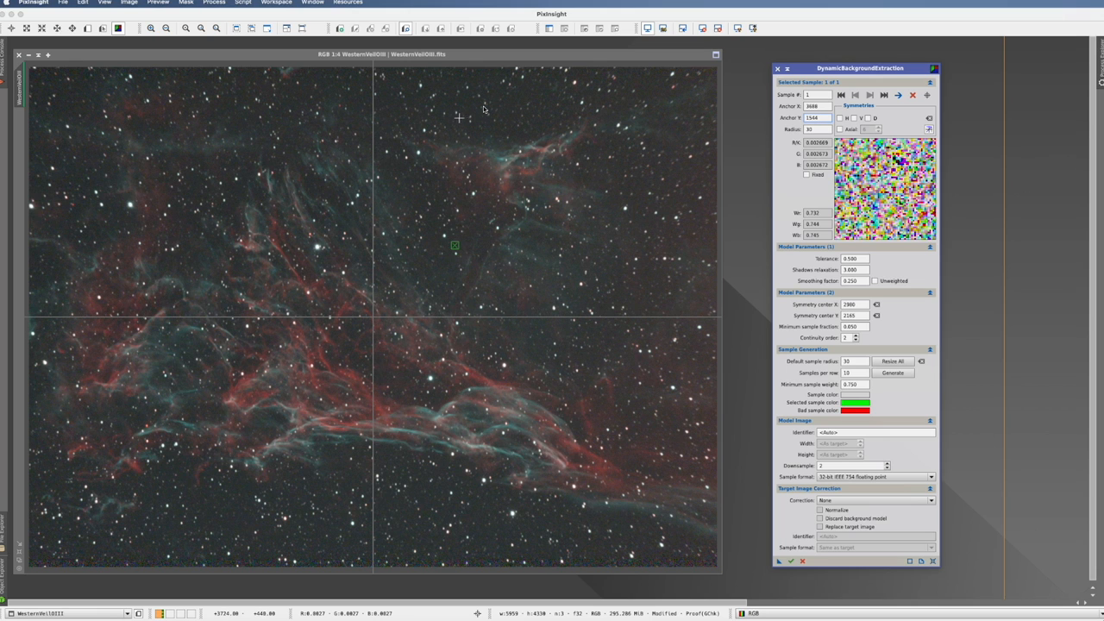
mouse_move(478, 121)
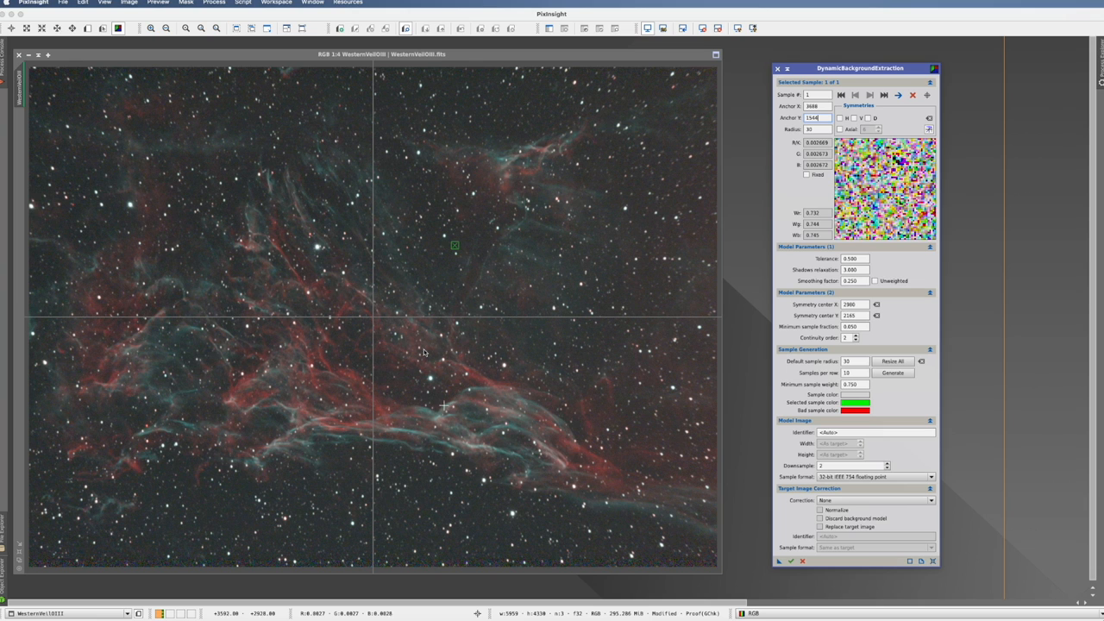
mouse_move(513, 473)
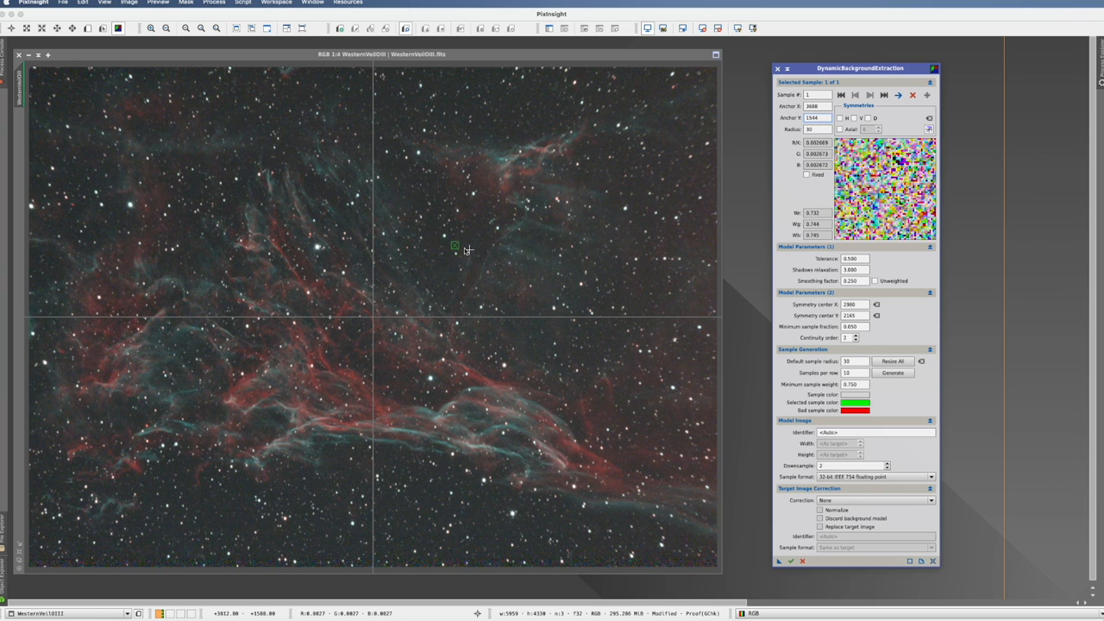
mouse_move(464, 248)
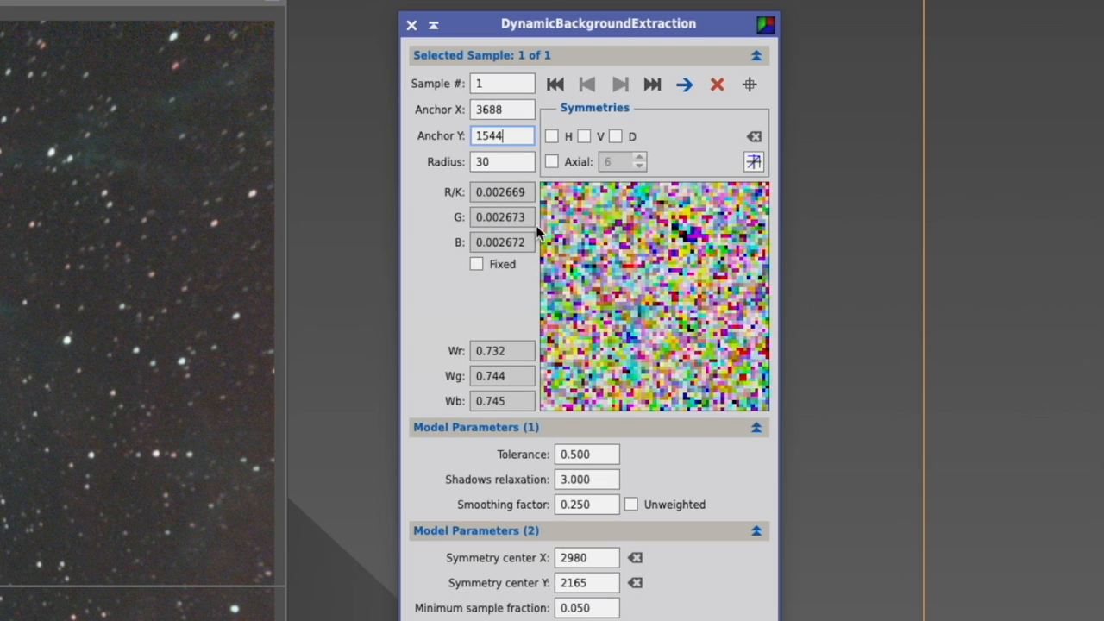
mouse_move(616, 398)
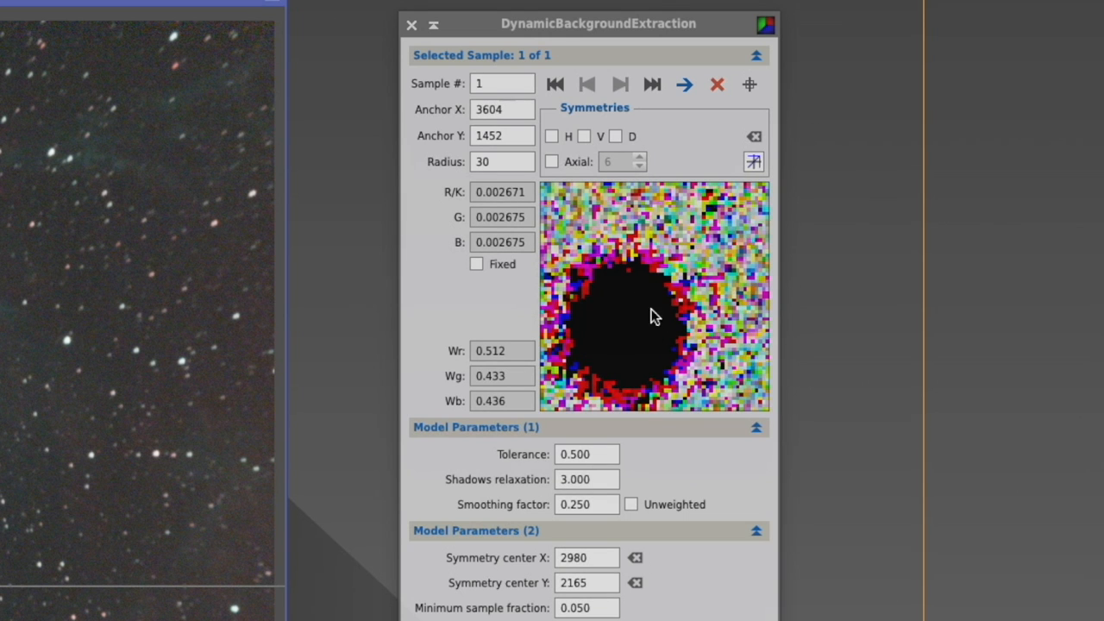
mouse_move(670, 311)
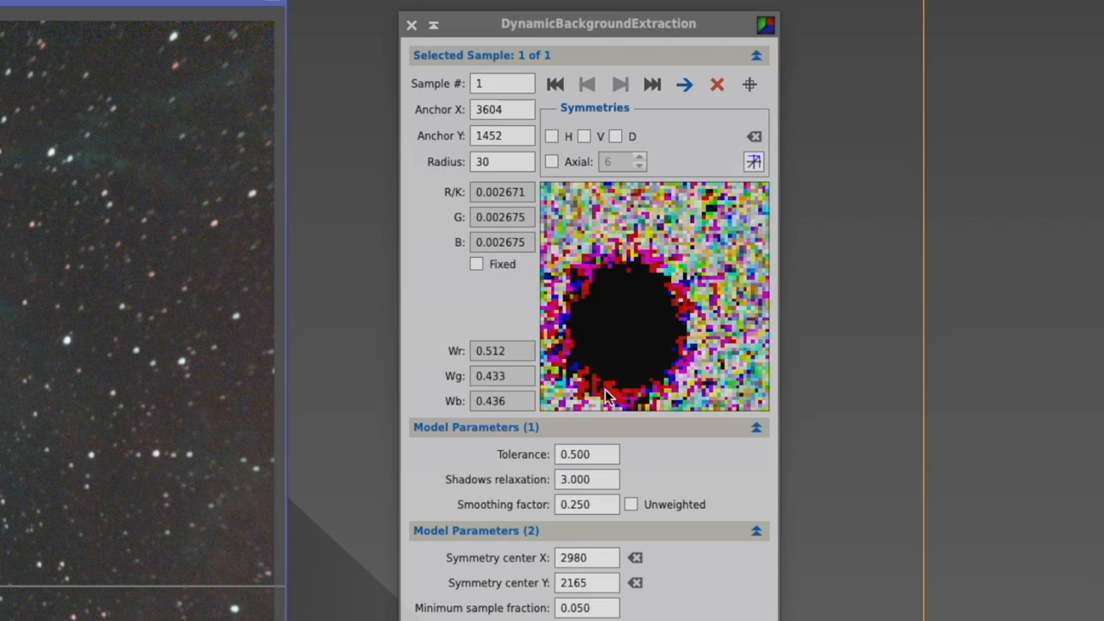
mouse_move(629, 332)
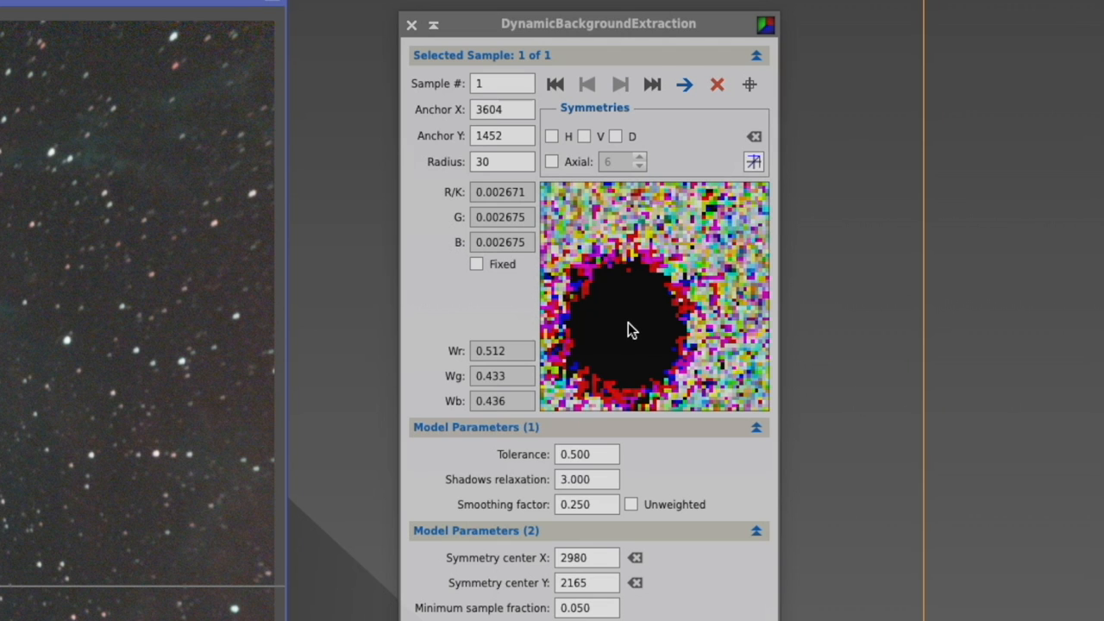
mouse_move(631, 334)
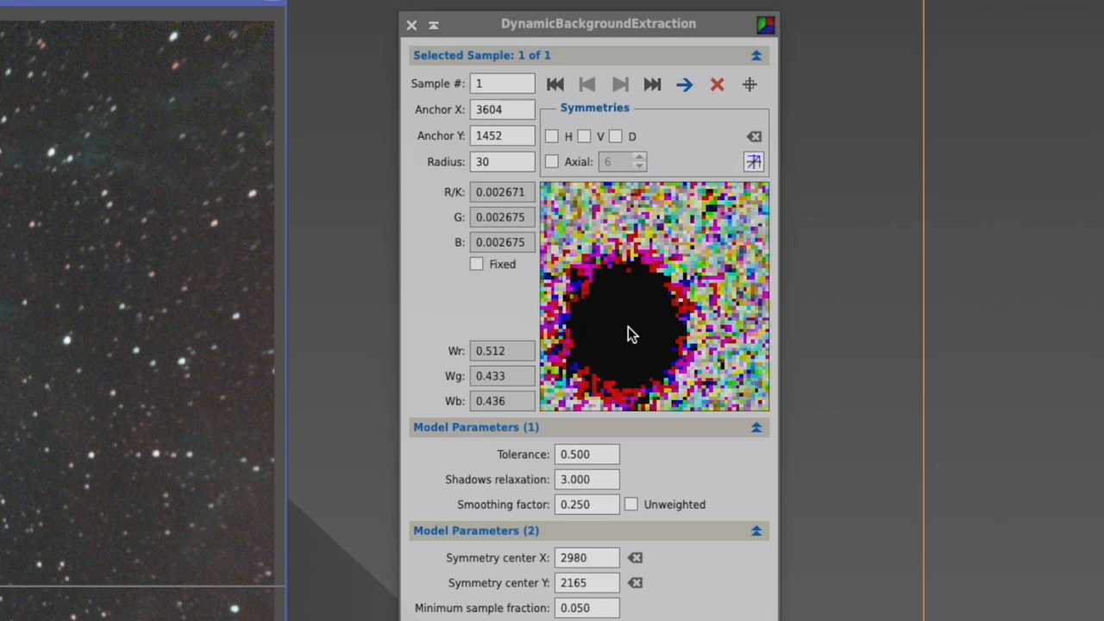
mouse_move(724, 234)
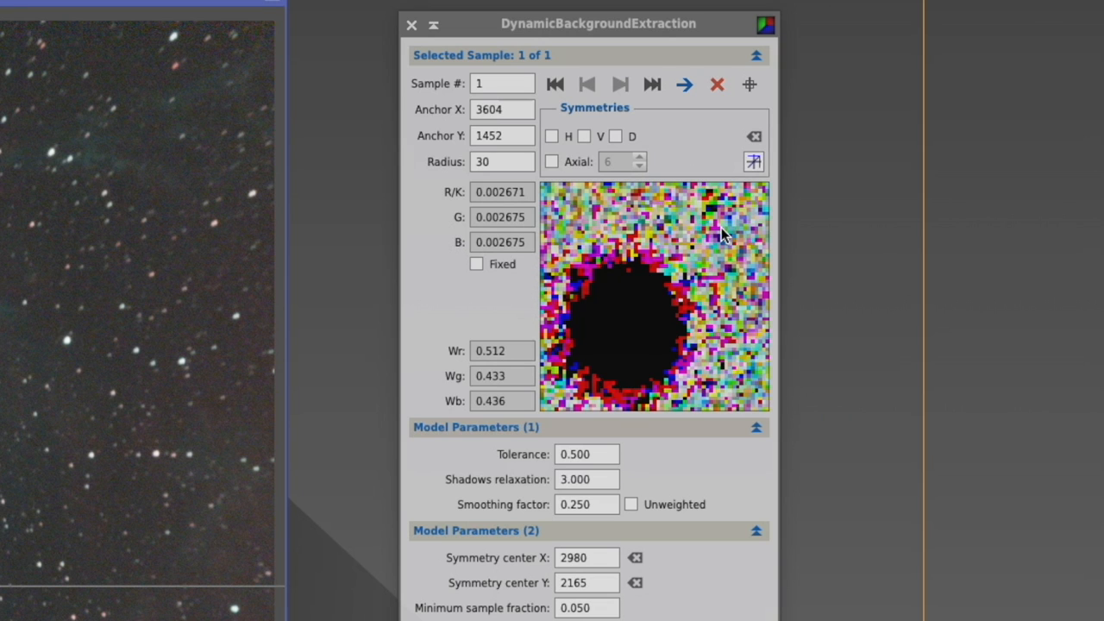
Step: Move the background sample to star-free sky at 3740, 1504, raising weights to about 0.75
click(502, 350)
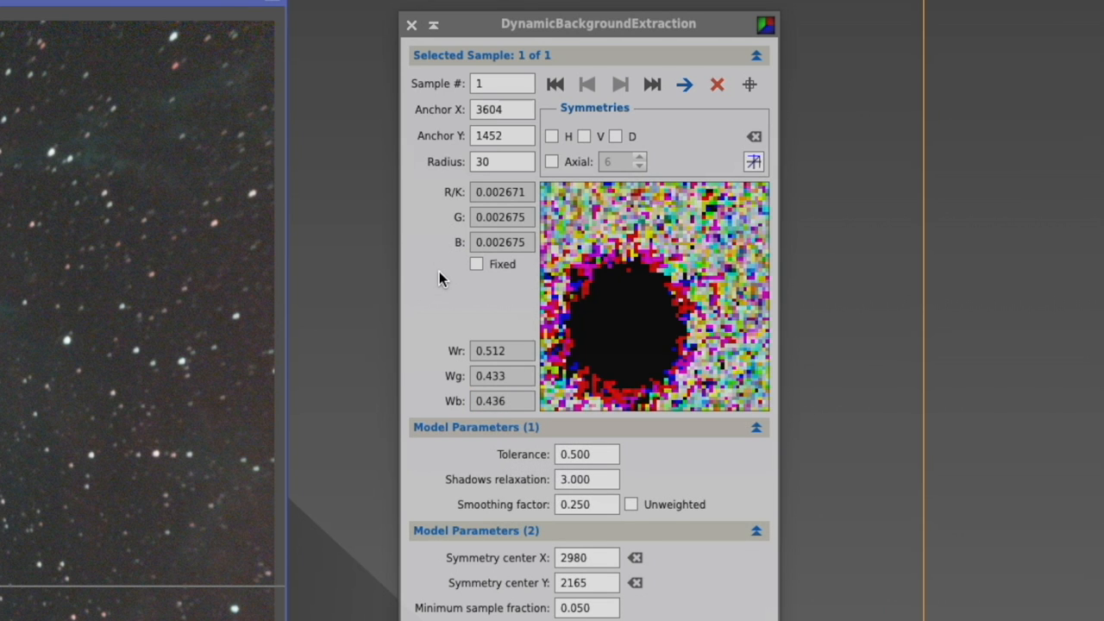
mouse_move(722, 369)
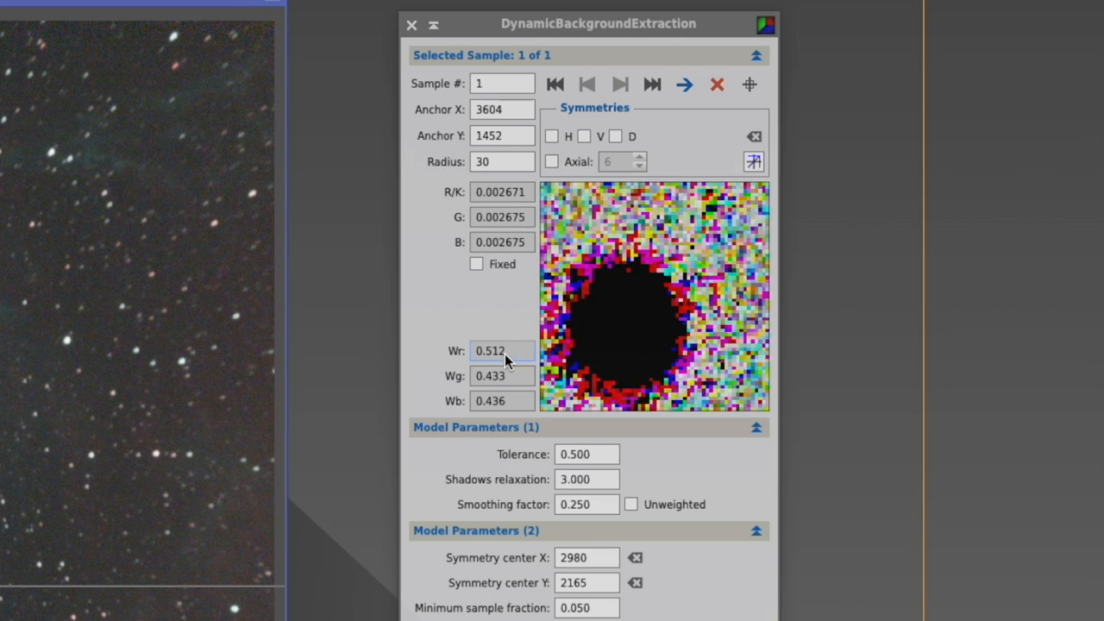
mouse_move(328, 416)
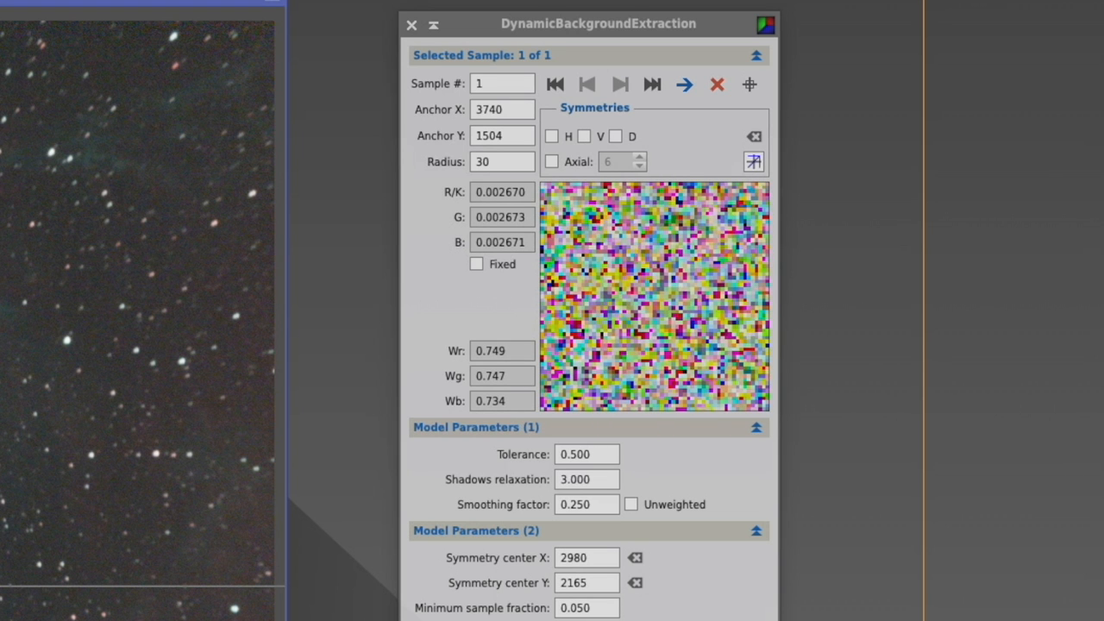
click(502, 350)
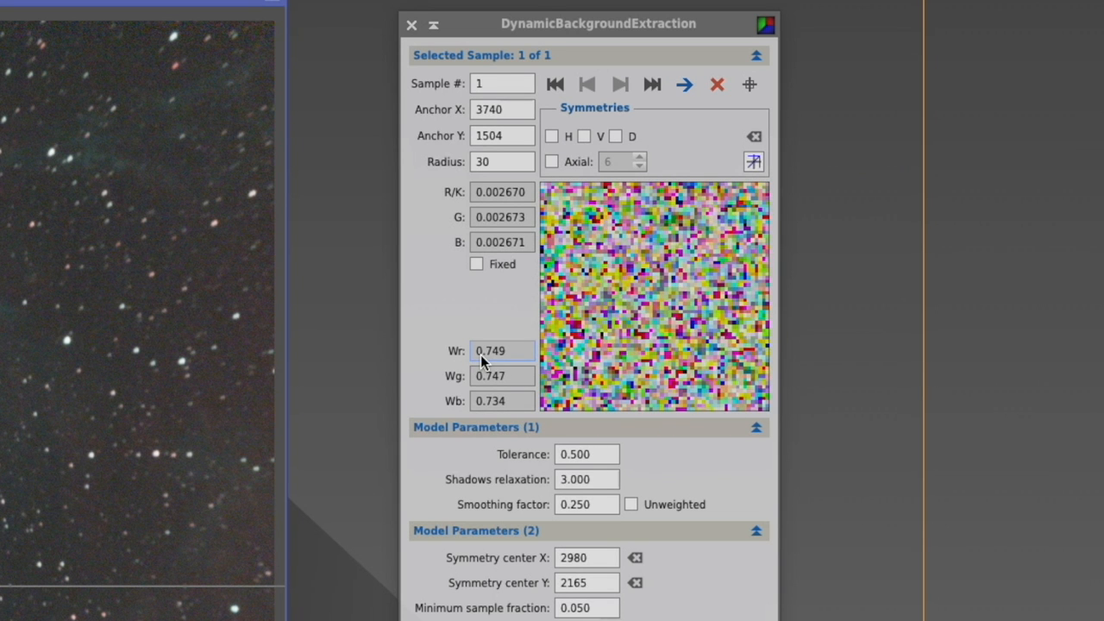
mouse_move(491, 357)
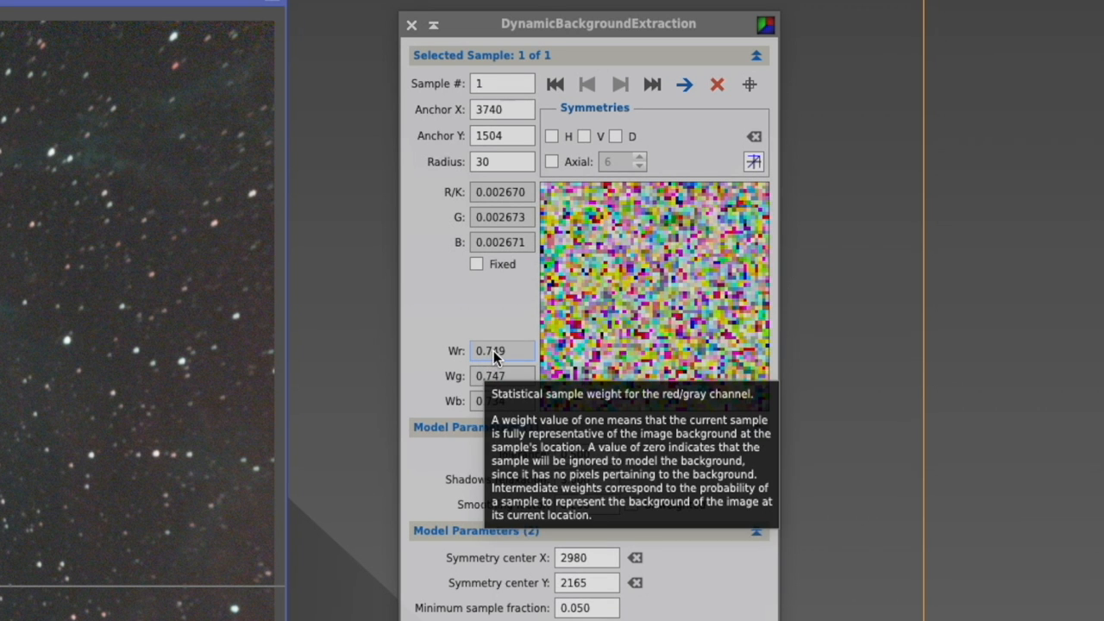
mouse_move(477, 322)
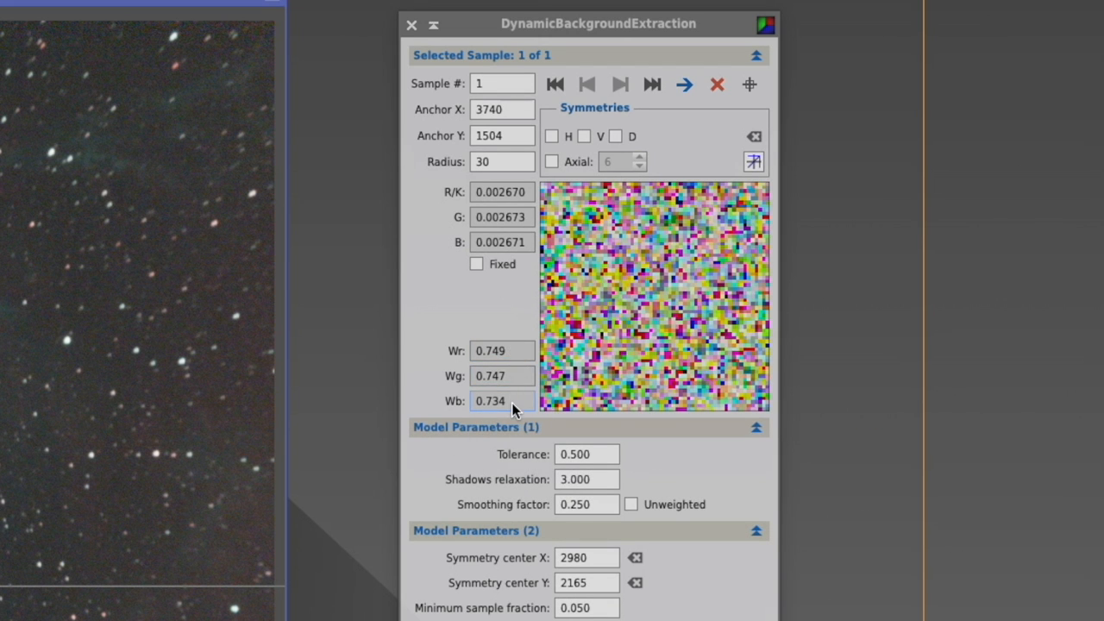
mouse_move(500, 350)
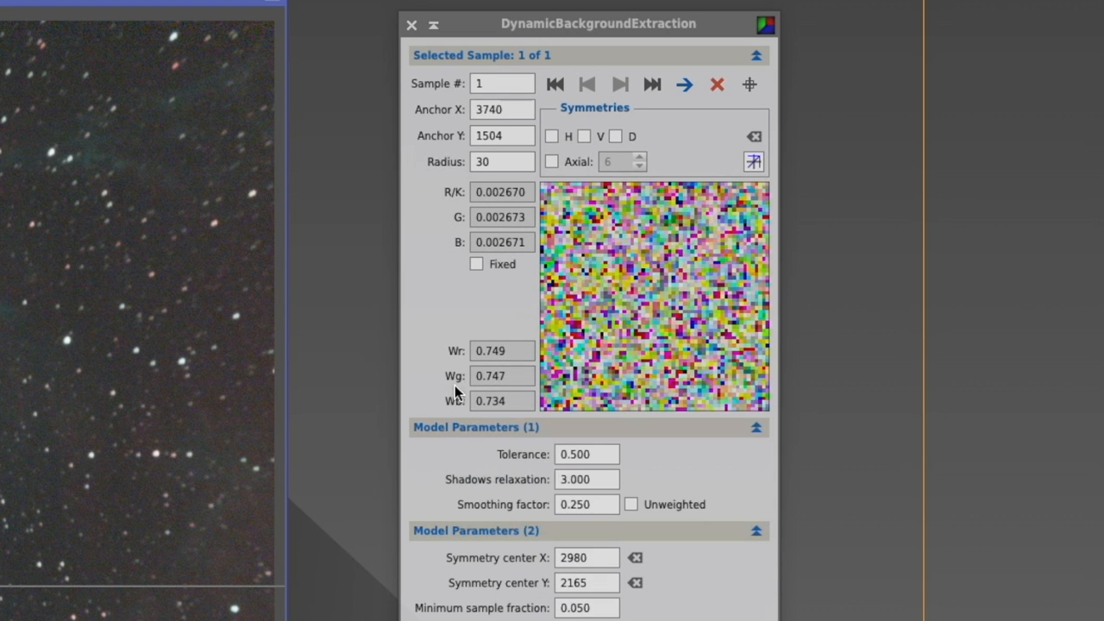
mouse_move(466, 289)
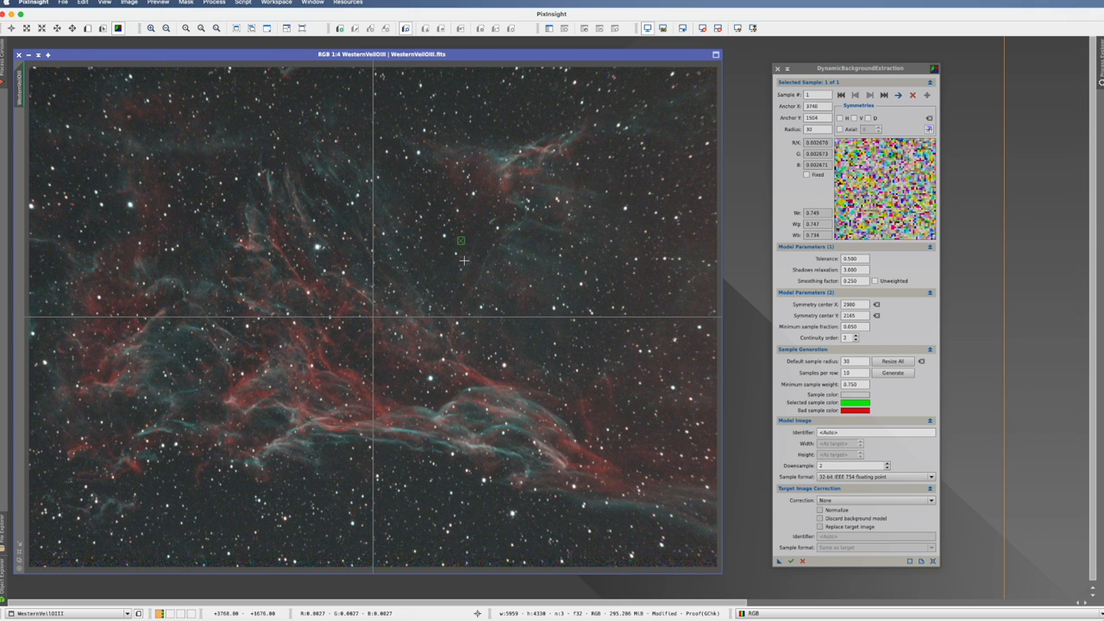
mouse_move(466, 253)
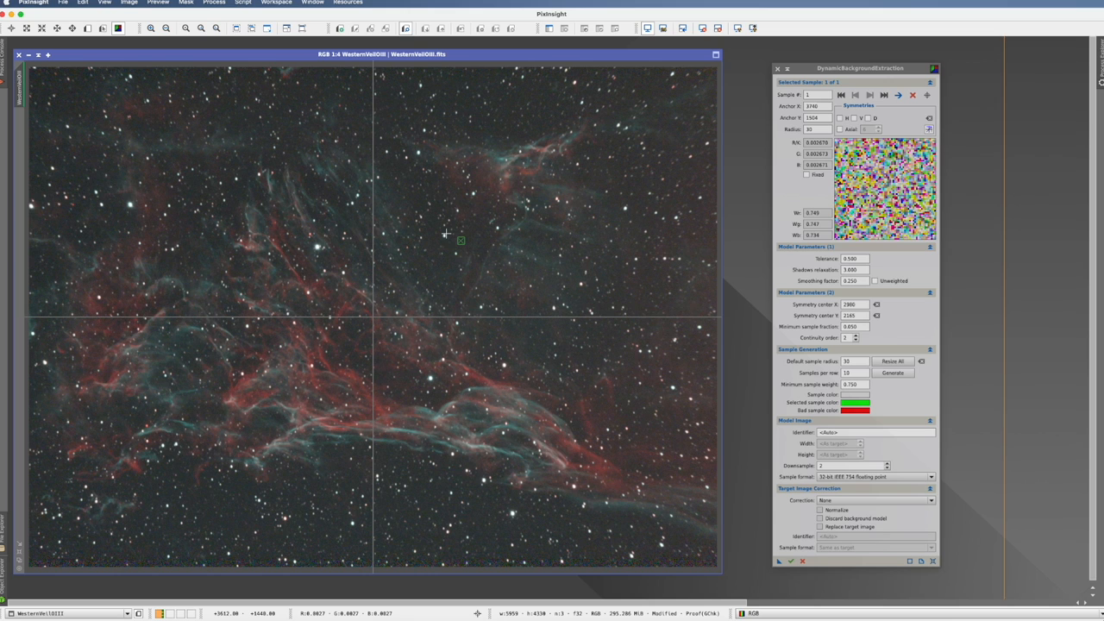
mouse_move(443, 240)
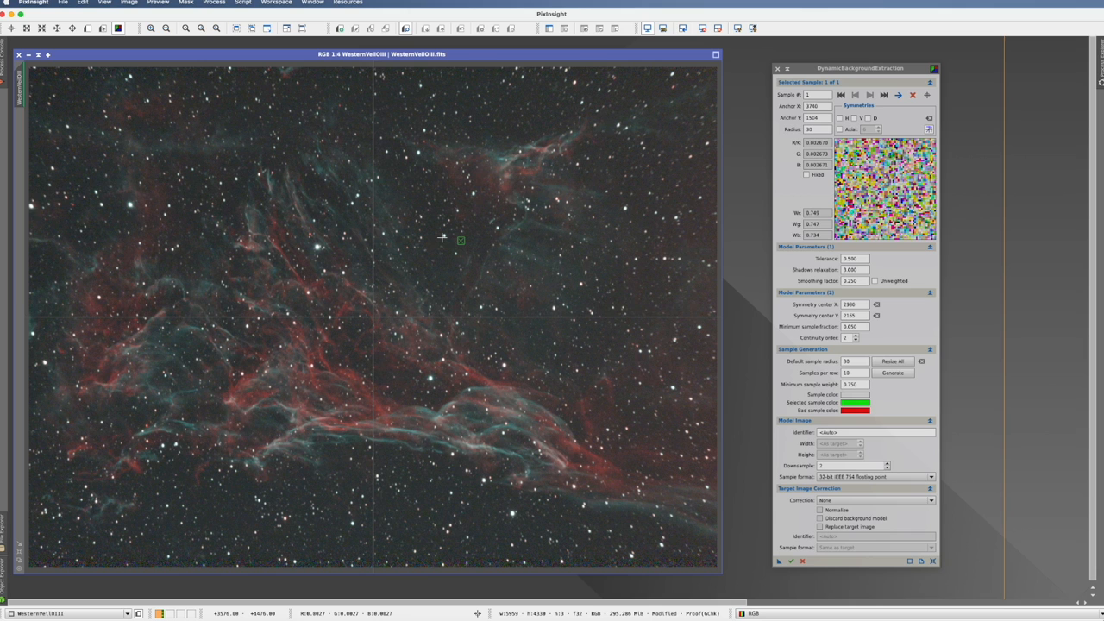
mouse_move(454, 248)
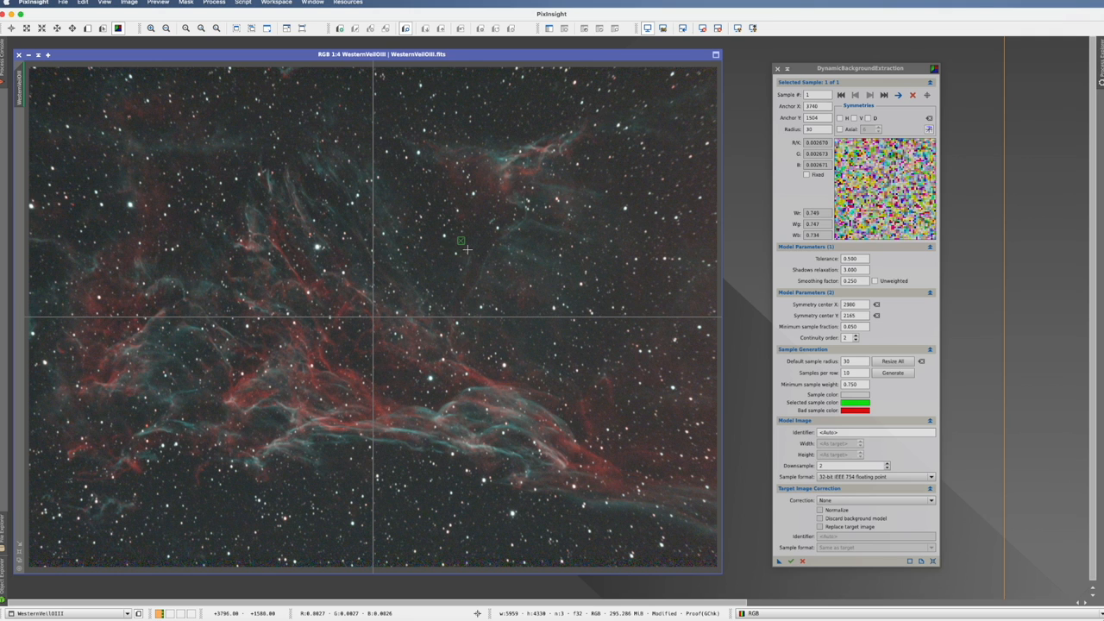
mouse_move(537, 548)
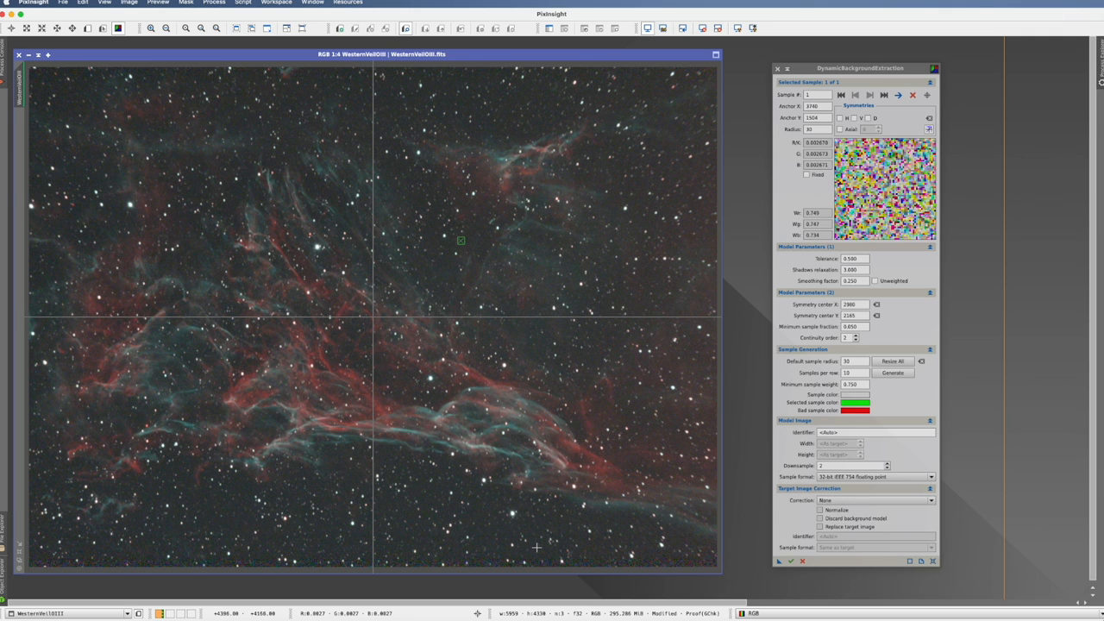
Step: Add background sample 30 on dark sky in the image's upper left
click(534, 550)
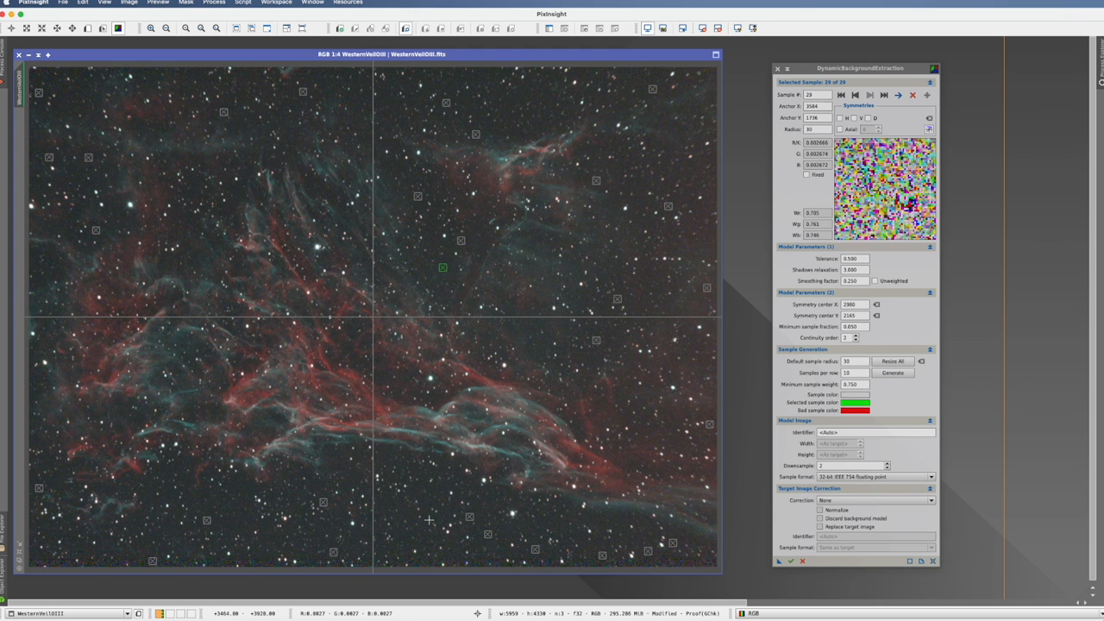
mouse_move(245, 306)
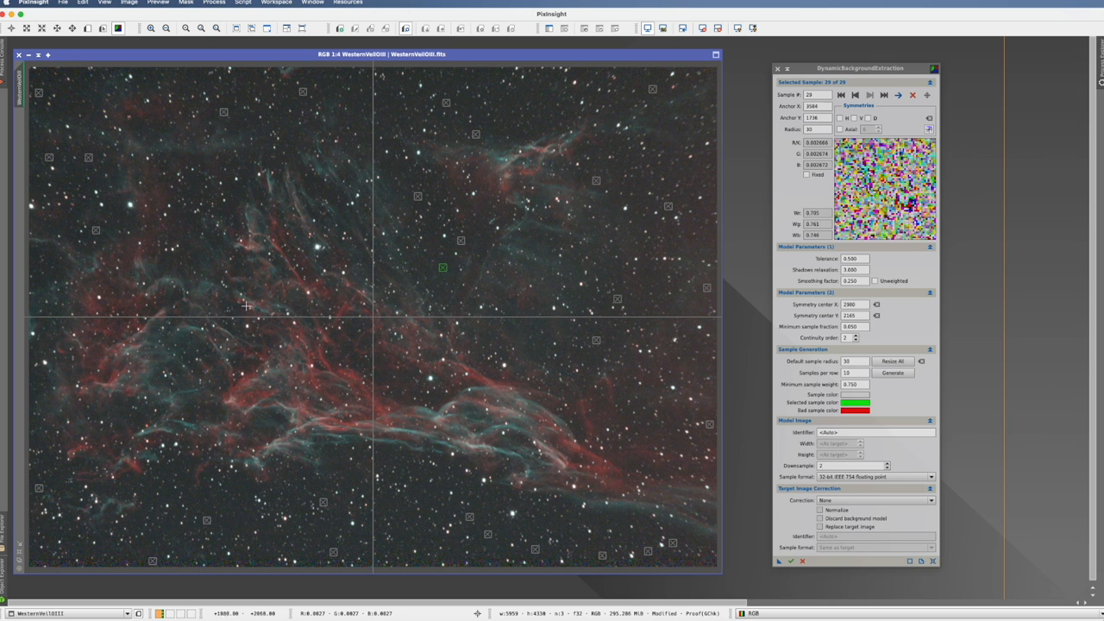
mouse_move(337, 205)
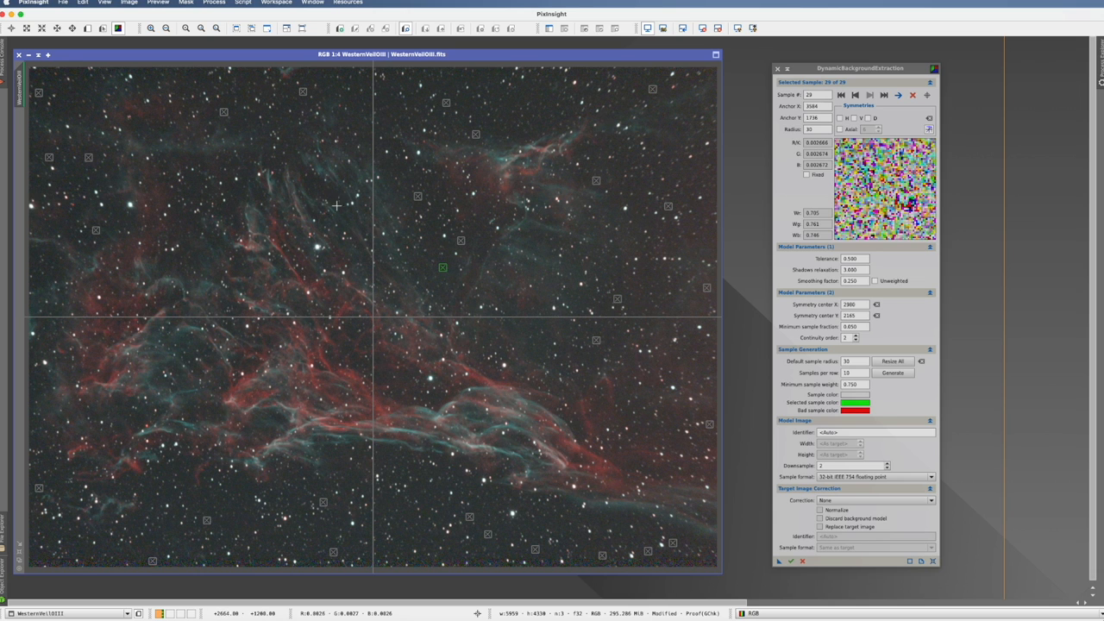
mouse_move(242, 200)
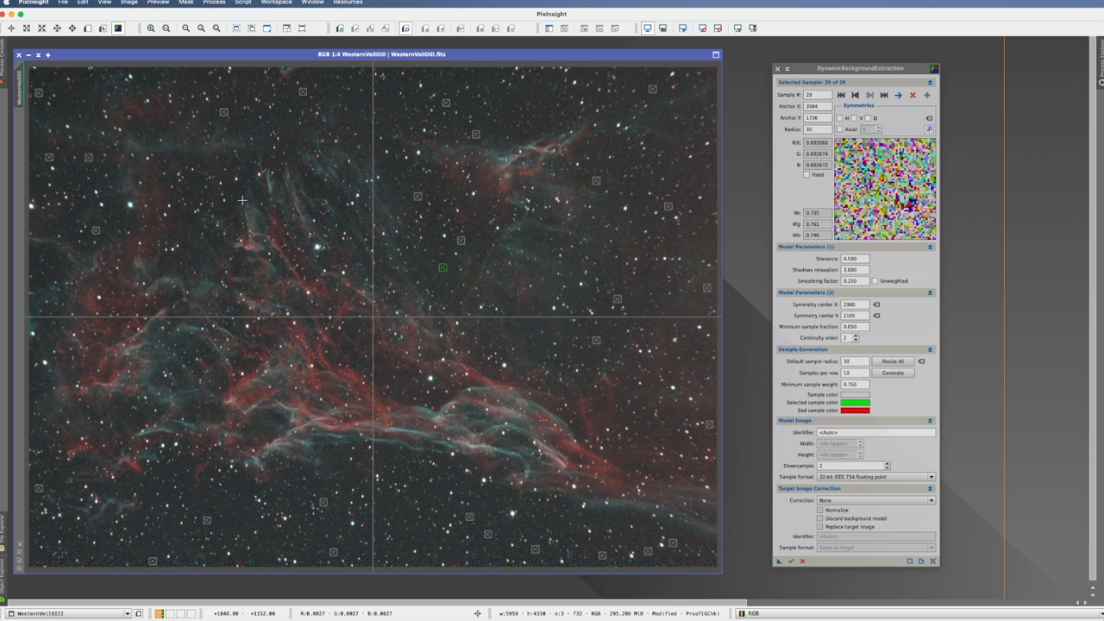
click(234, 185)
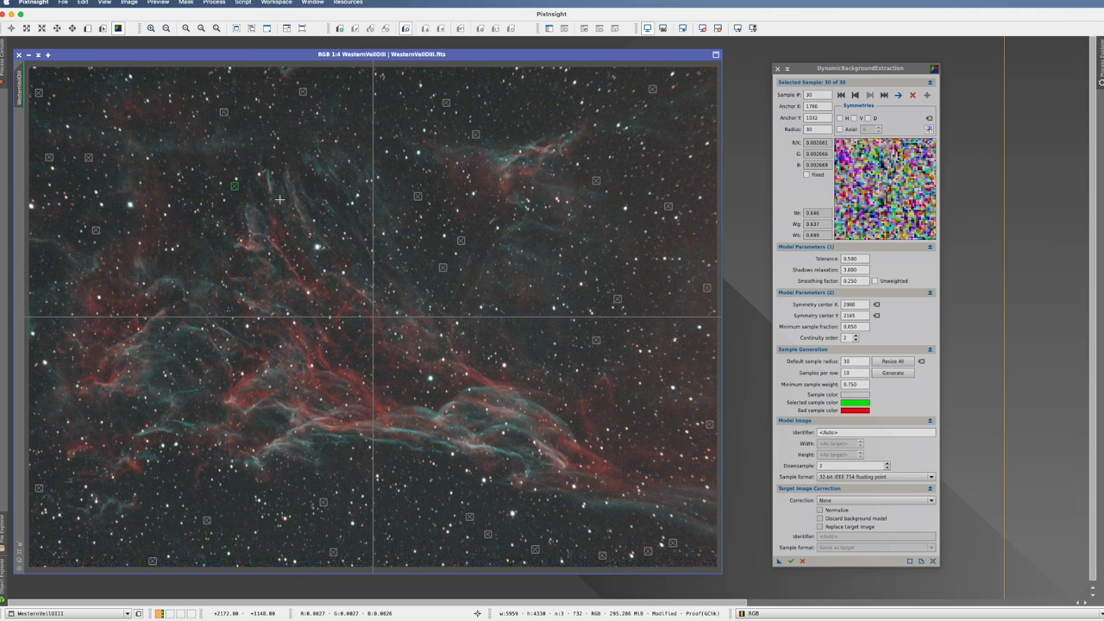
mouse_move(322, 143)
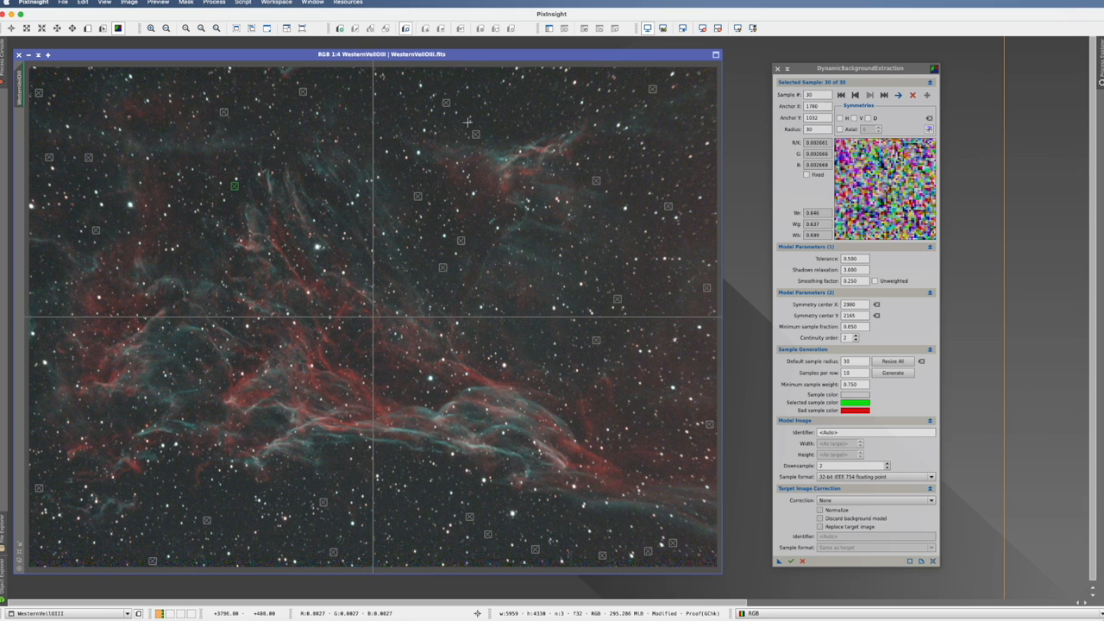
mouse_move(622, 193)
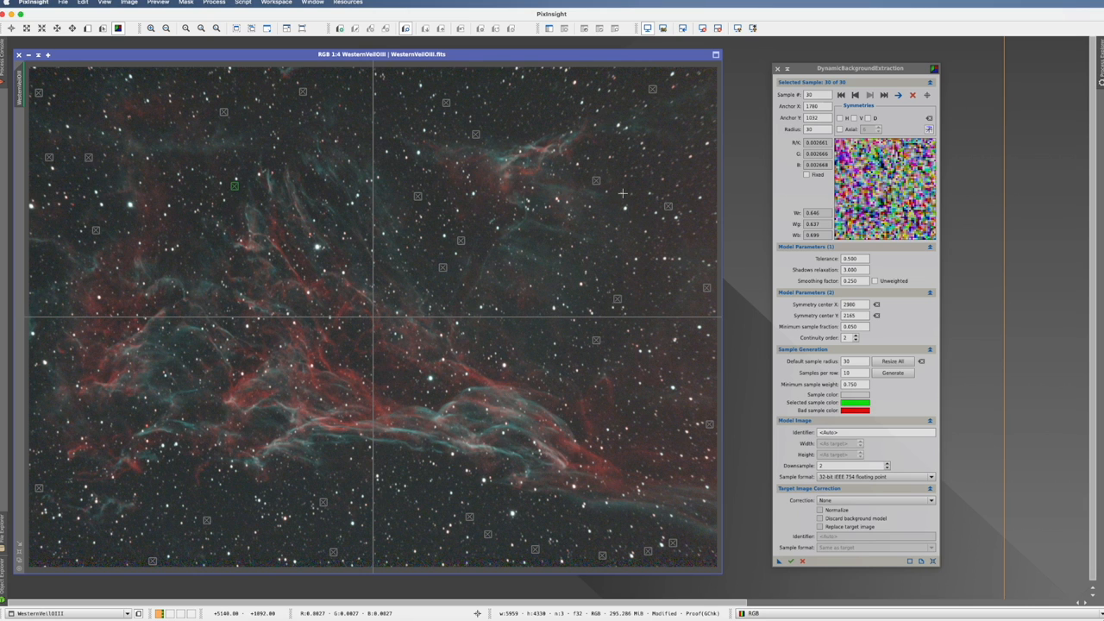
mouse_move(635, 79)
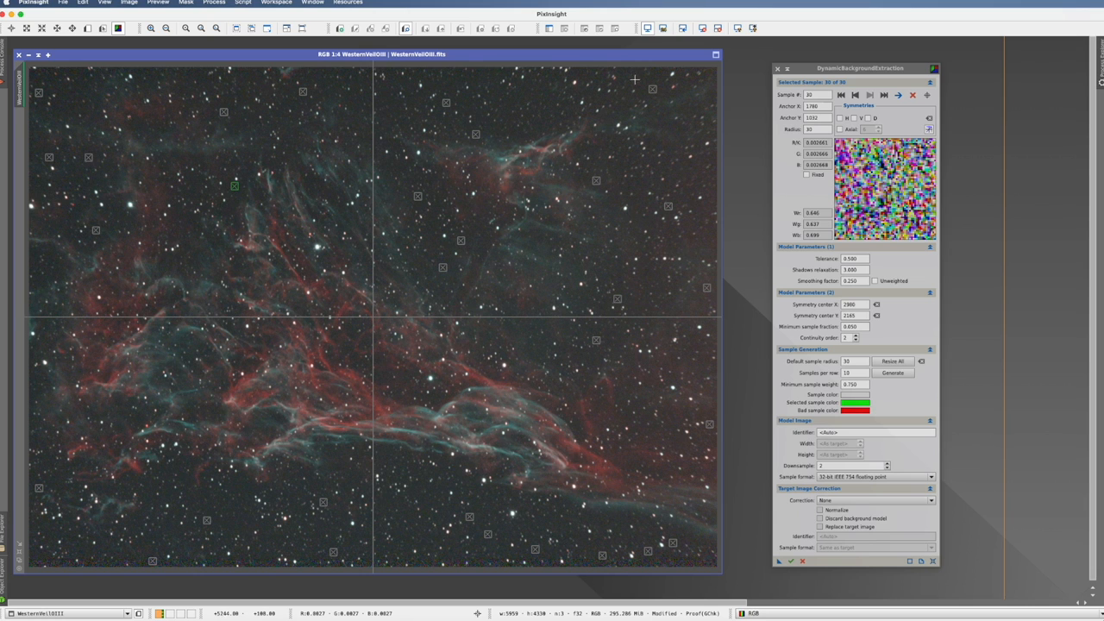
mouse_move(655, 93)
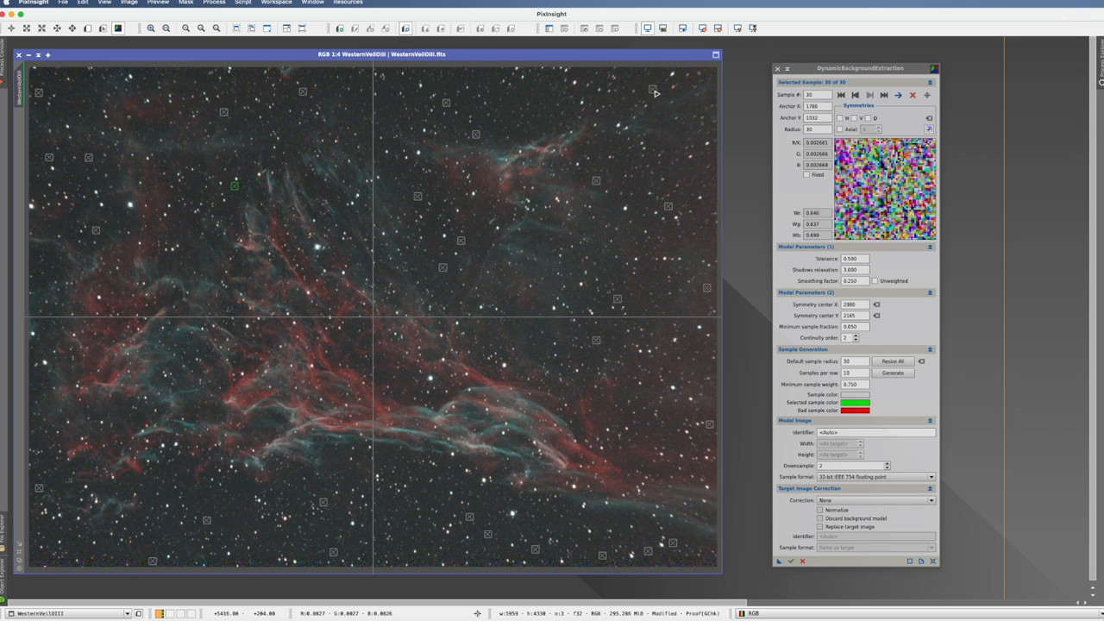
mouse_move(591, 233)
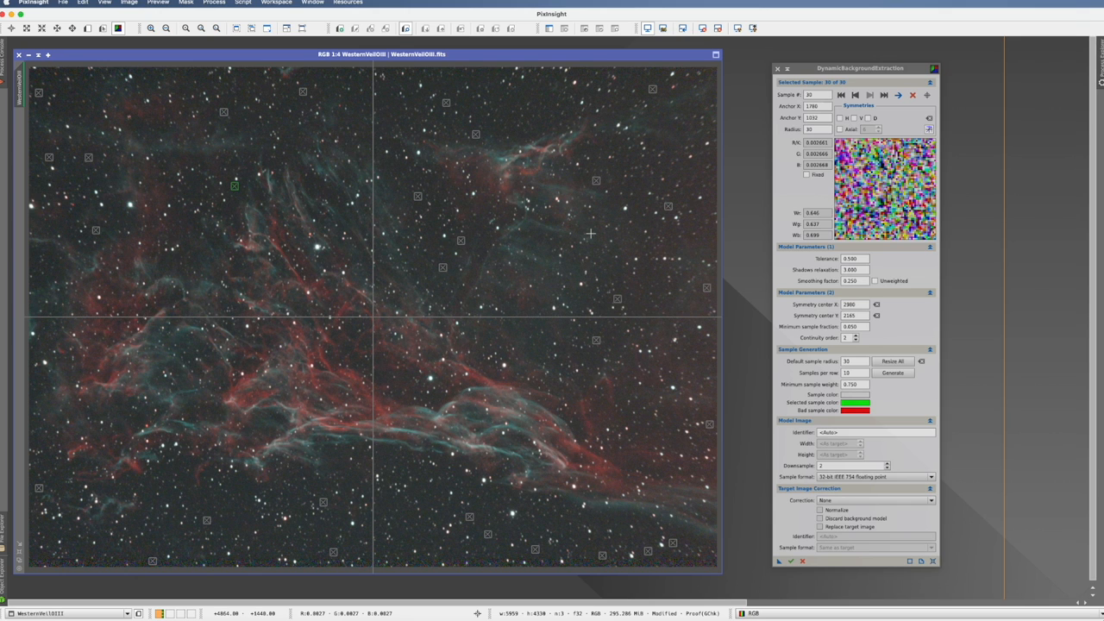
mouse_move(433, 527)
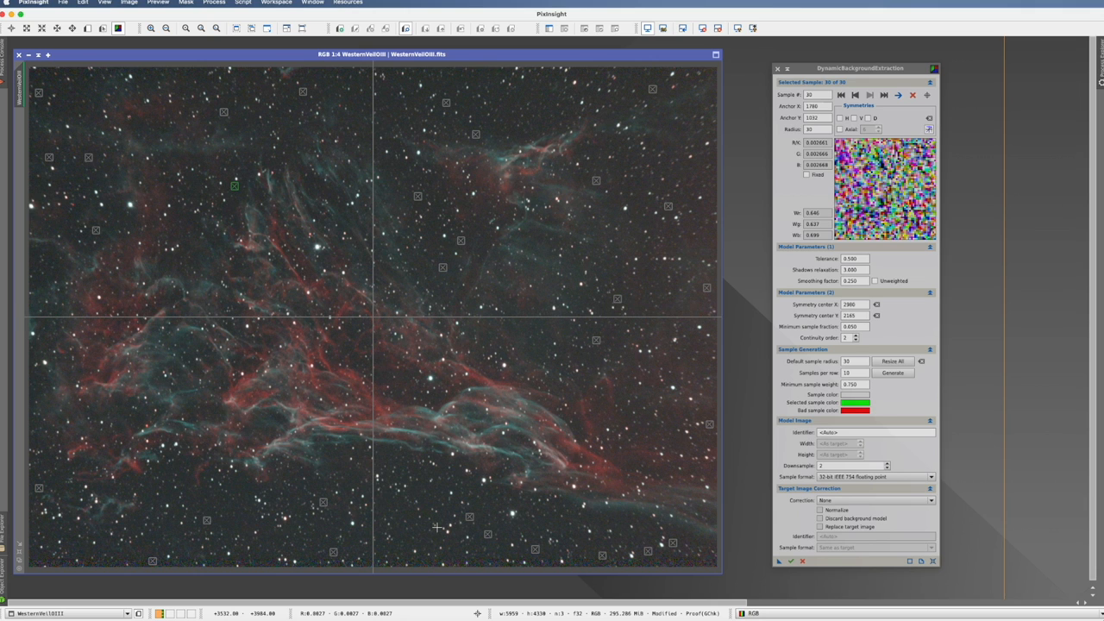
mouse_move(325, 527)
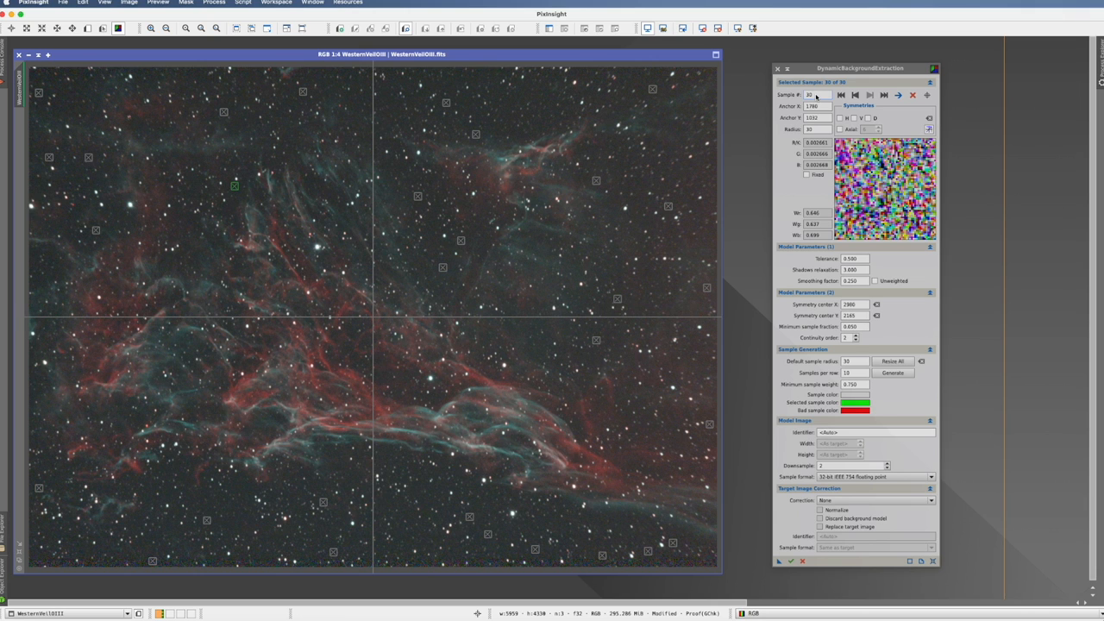
mouse_move(815, 95)
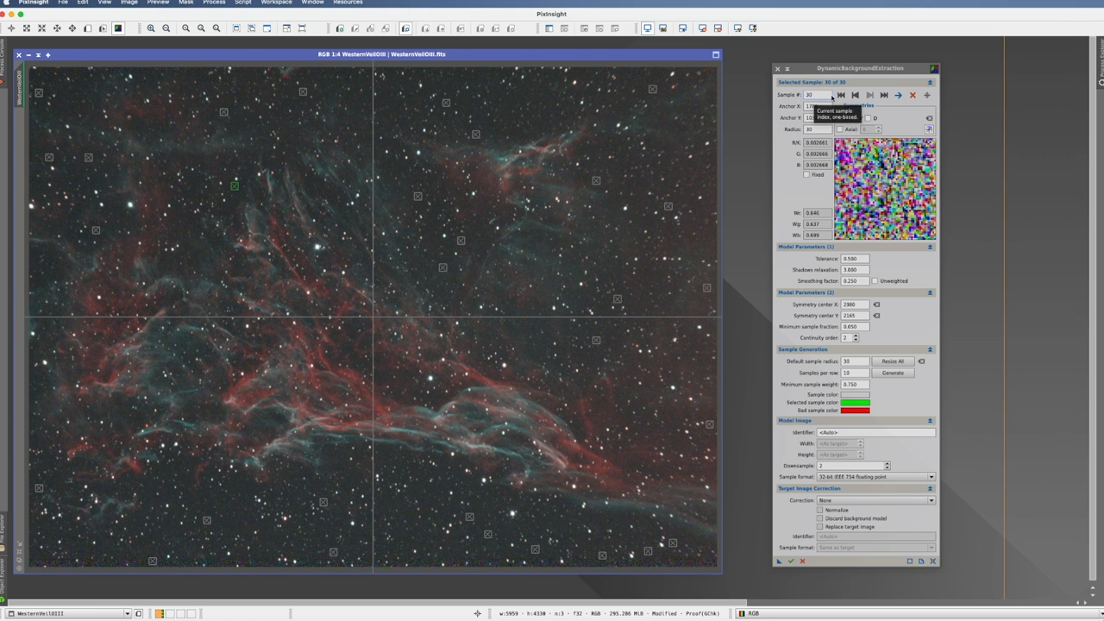
click(854, 95)
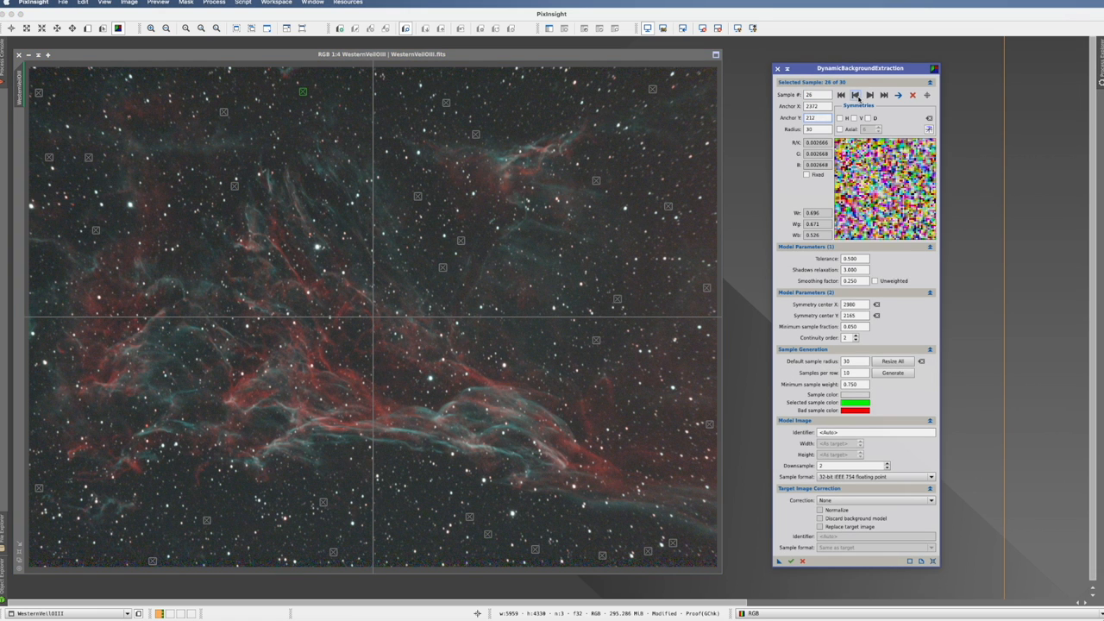
click(857, 95)
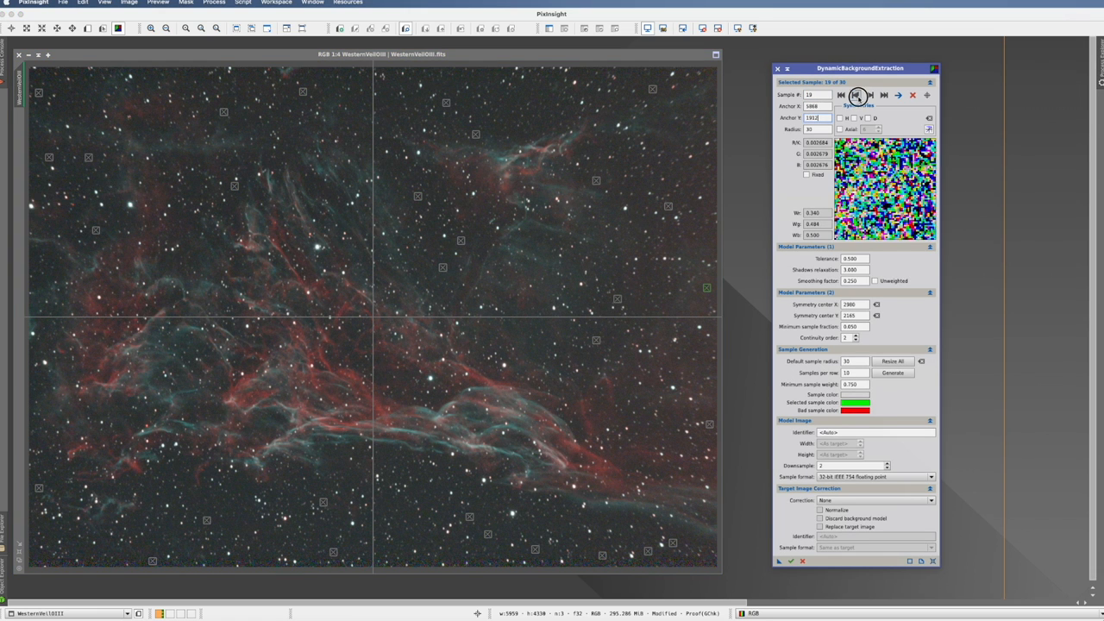
click(858, 95)
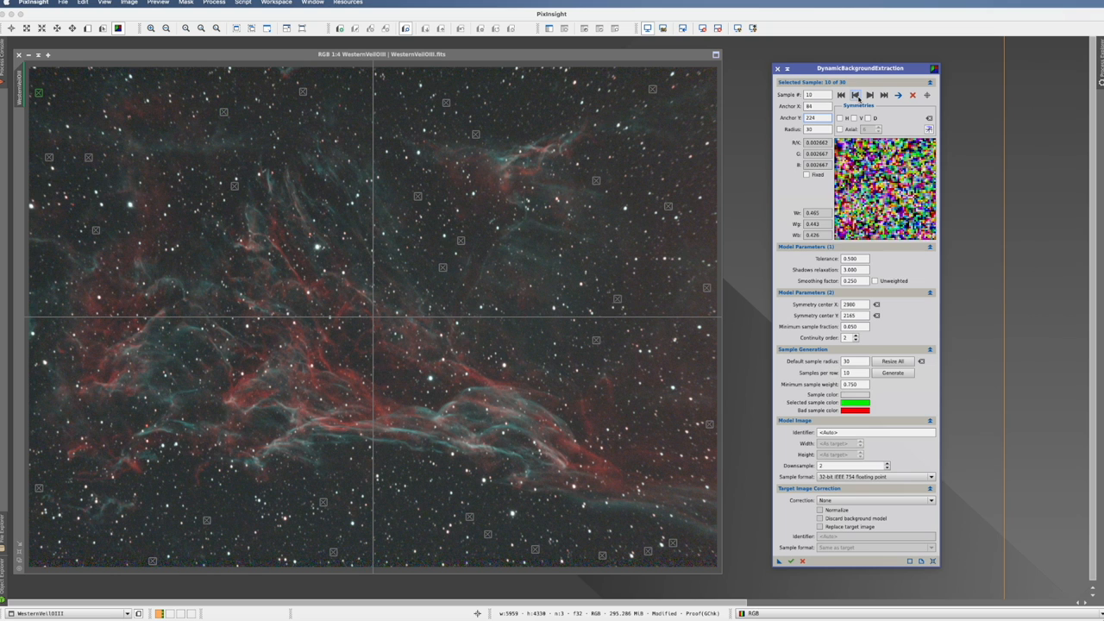
click(855, 95)
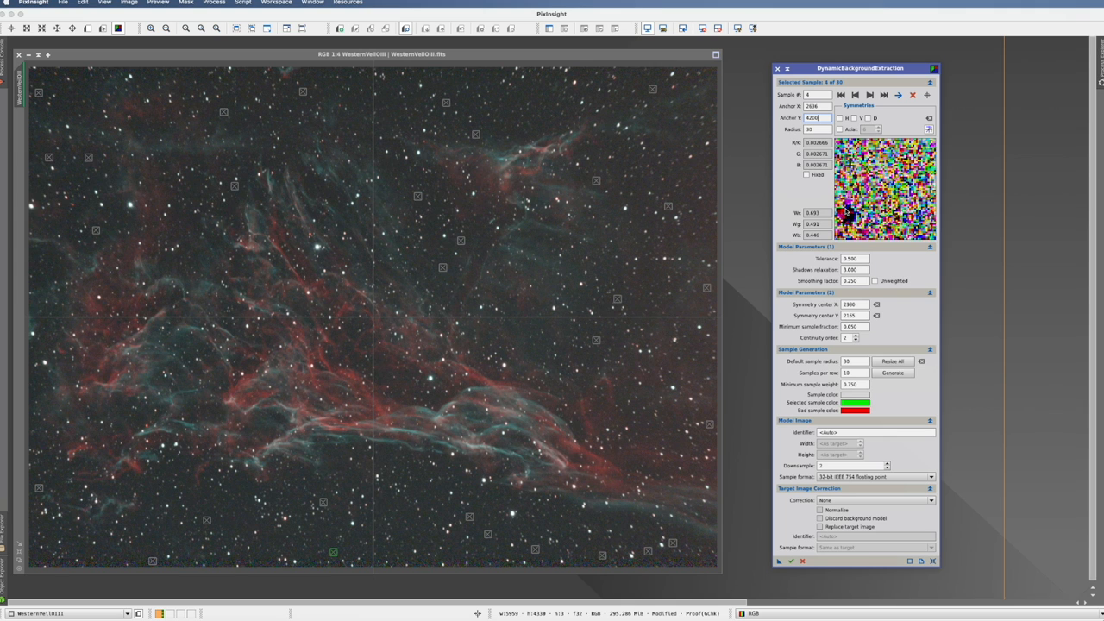
mouse_move(349, 399)
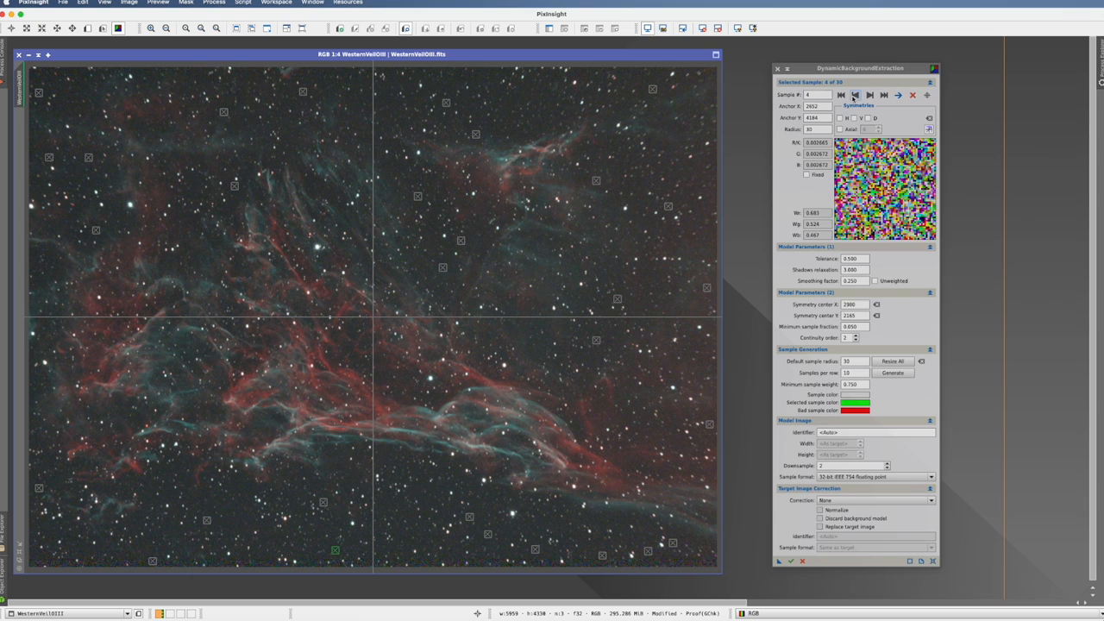
click(839, 95)
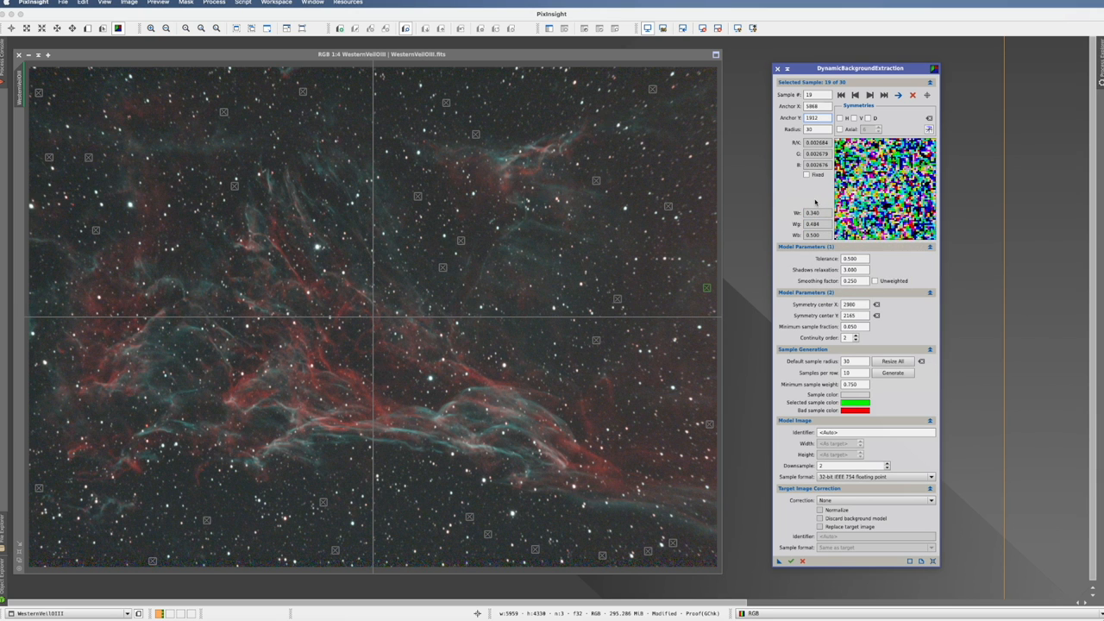
mouse_move(815, 253)
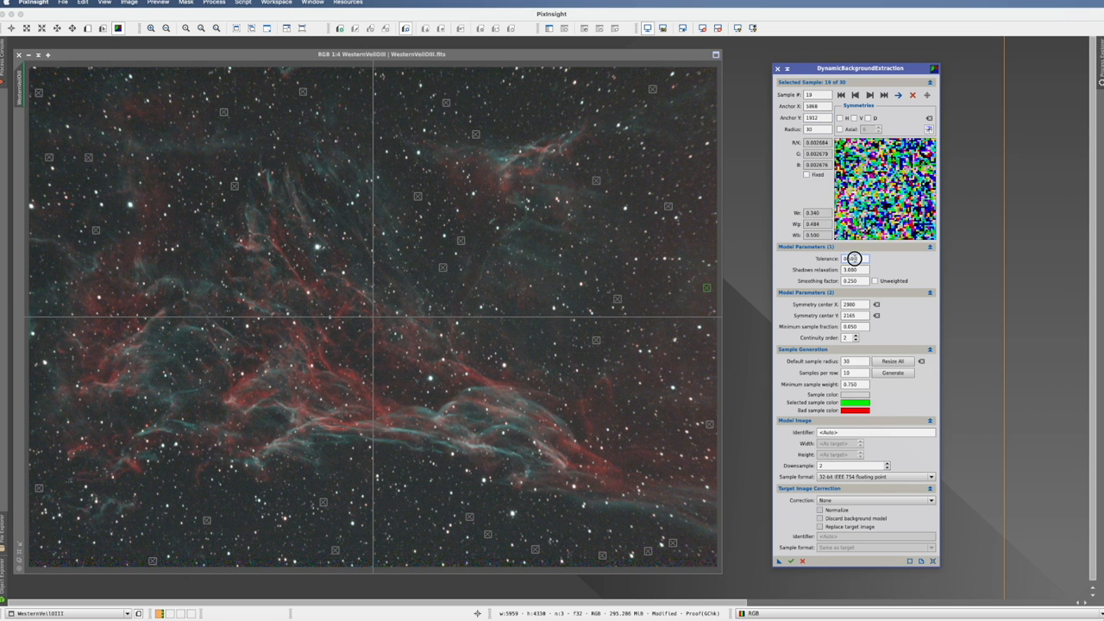
mouse_move(853, 259)
text(2.000)
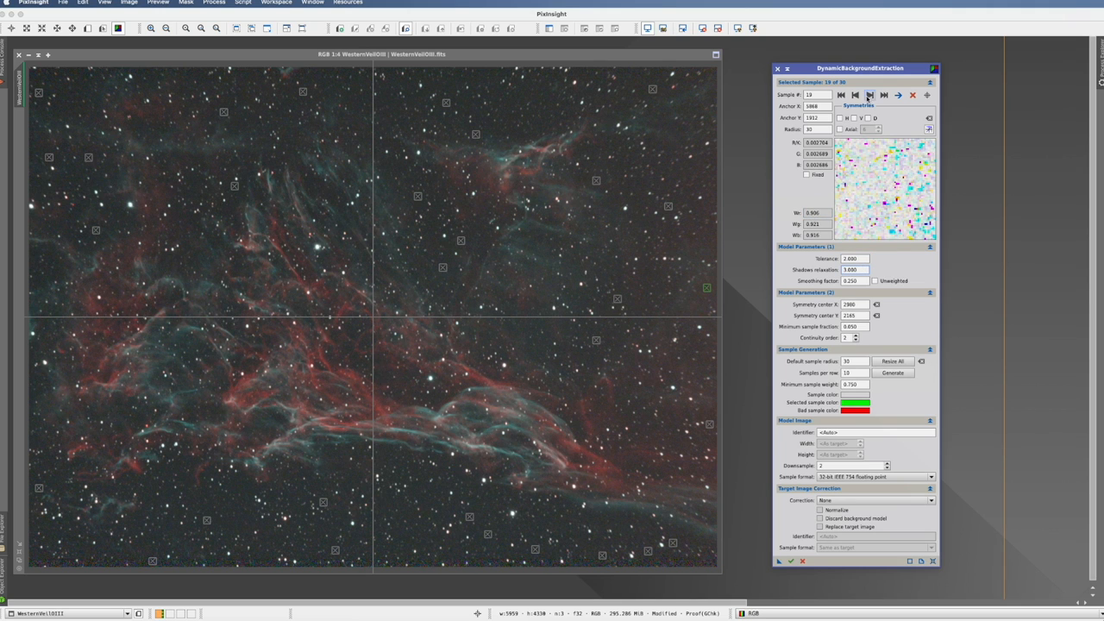
Step: With tolerance 2.000, step through sample previews back and forth, ending on sample 30
click(855, 95)
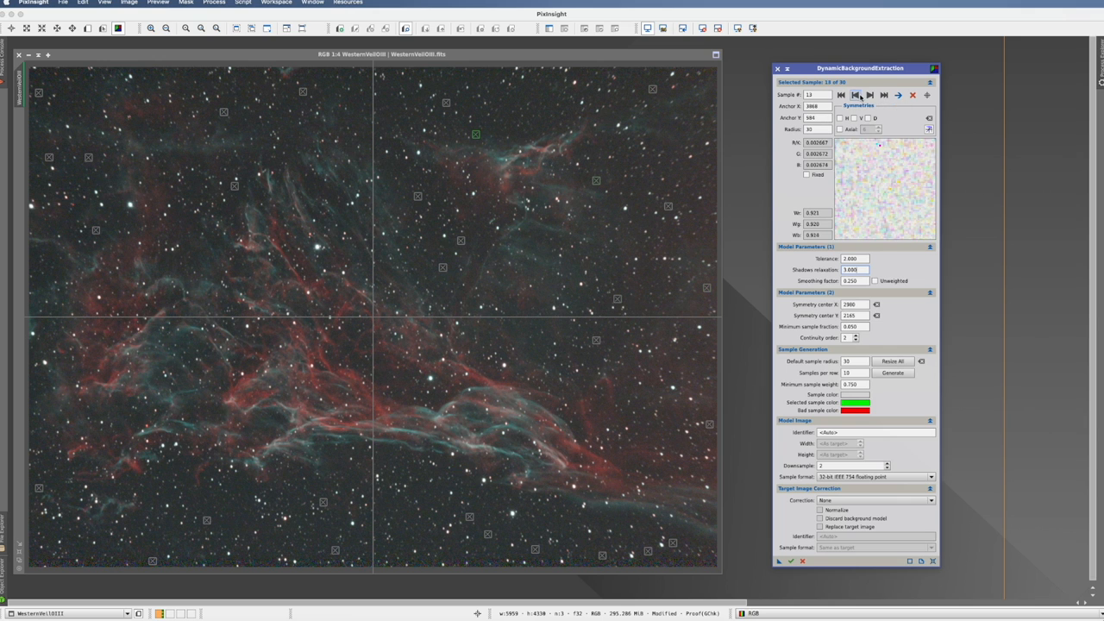
click(842, 95)
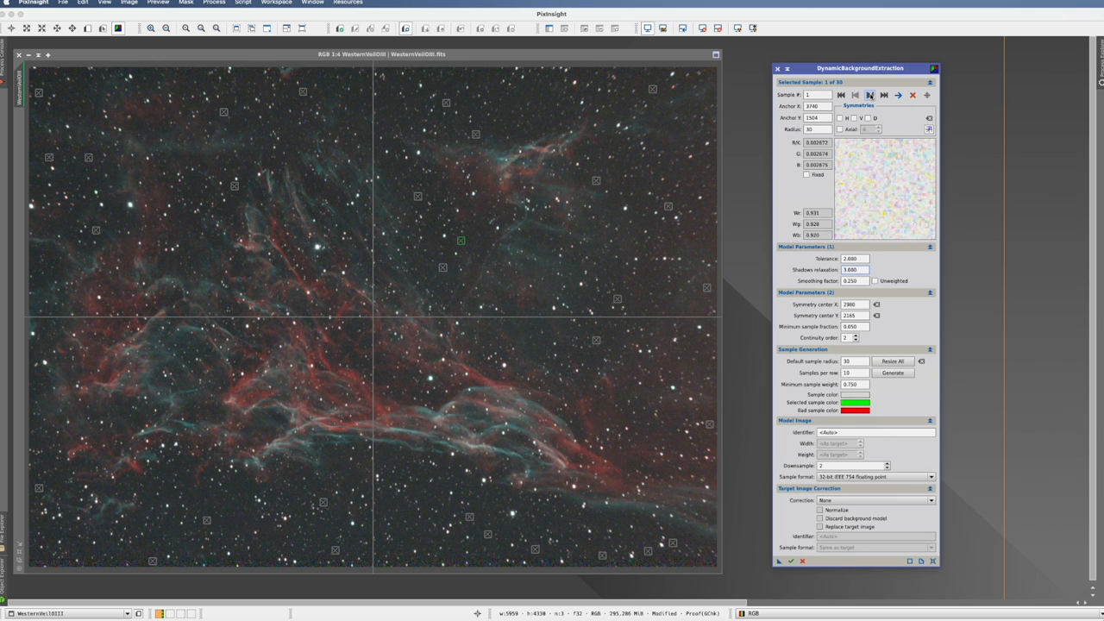
click(869, 95)
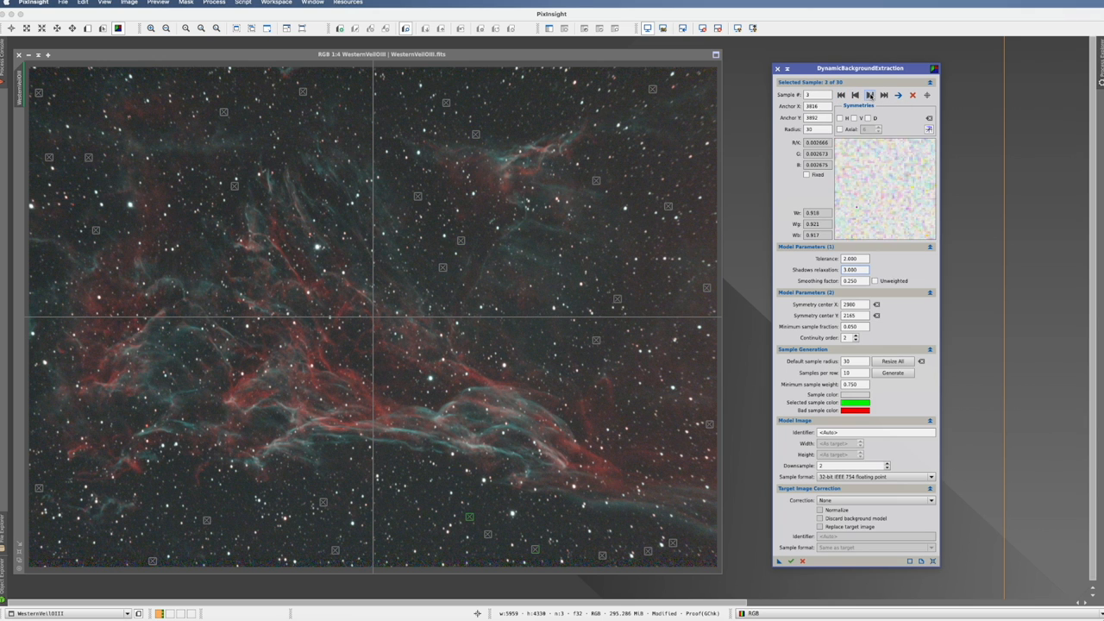
click(870, 94)
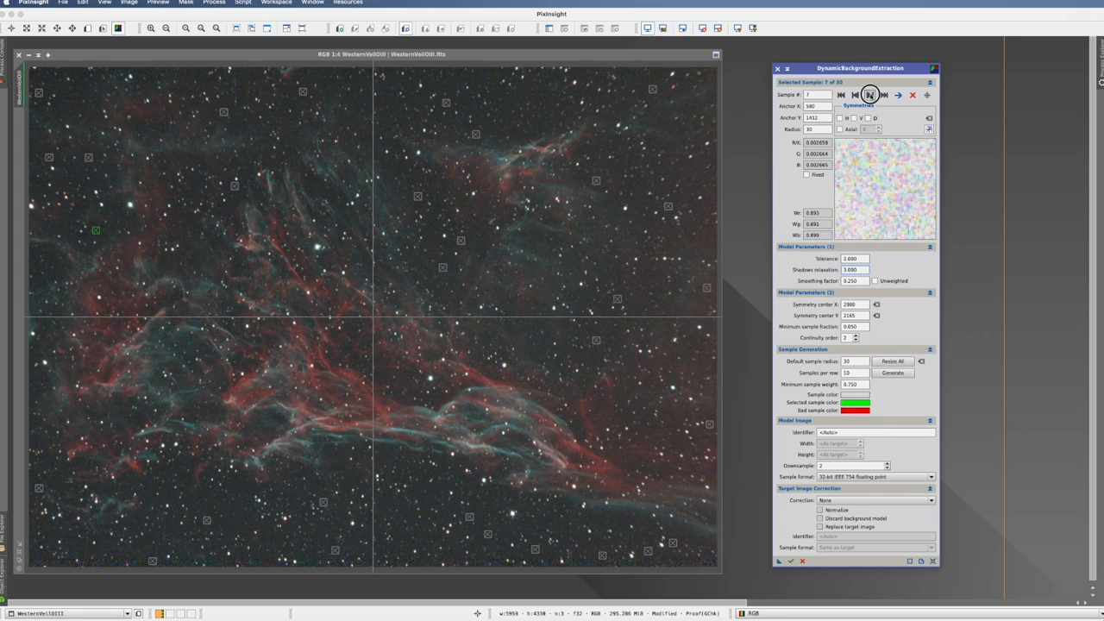
click(869, 95)
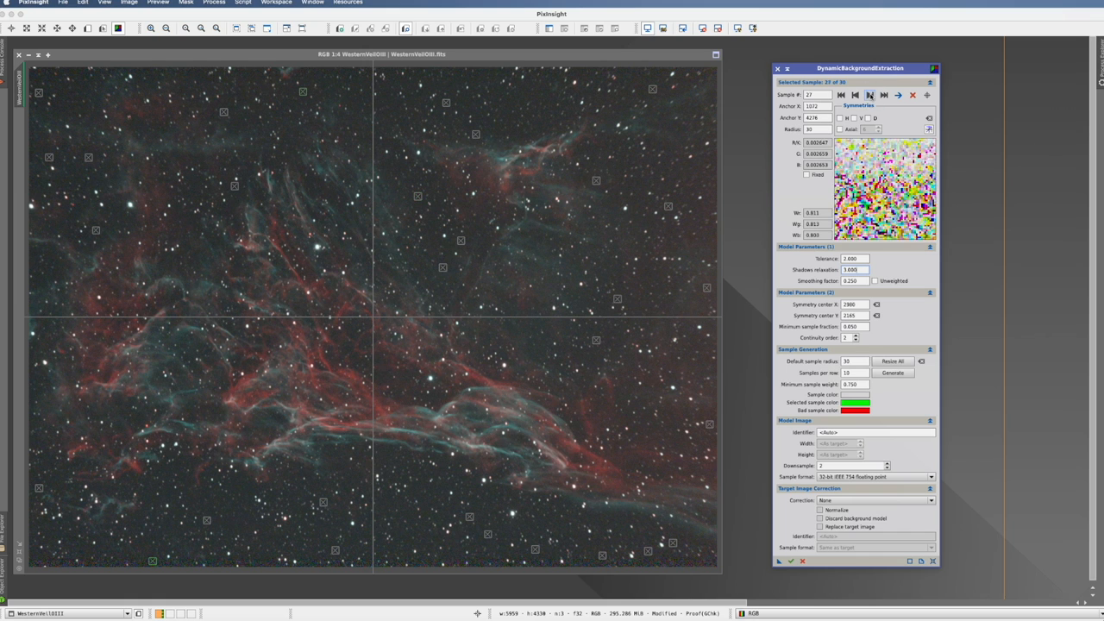
click(868, 95)
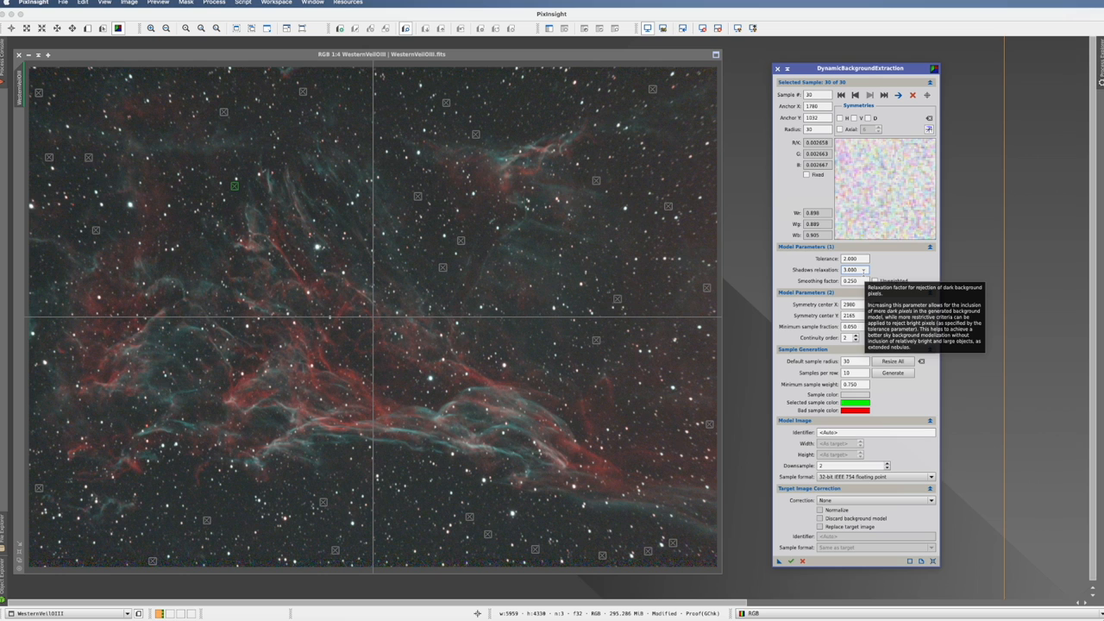
mouse_move(859, 271)
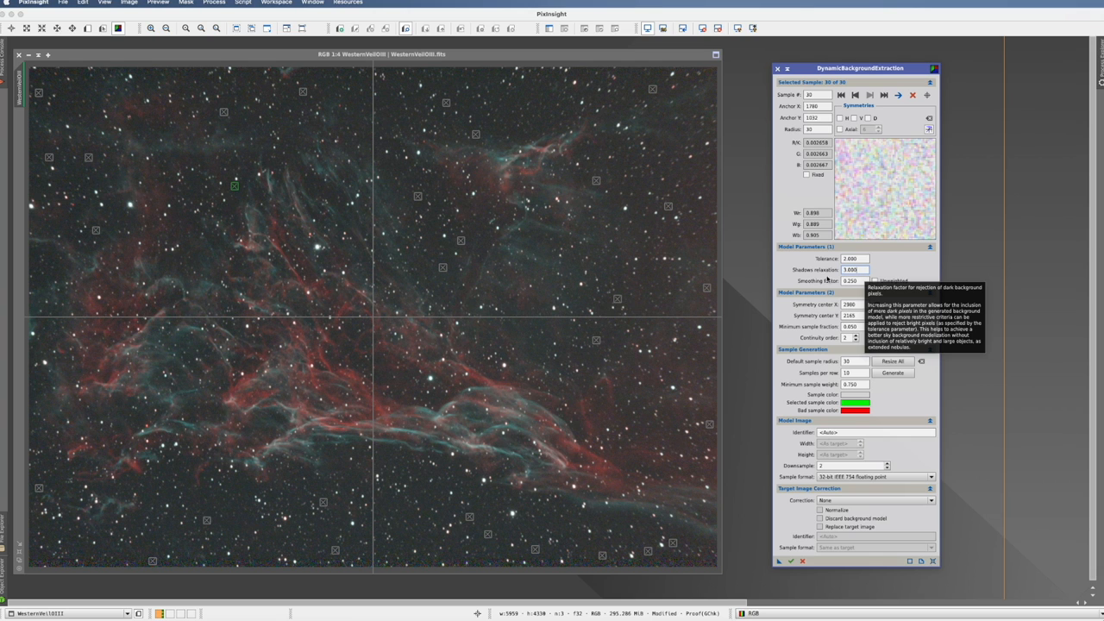
mouse_move(791, 274)
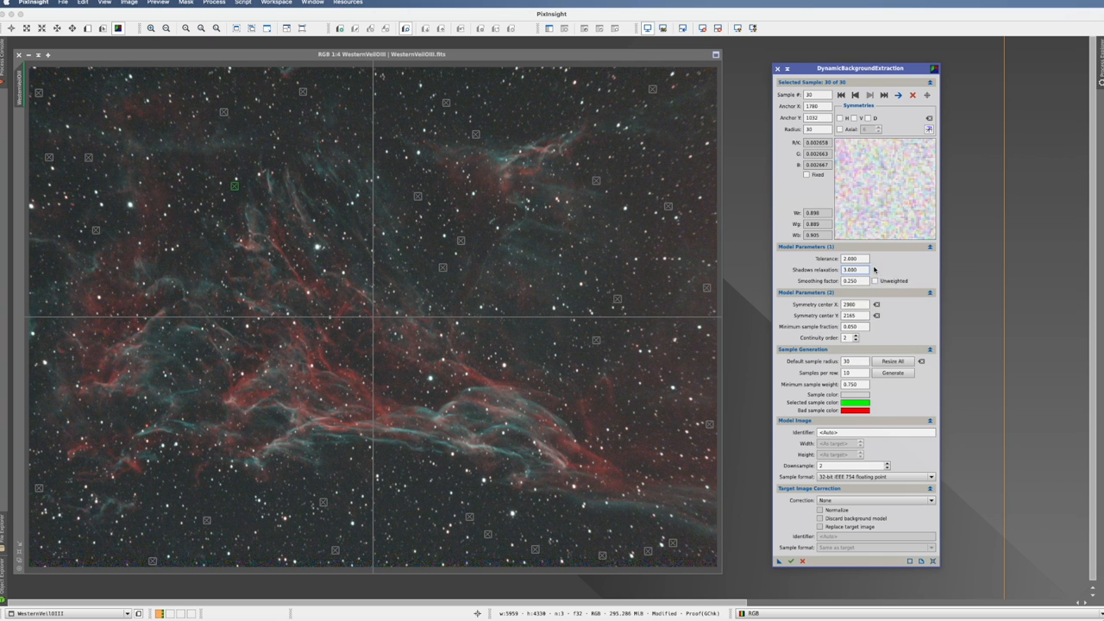
mouse_move(836, 269)
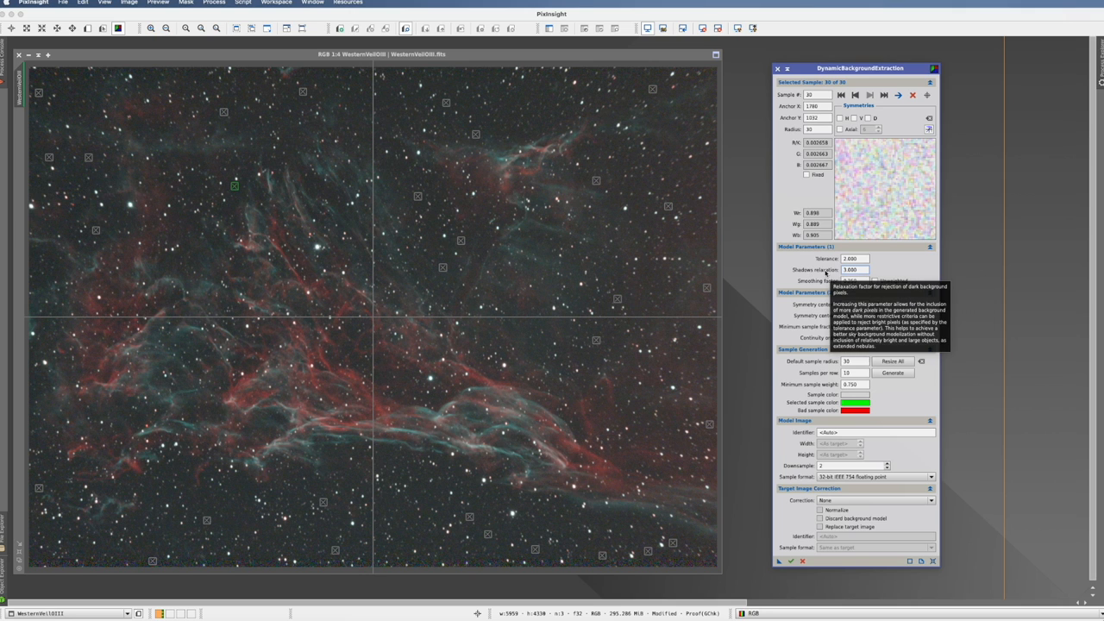
mouse_move(906, 261)
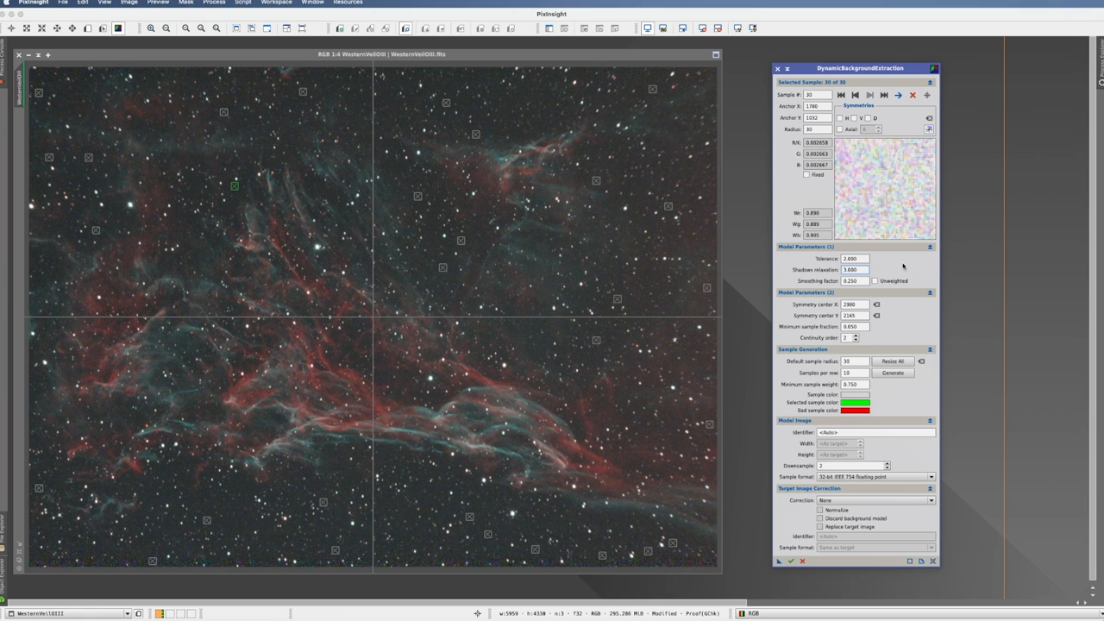
mouse_move(787, 215)
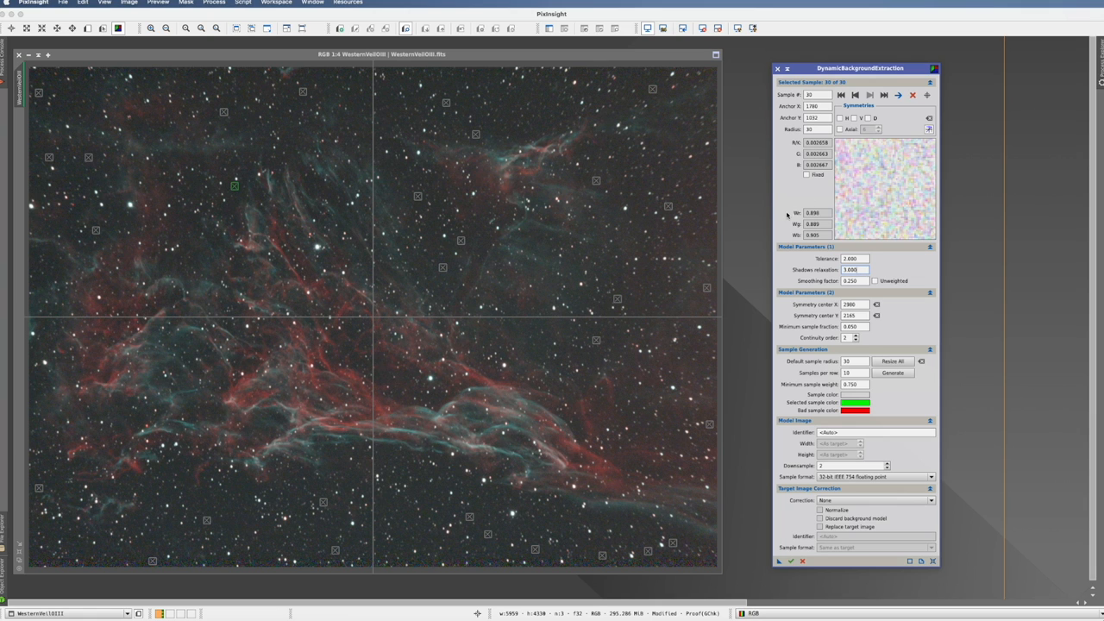
mouse_move(910, 274)
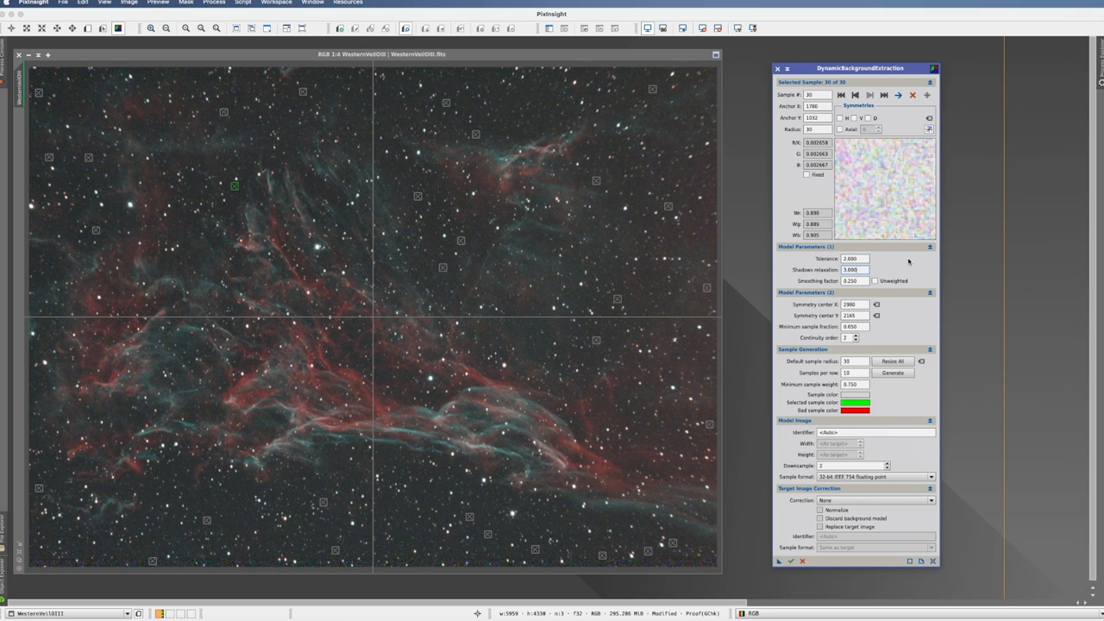
mouse_move(52, 292)
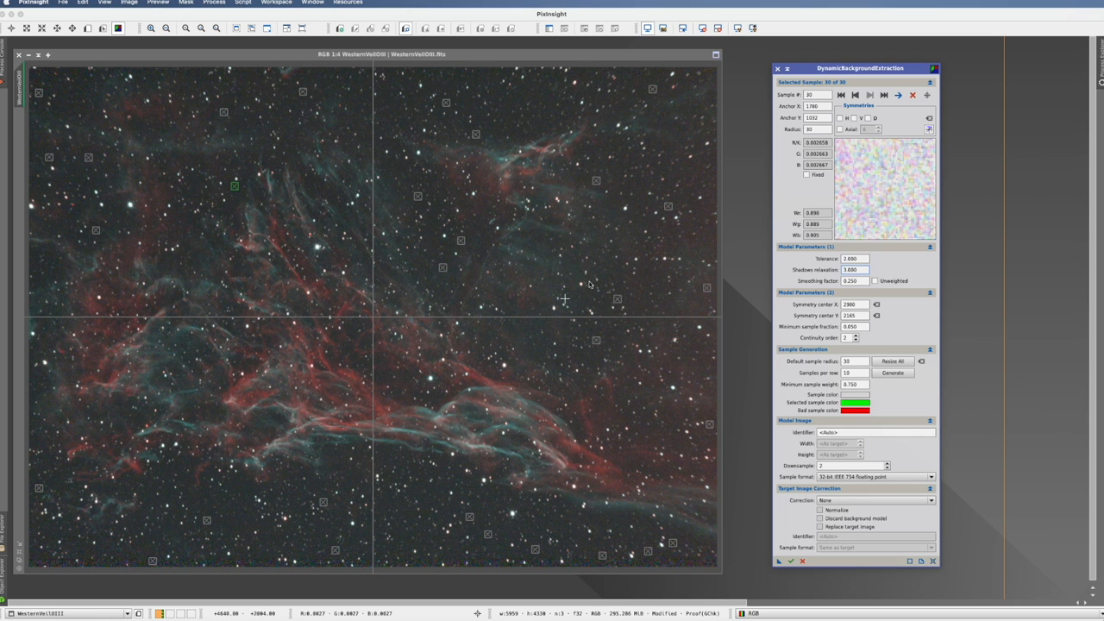
mouse_move(151, 308)
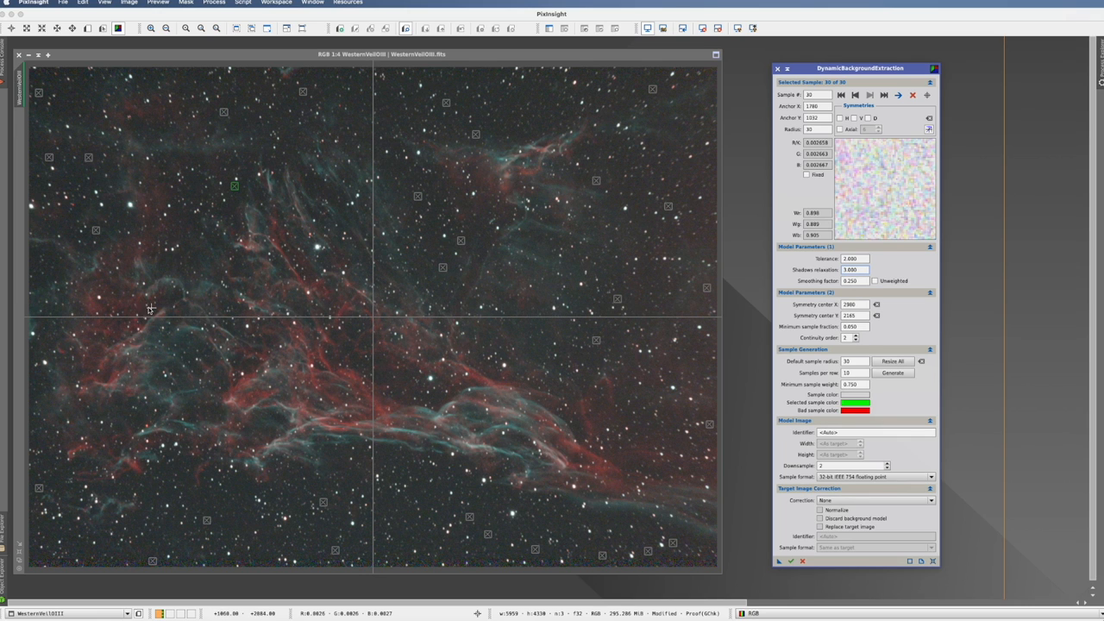
mouse_move(809, 285)
text(0.8)
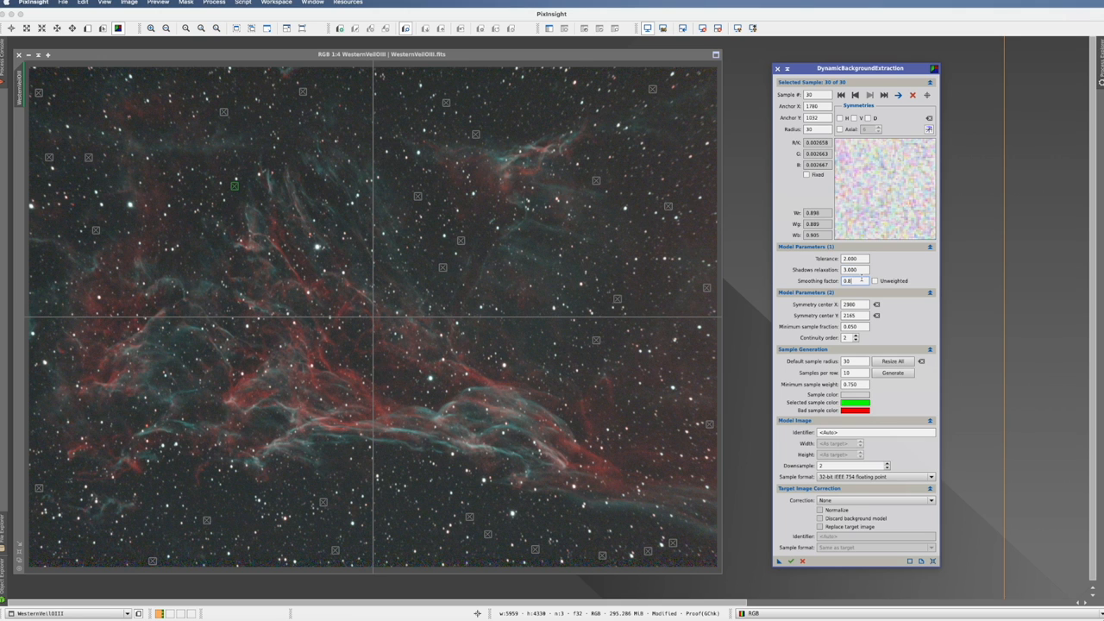
mouse_move(854, 280)
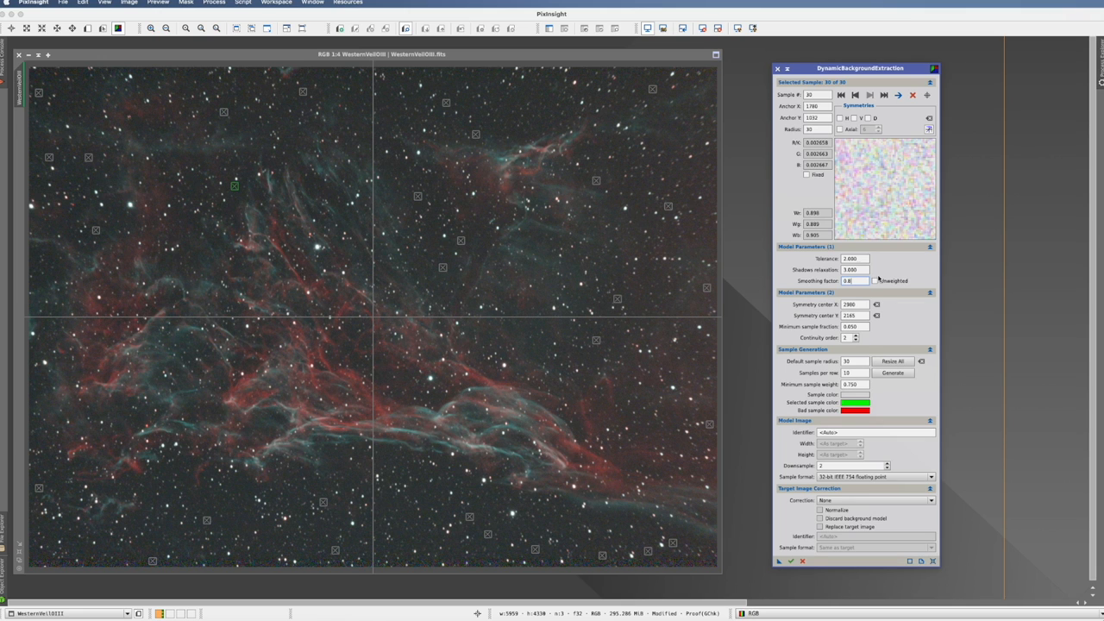
mouse_move(626, 532)
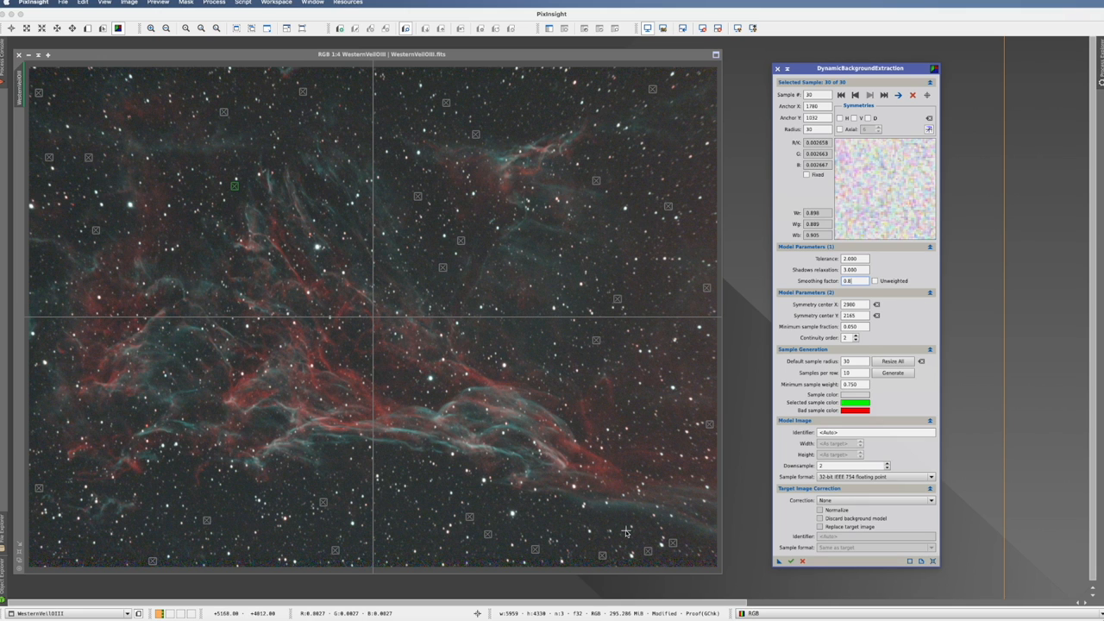
mouse_move(68, 405)
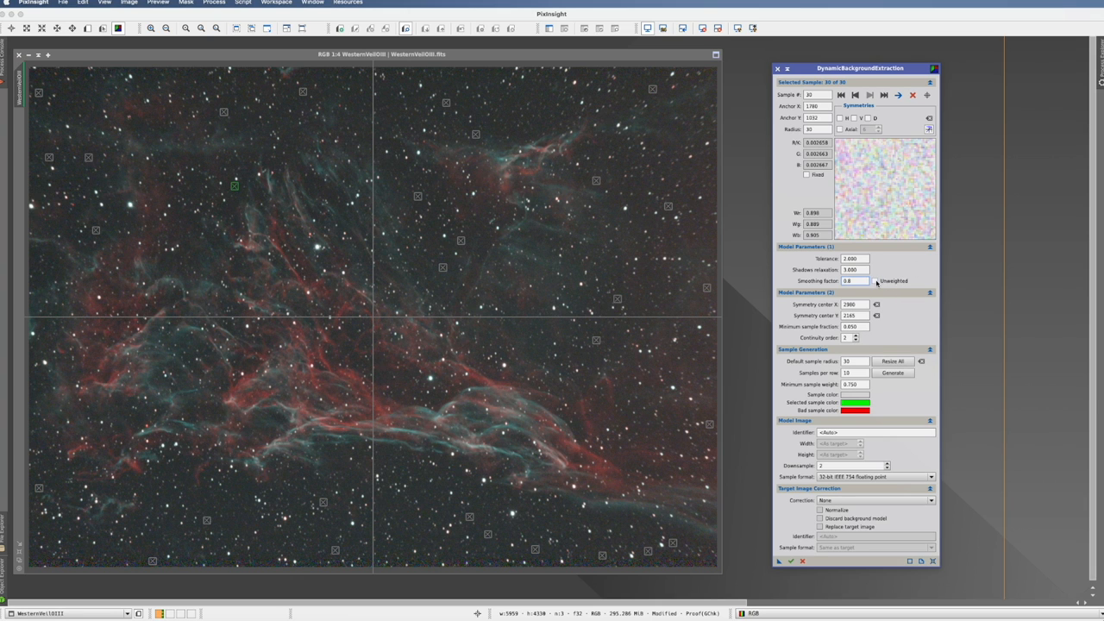
Step: Commit 0.800 as the DBE smoothing factor
click(853, 280)
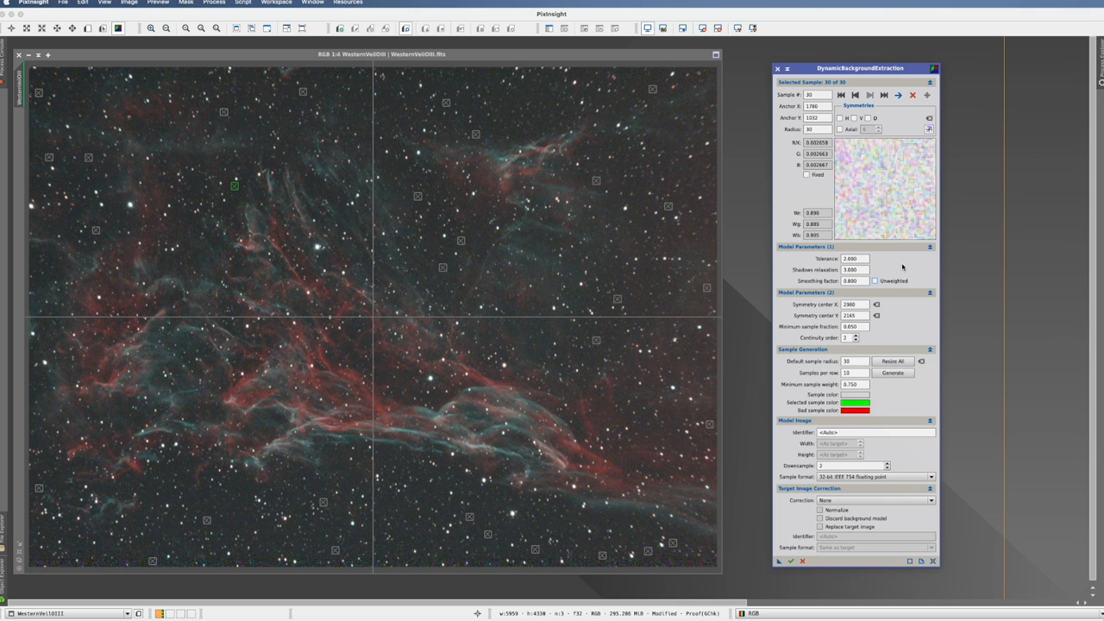
mouse_move(785, 218)
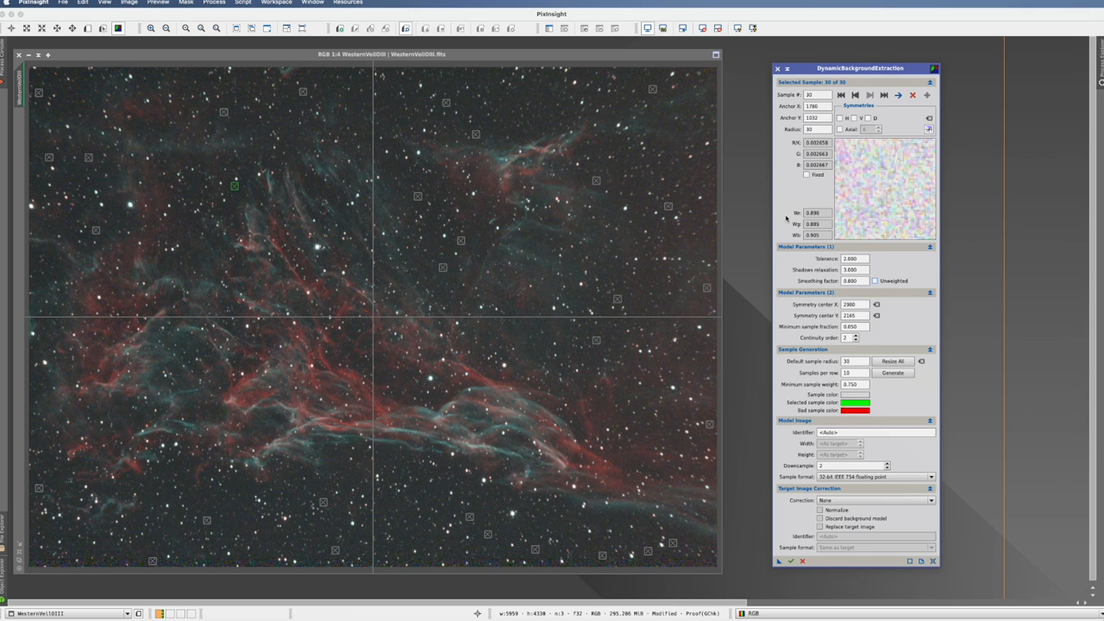
mouse_move(823, 246)
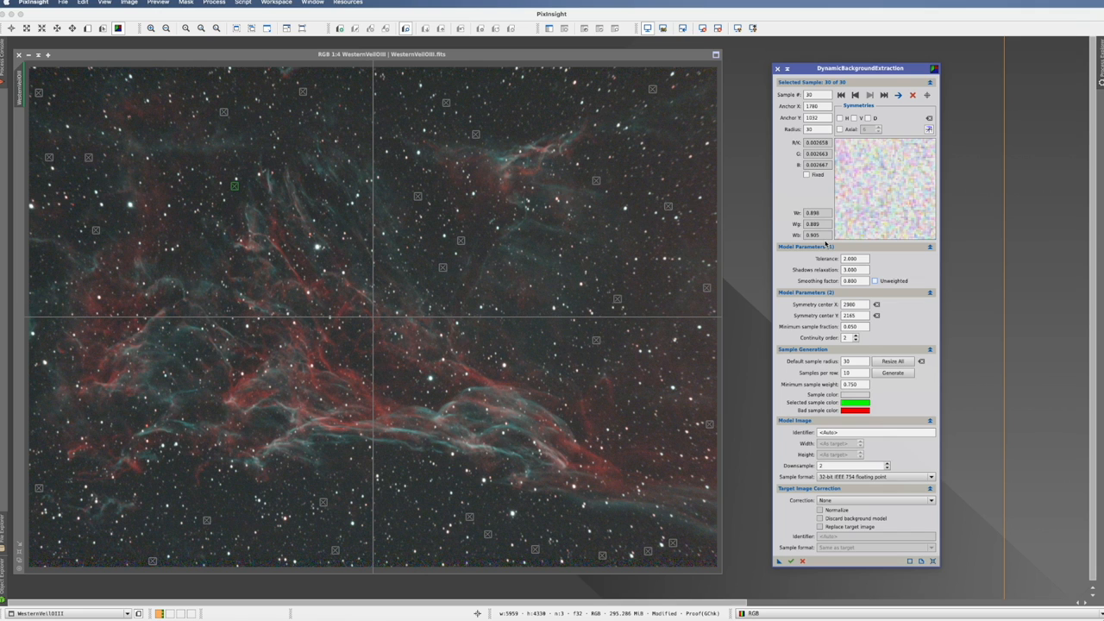
mouse_move(907, 265)
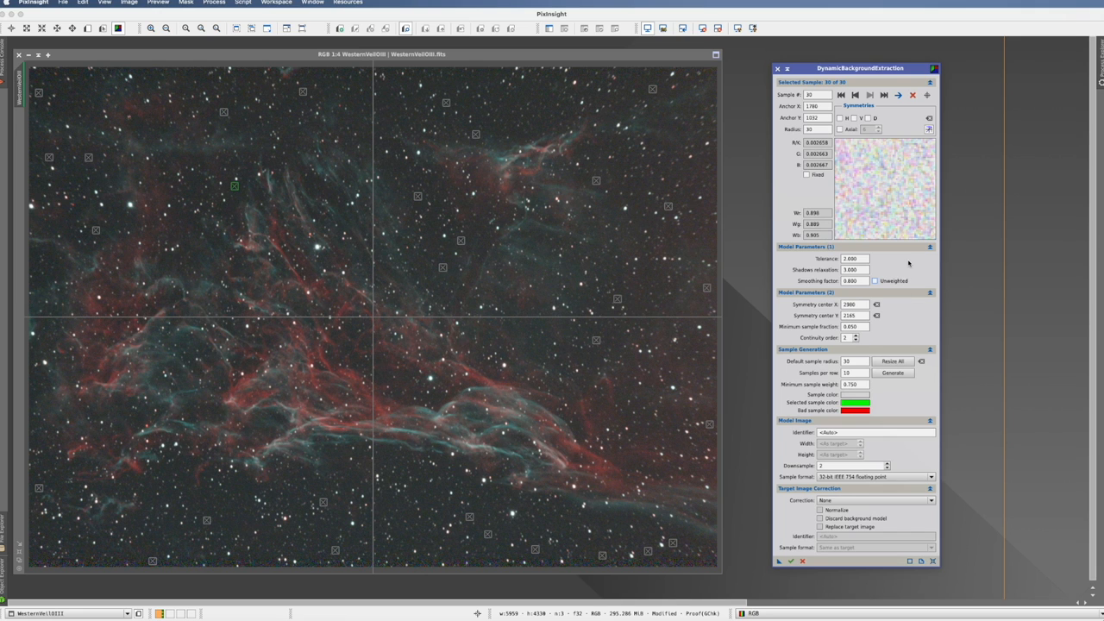
mouse_move(900, 269)
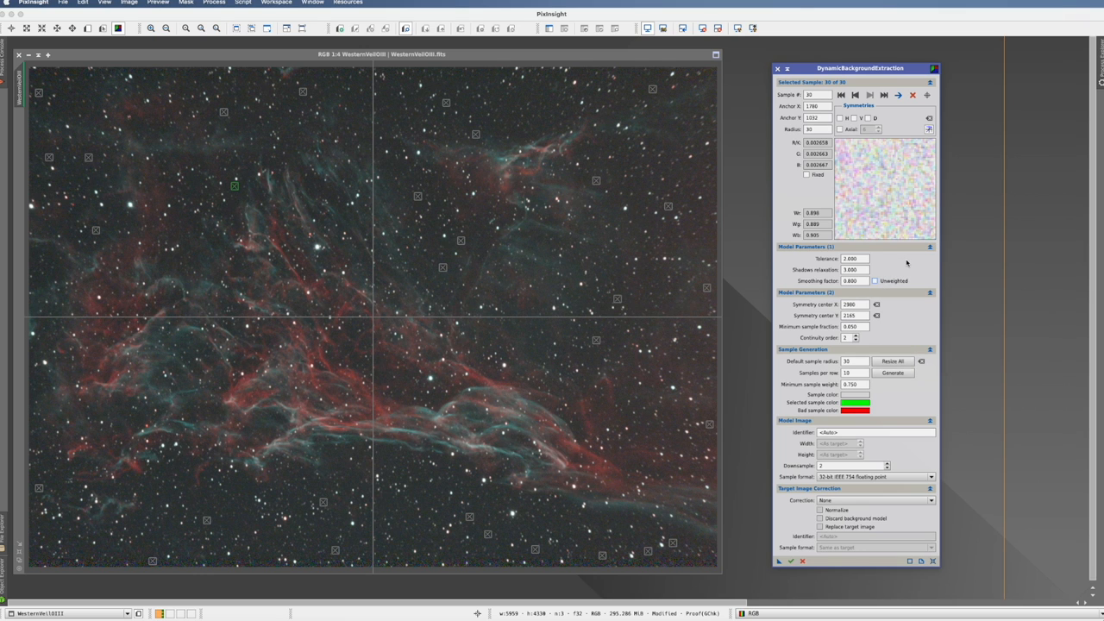
mouse_move(876, 285)
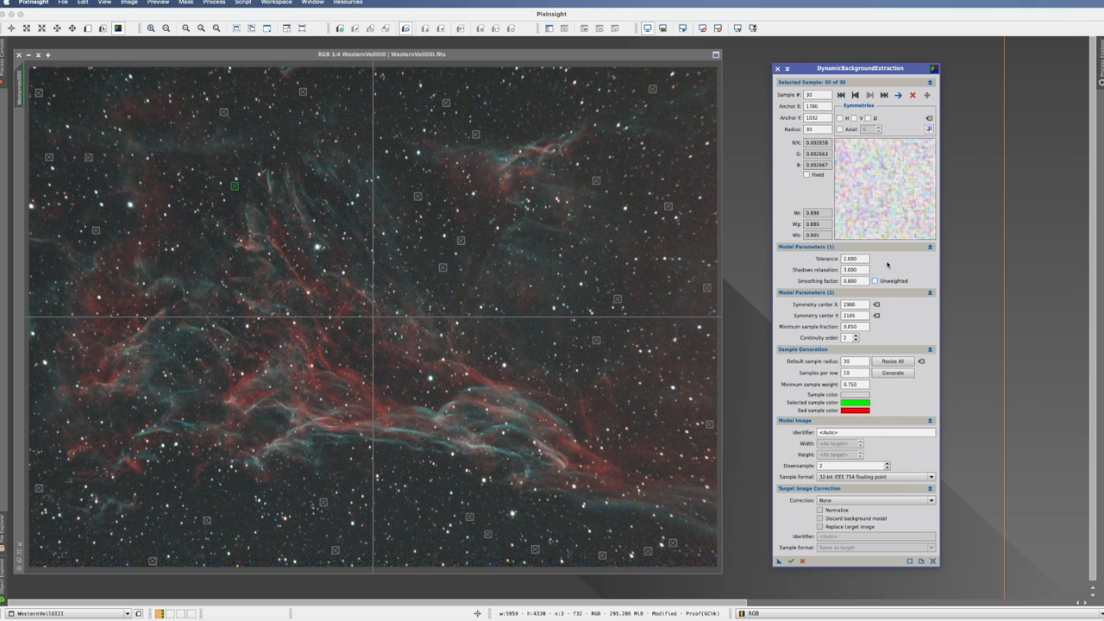
mouse_move(791, 502)
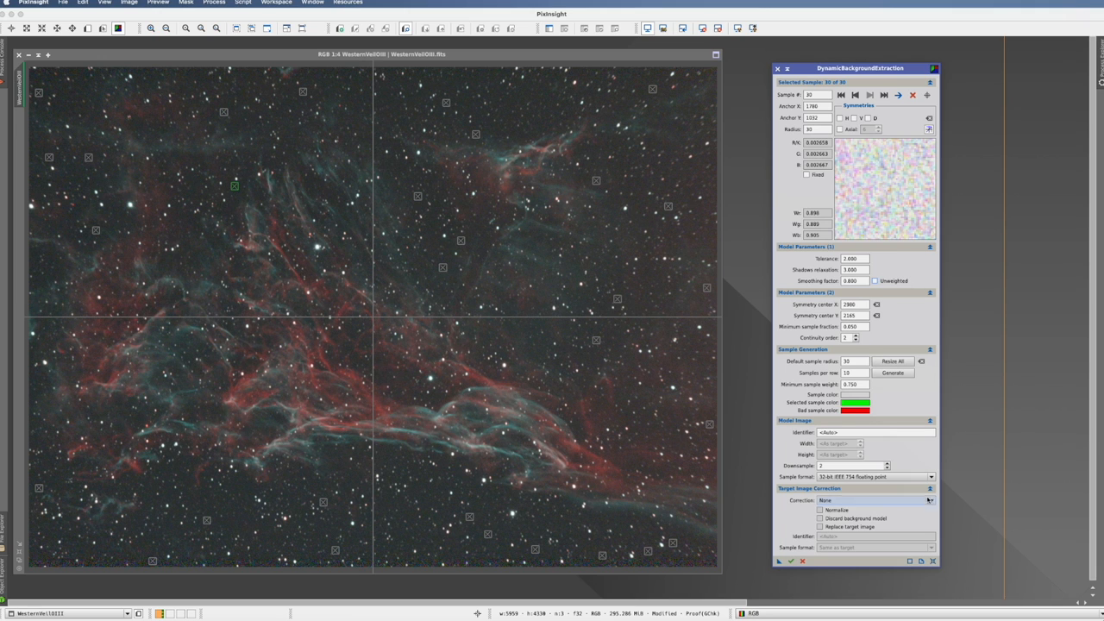
Step: Open the Correction method list showing None, Subtraction and Division
click(875, 500)
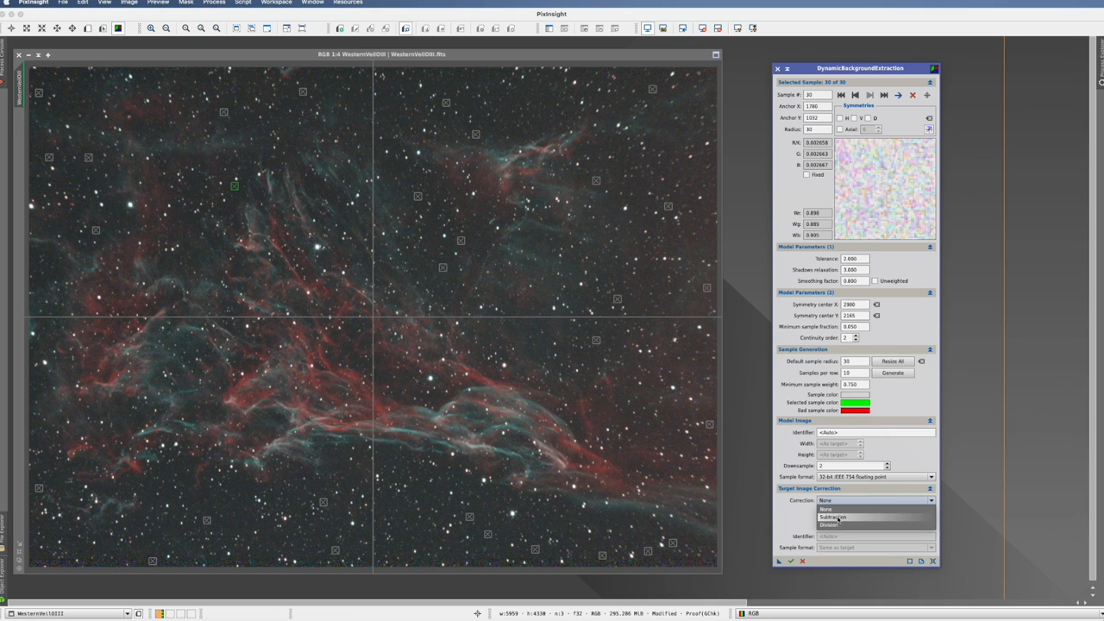
mouse_move(829, 524)
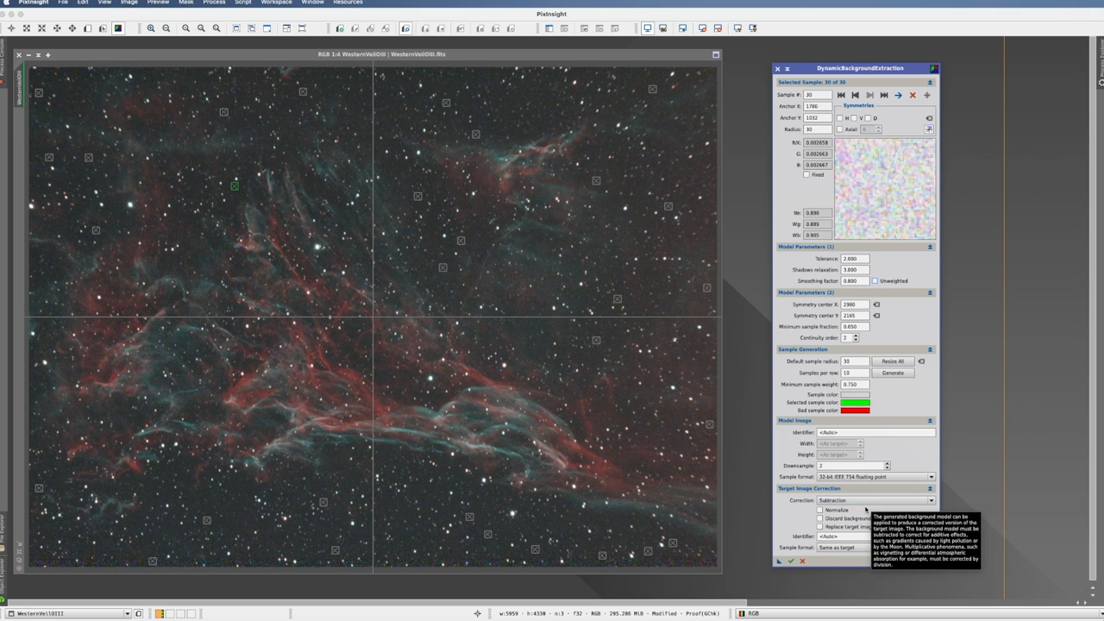
mouse_move(866, 508)
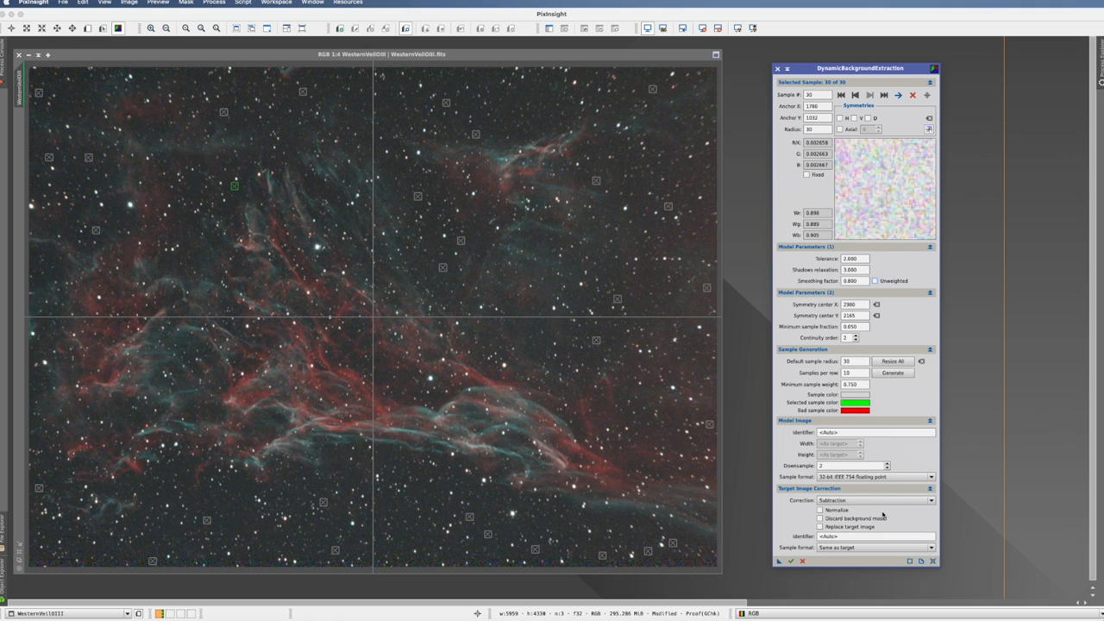
mouse_move(835, 510)
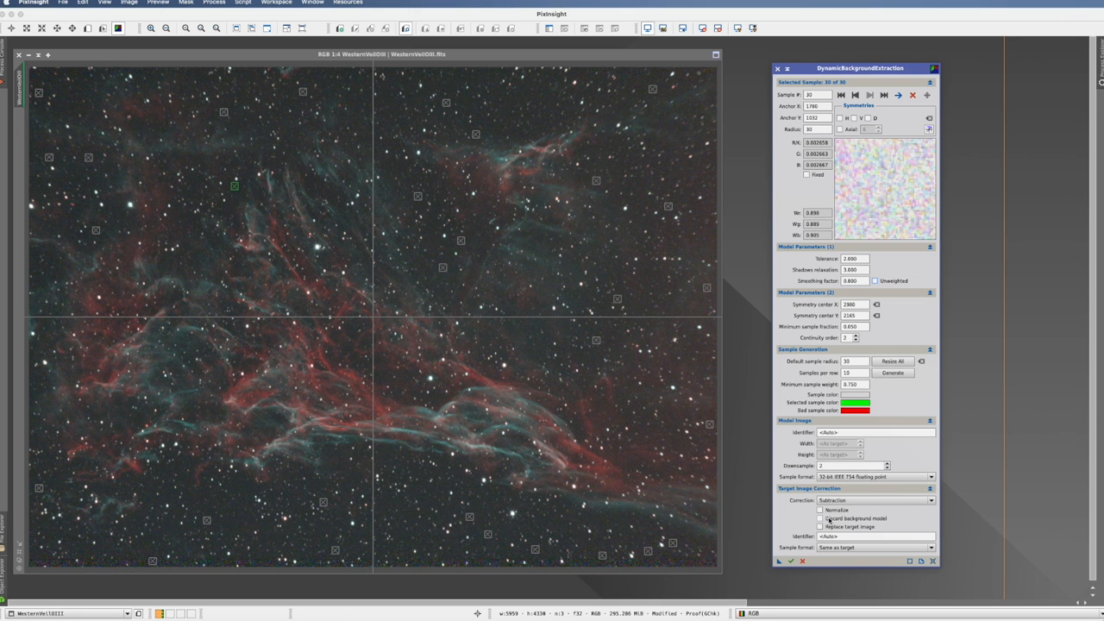
mouse_move(820, 518)
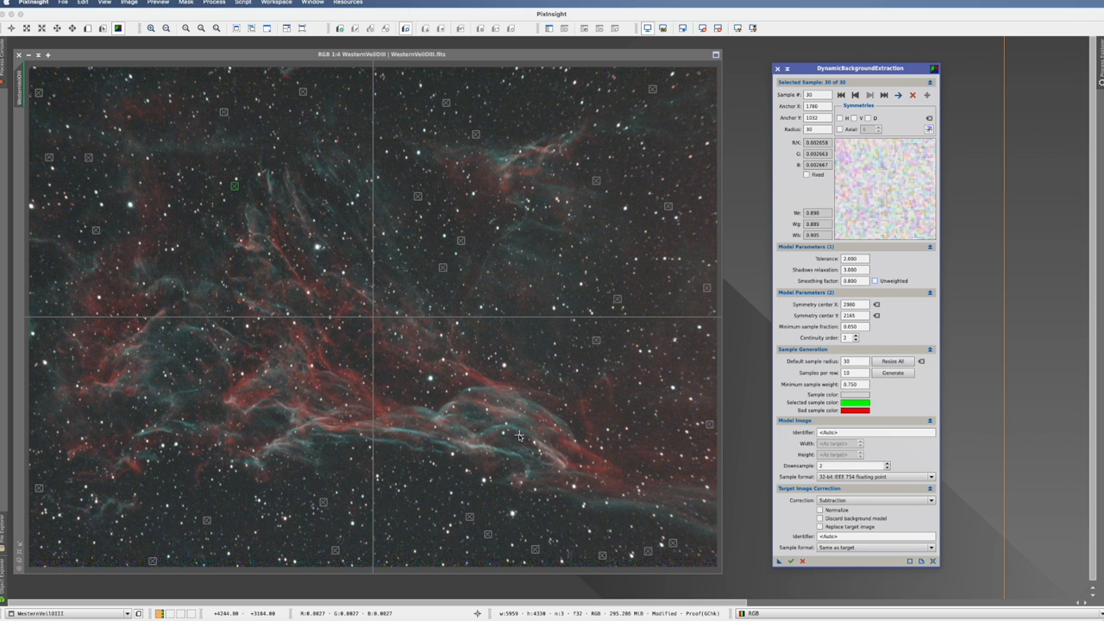
mouse_move(817, 529)
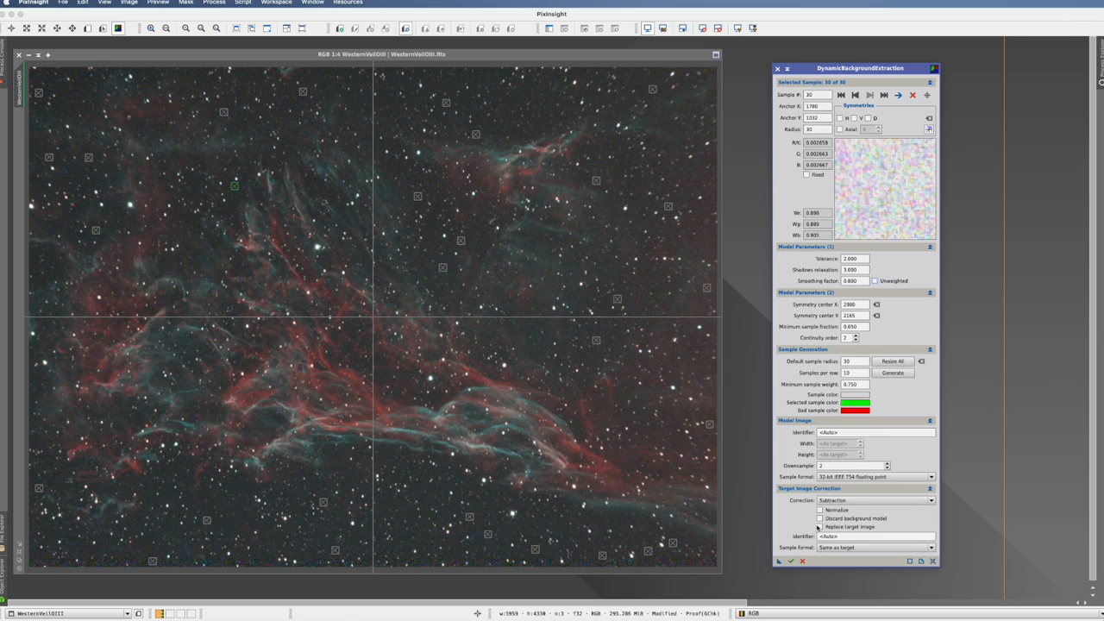
mouse_move(878, 525)
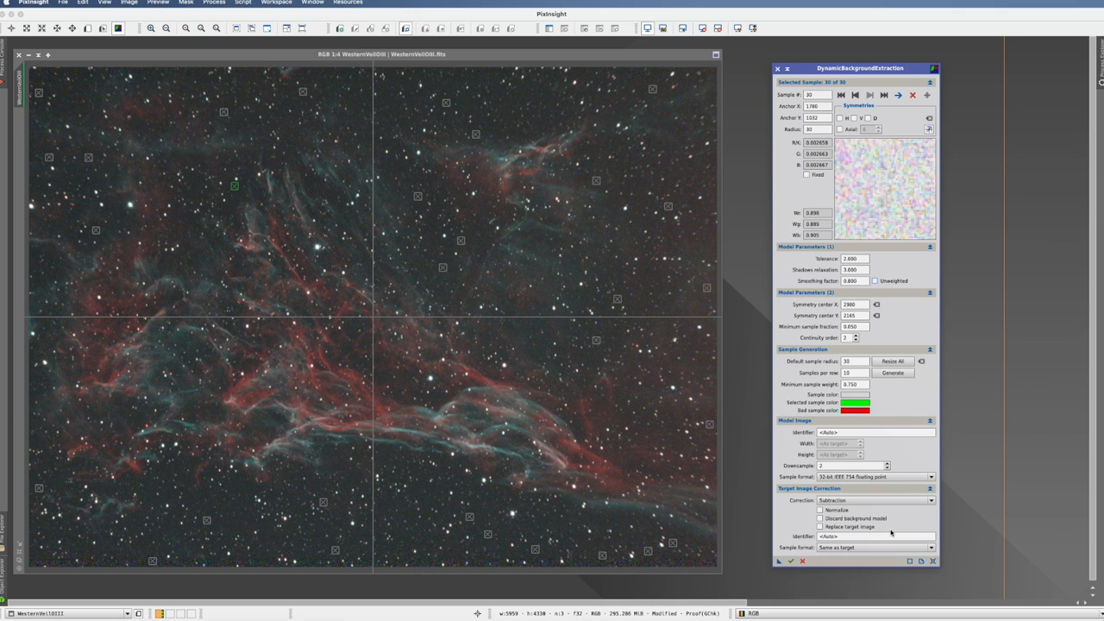
mouse_move(893, 530)
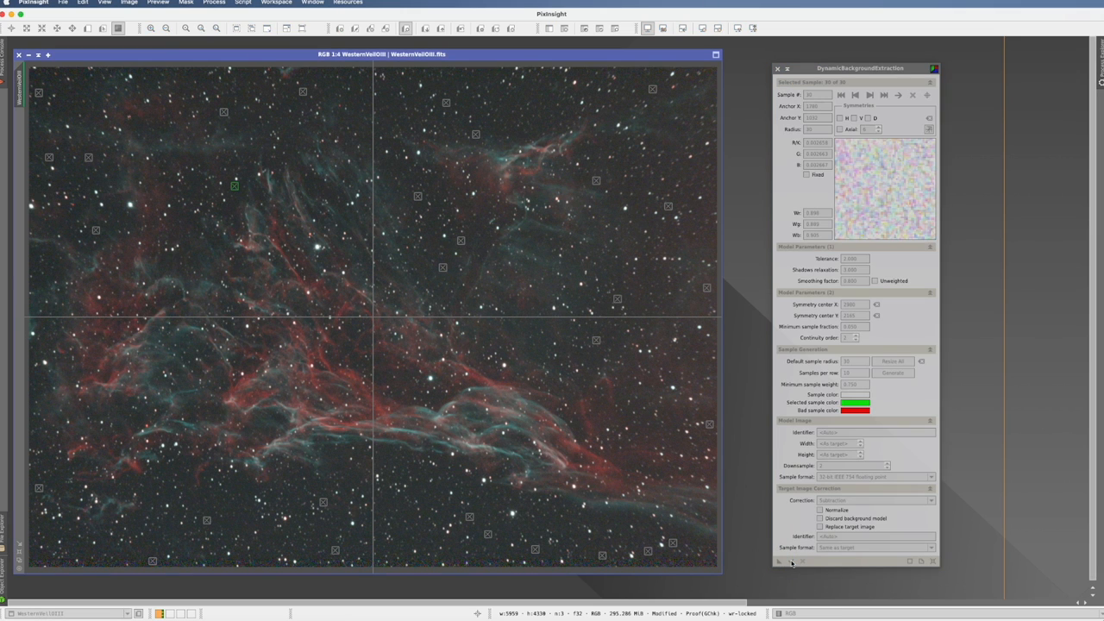
Step: Execute DBE with Subtraction and reposition the WesternVeilOIII_DBE result to inspect it
click(778, 561)
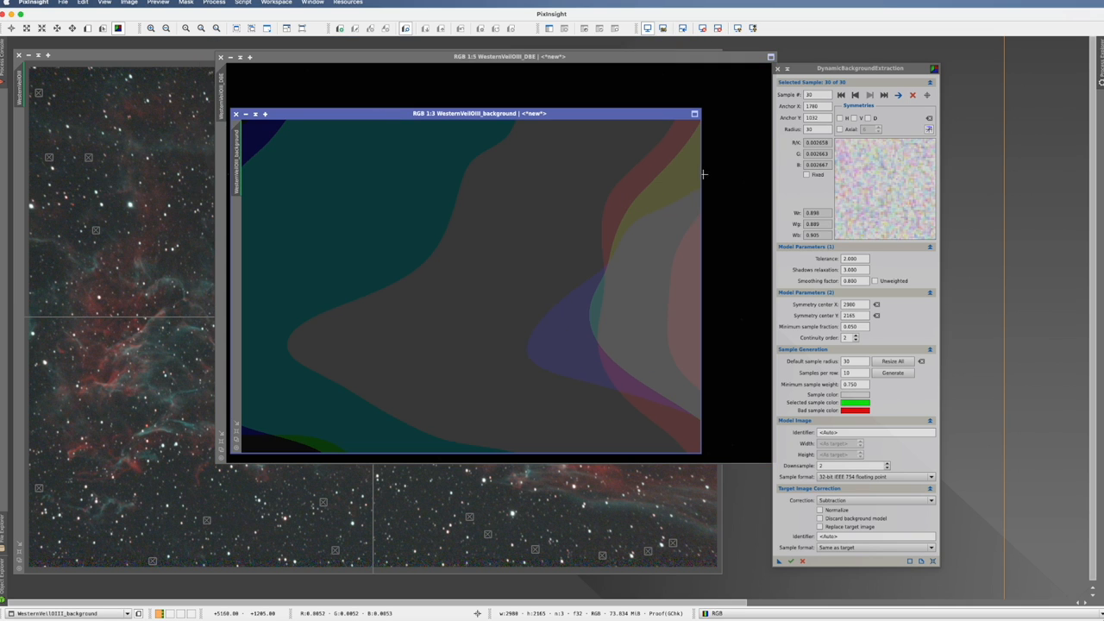
mouse_move(603, 183)
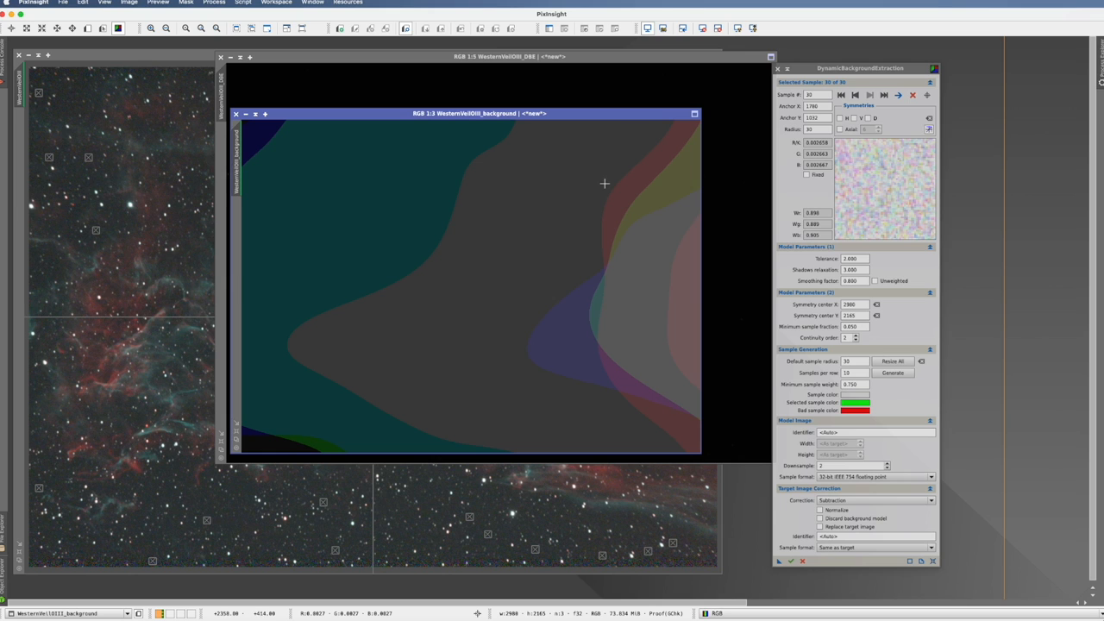
mouse_move(278, 190)
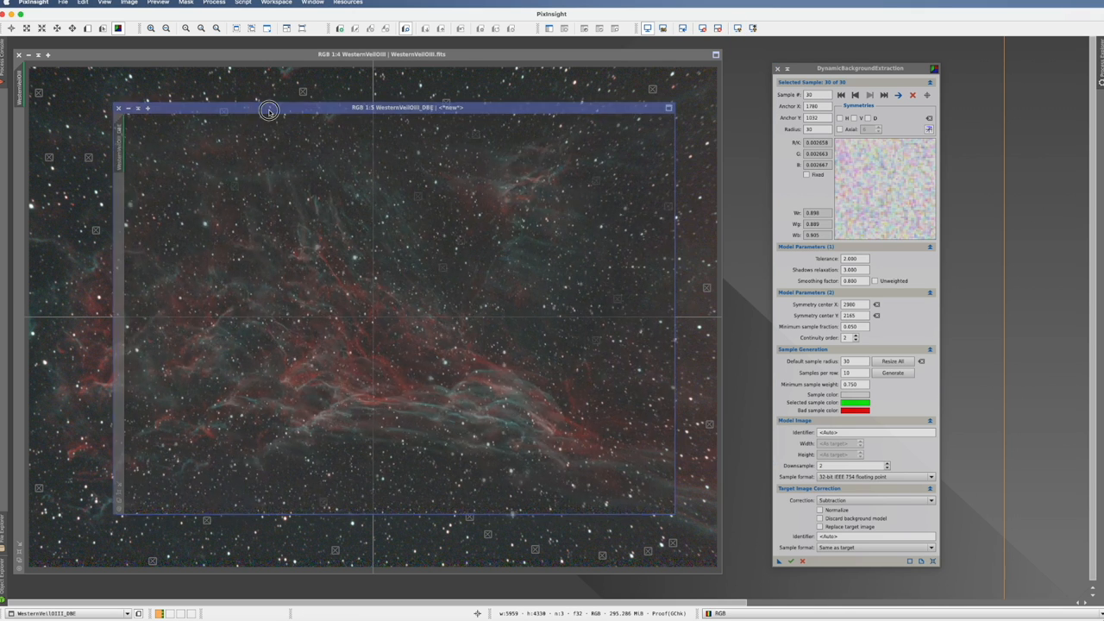
drag(269, 110, 301, 138)
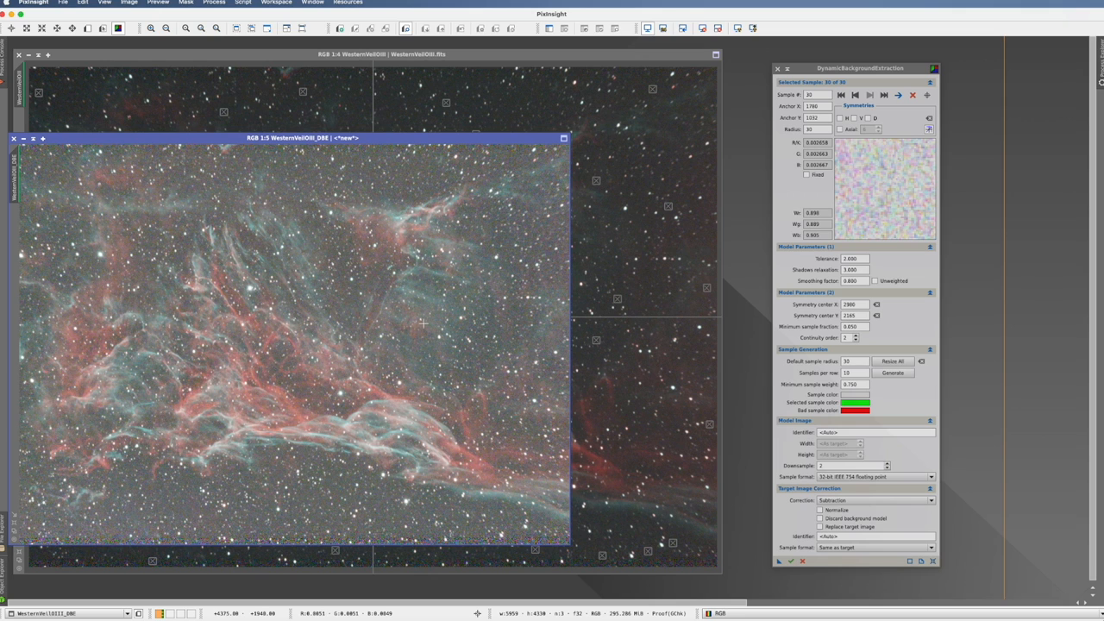
mouse_move(83, 201)
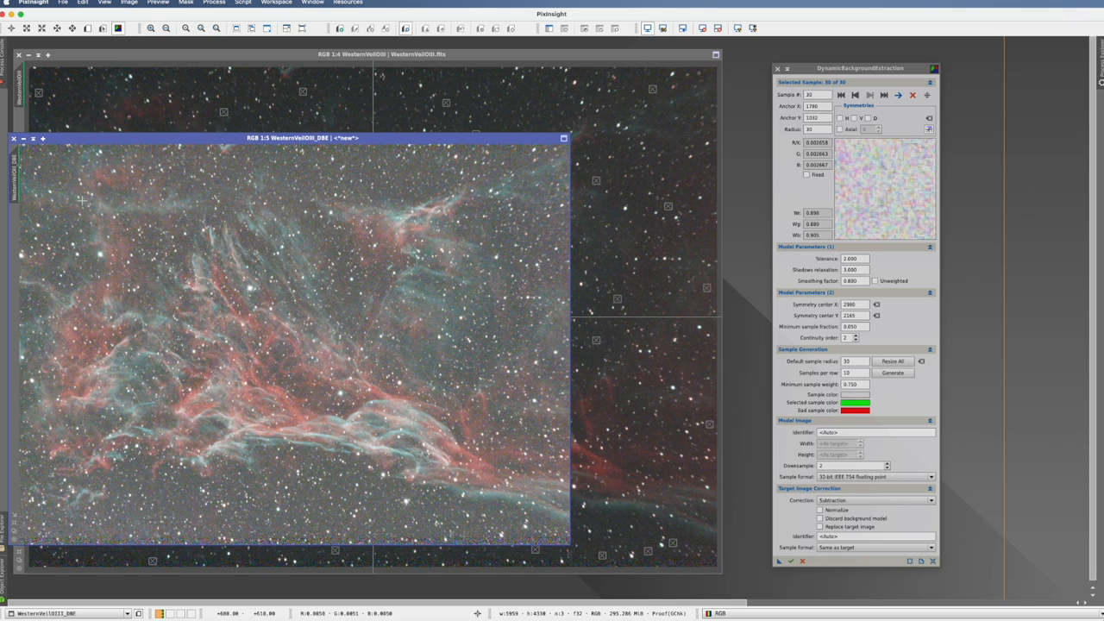
mouse_move(515, 251)
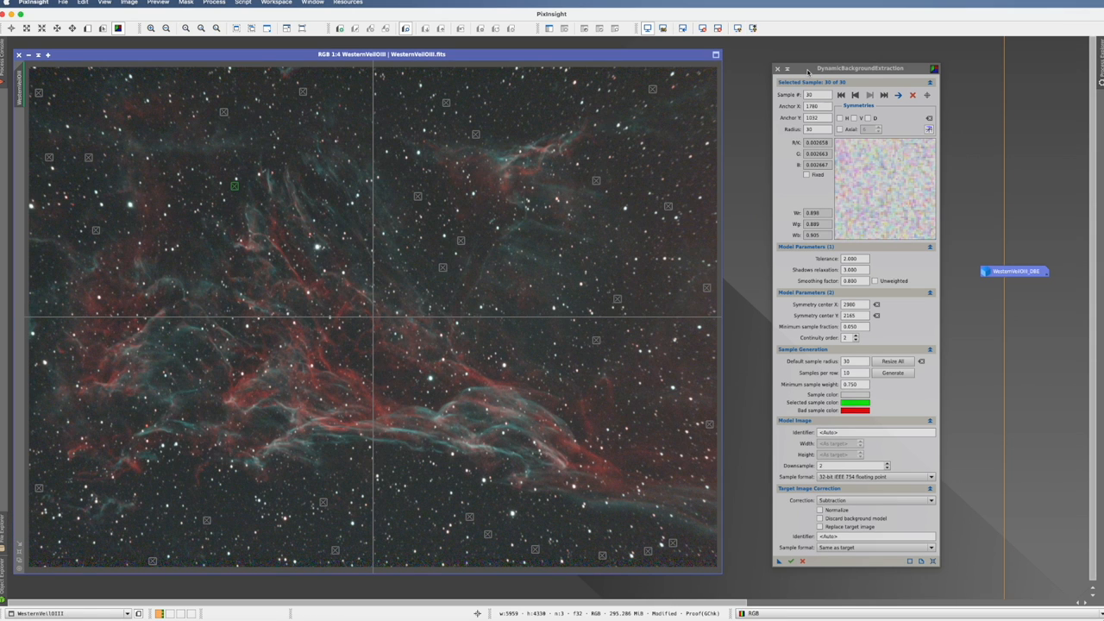
mouse_move(93, 444)
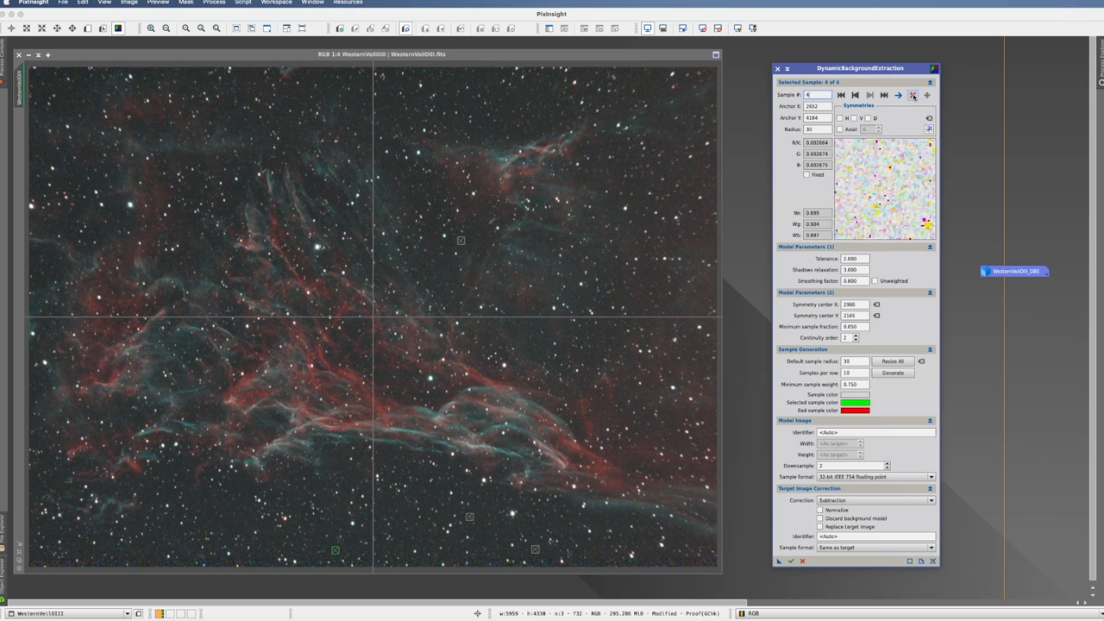
Step: Delete the last remaining DBE sample from the WesternVeilOIII image
click(912, 95)
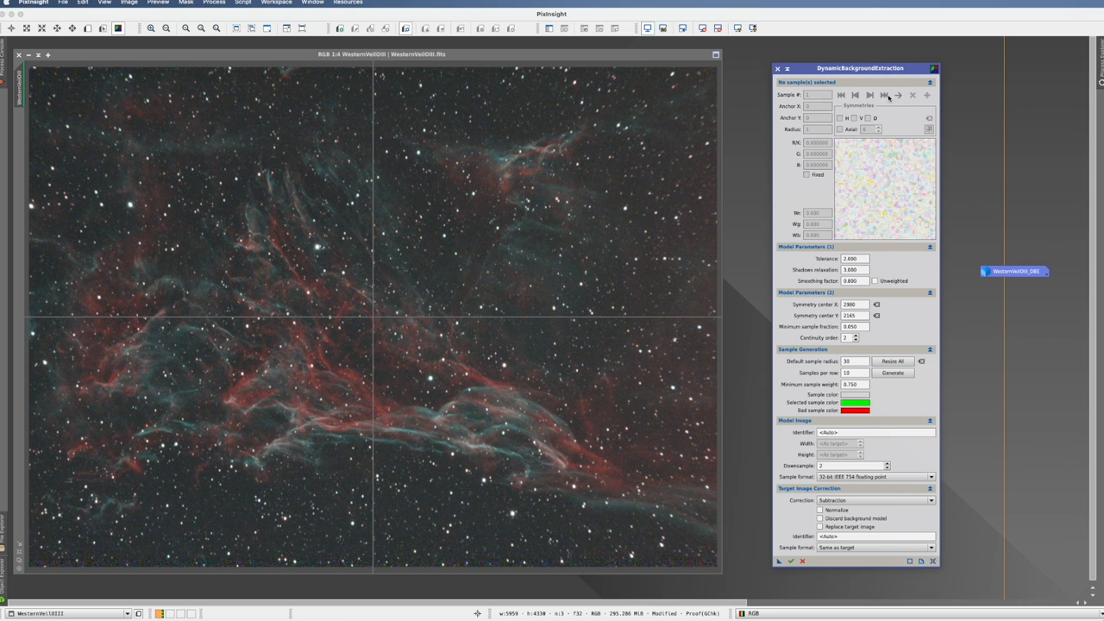
mouse_move(912, 95)
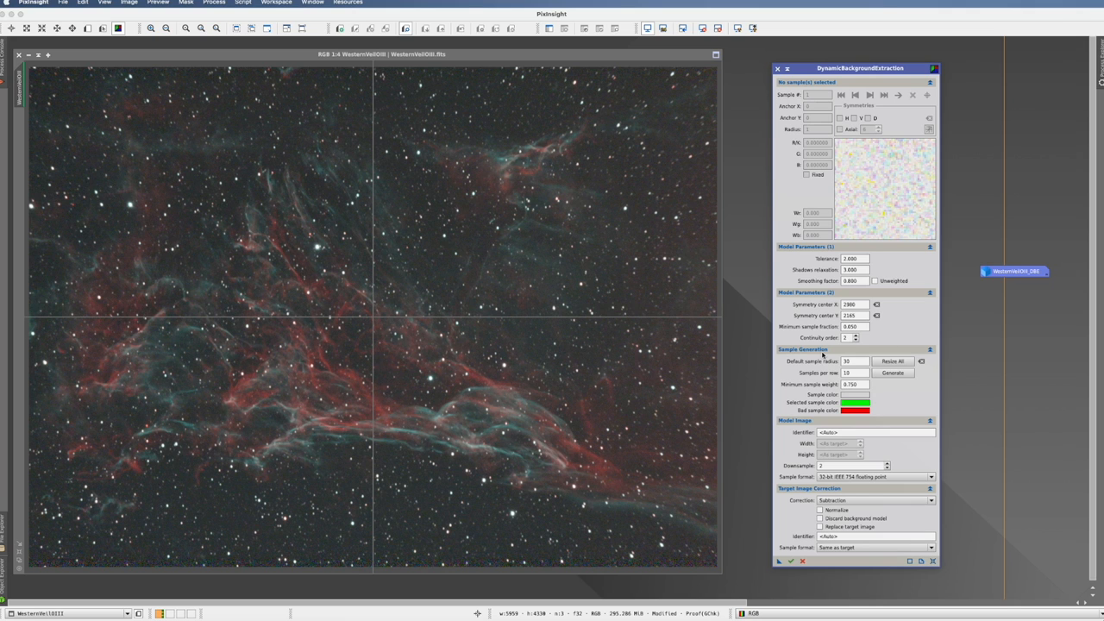
mouse_move(811, 362)
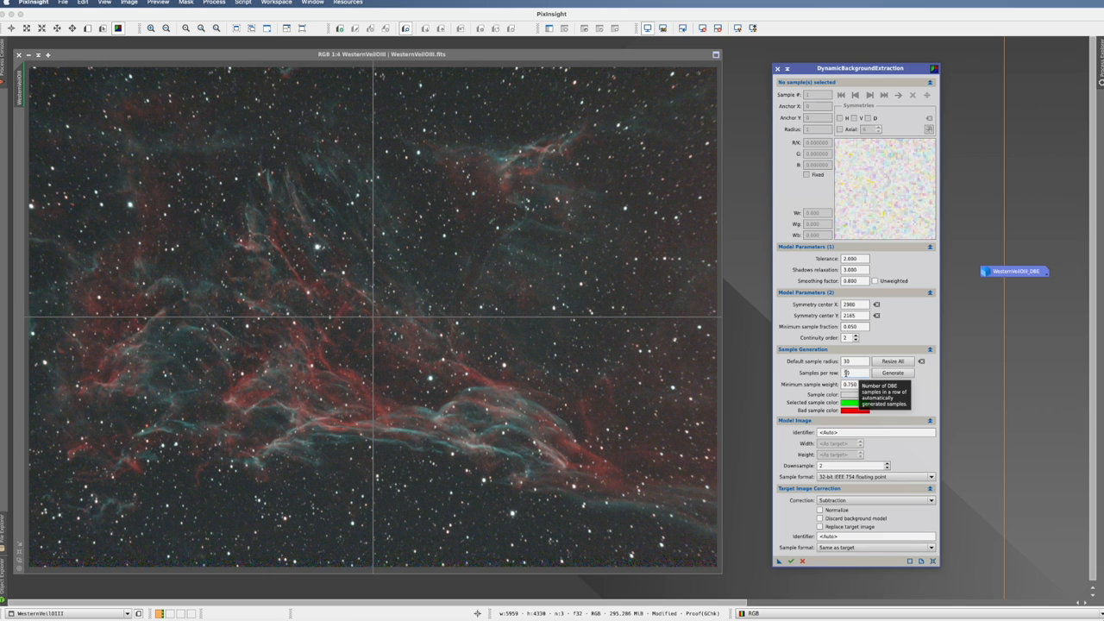
Step: Generate an 83-sample grid and select sample 19 to inspect its weights
click(892, 372)
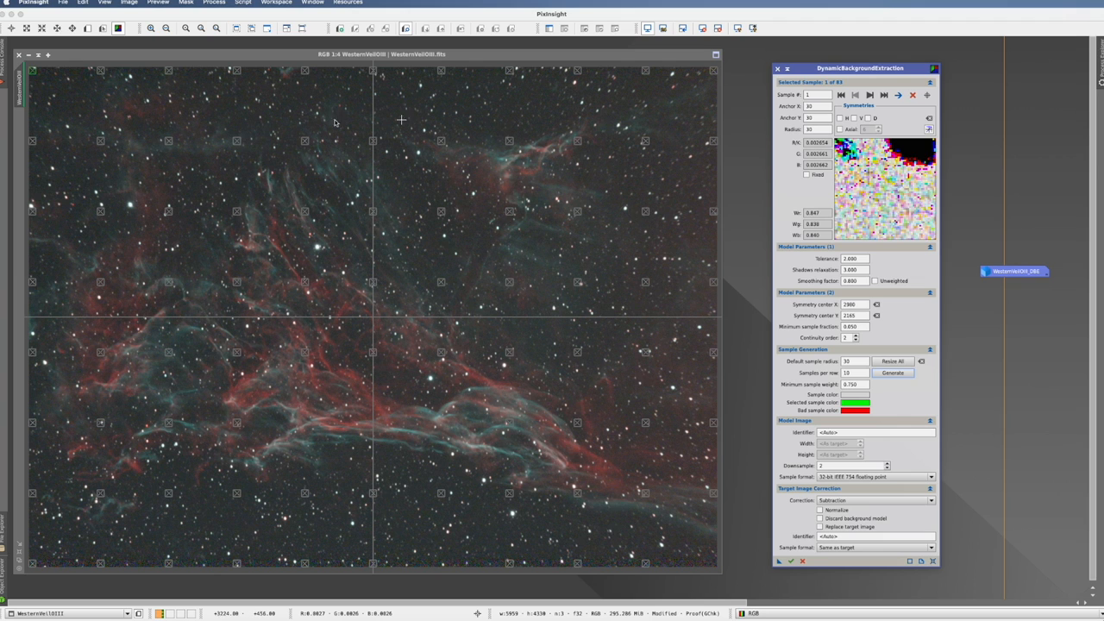
mouse_move(285, 458)
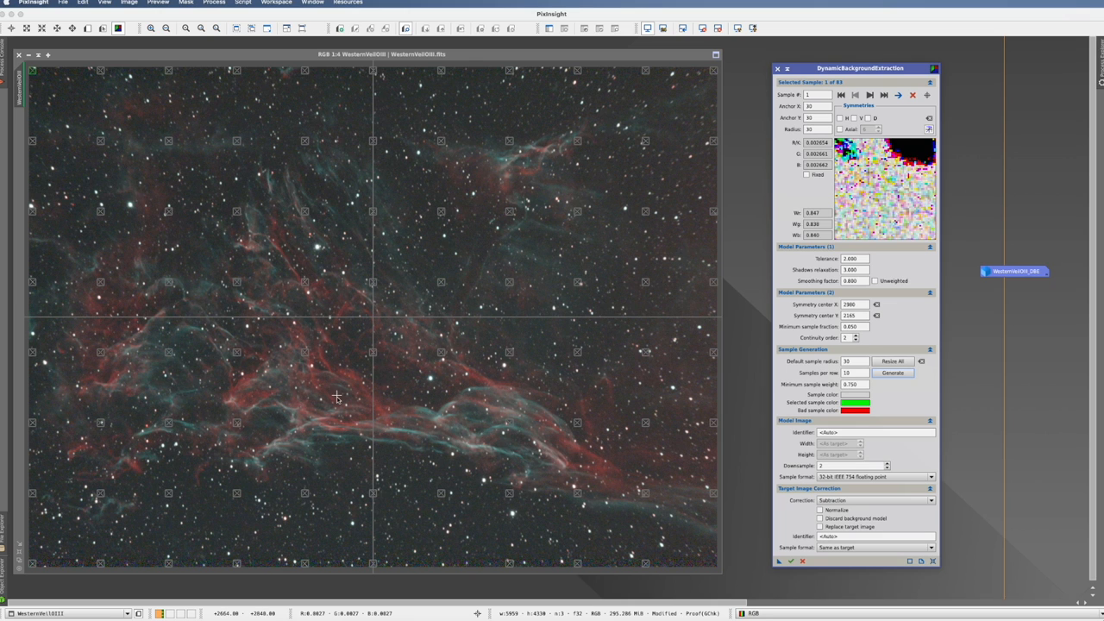
mouse_move(939, 165)
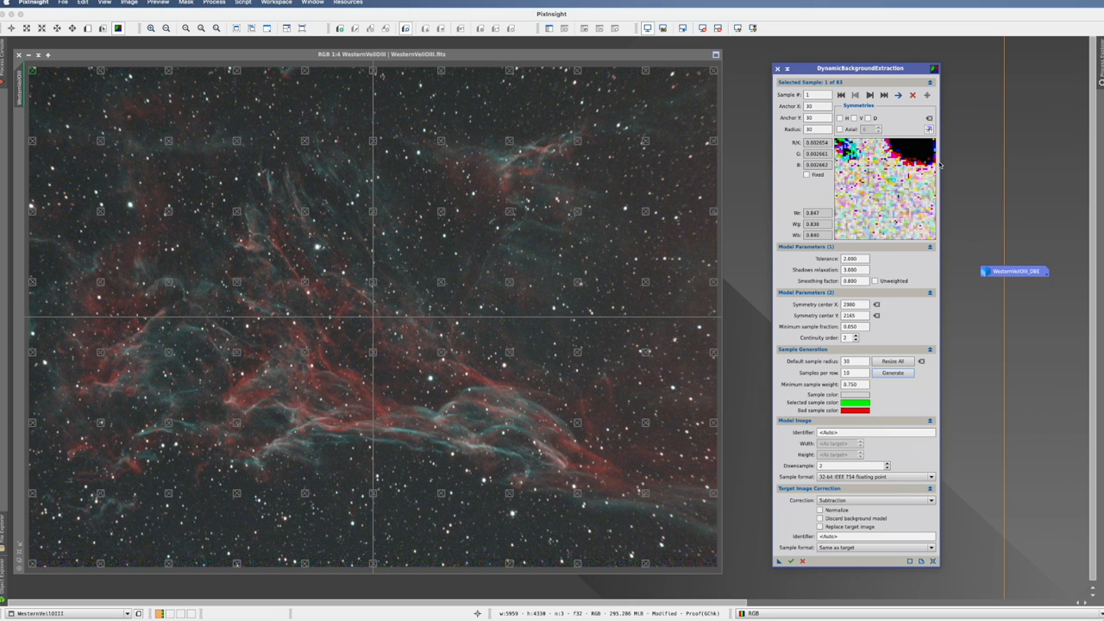
mouse_move(534, 428)
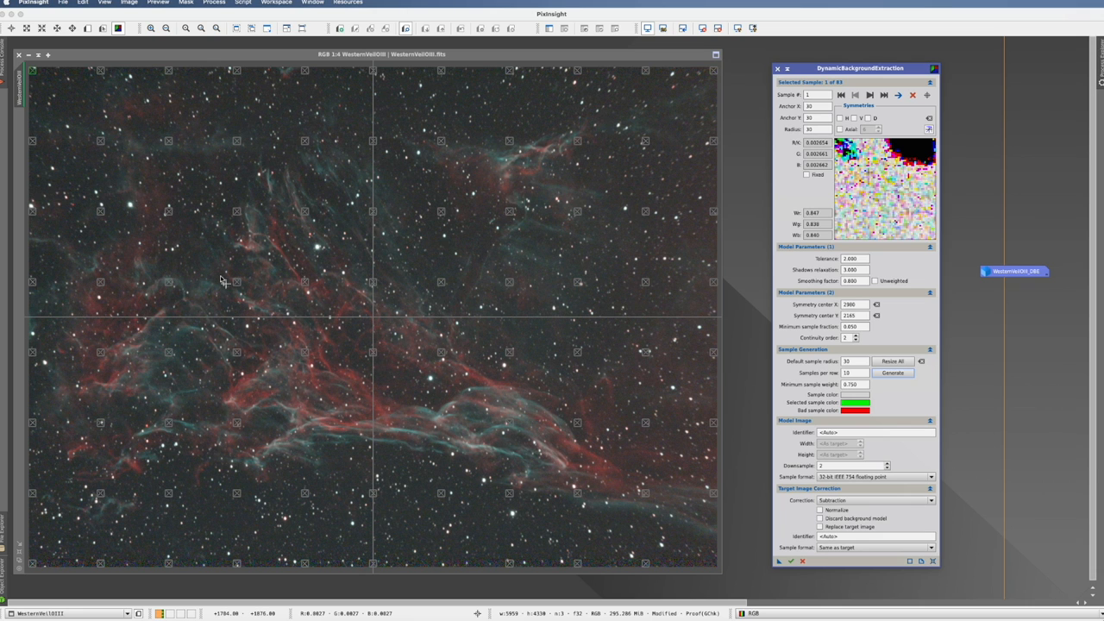
click(892, 373)
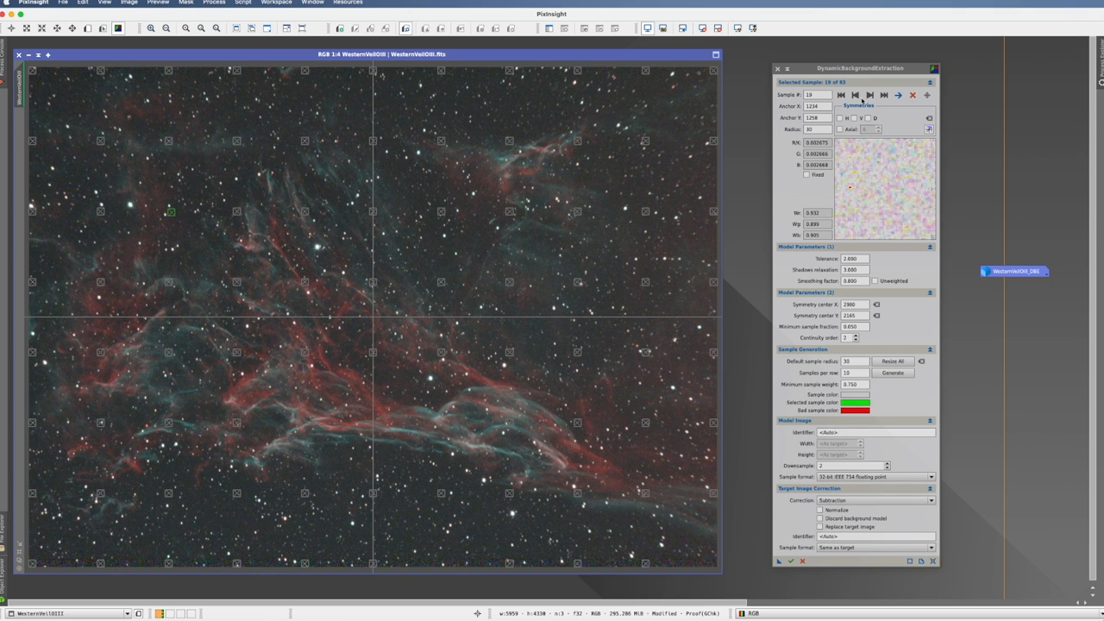
Step: Step back and forth through the DBE background samples to review them
click(869, 95)
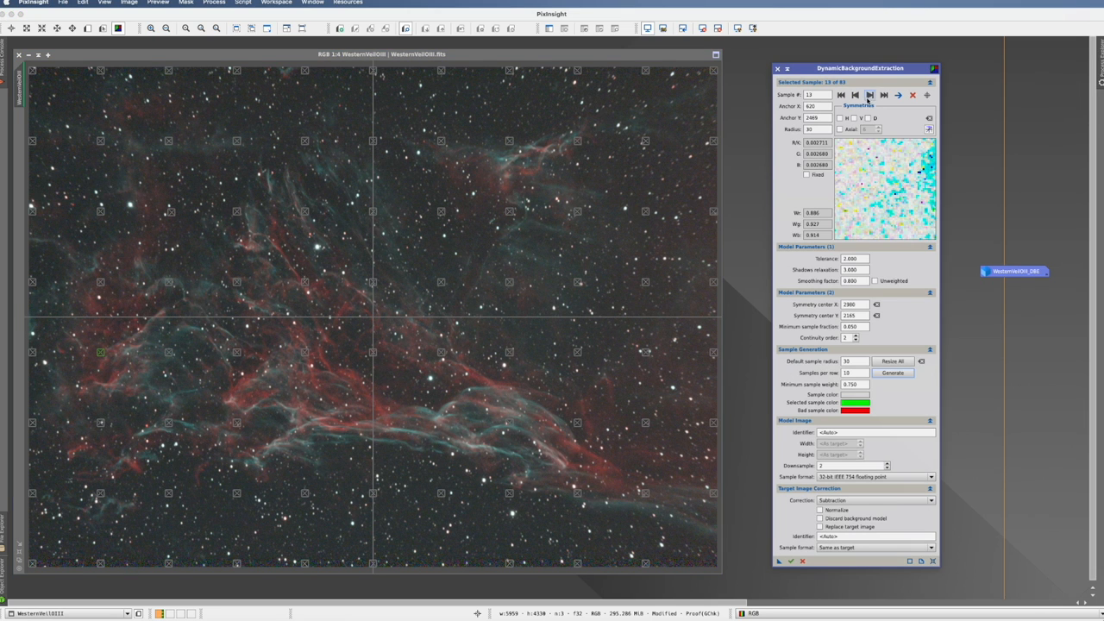
click(870, 94)
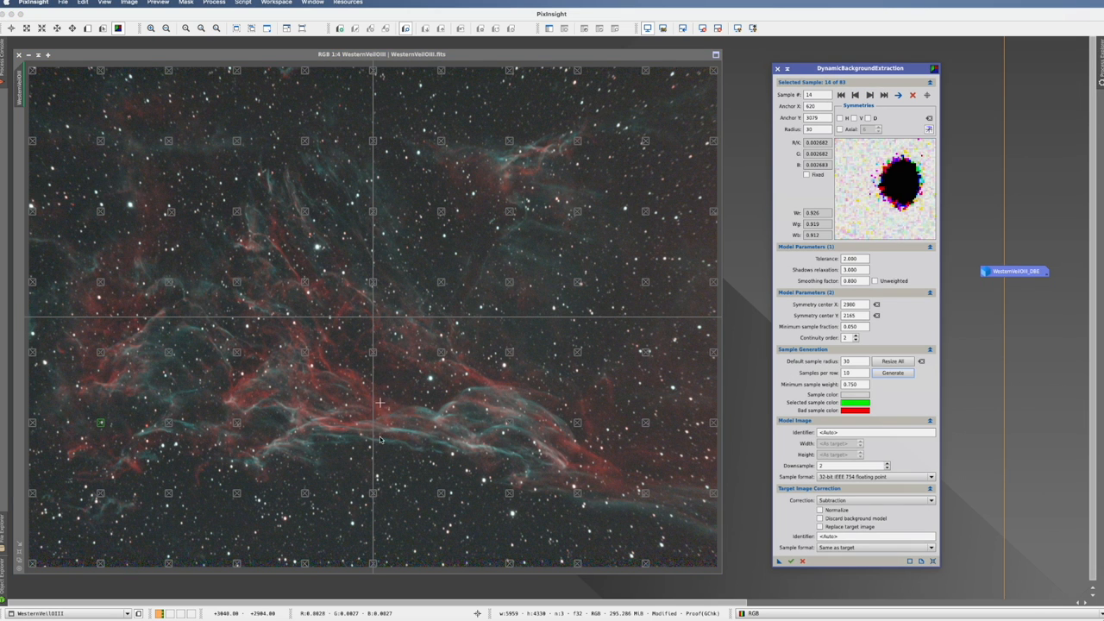
mouse_move(102, 427)
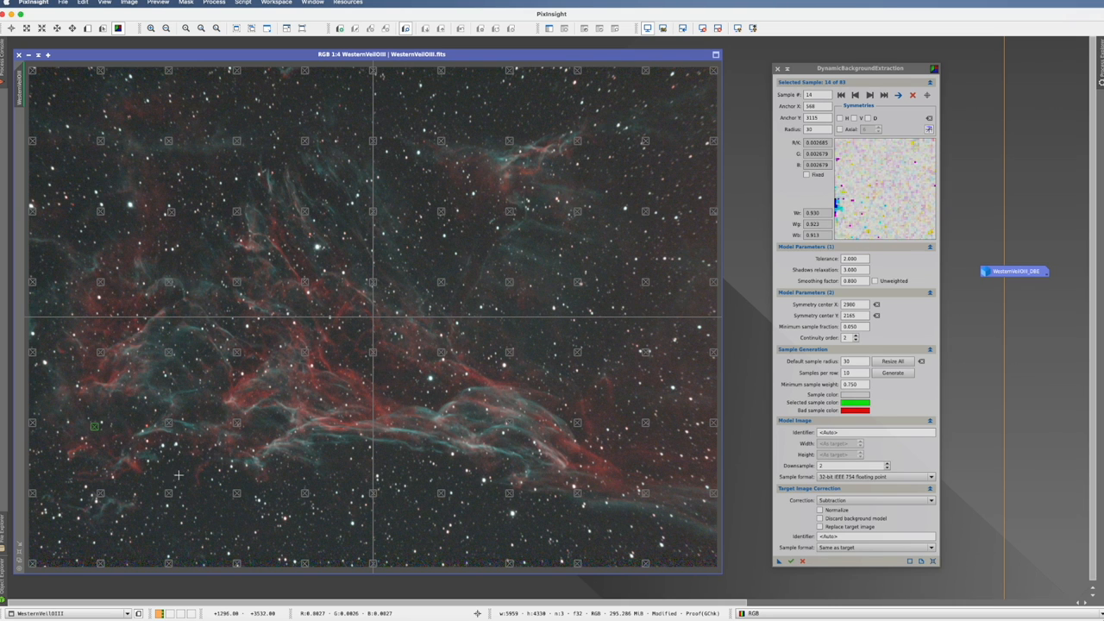
click(855, 95)
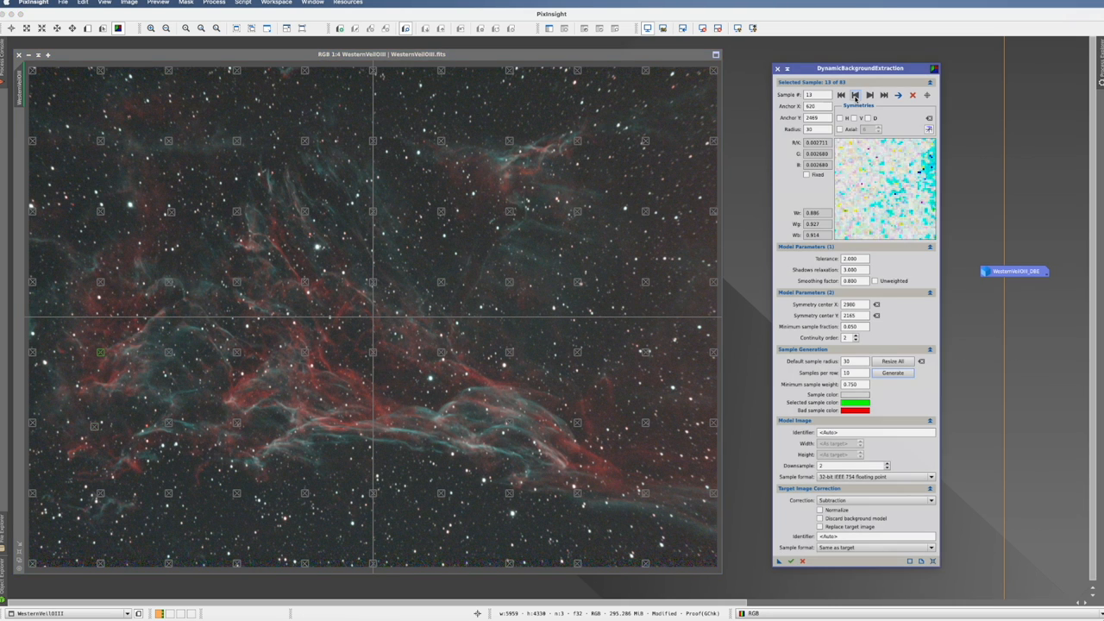
click(841, 95)
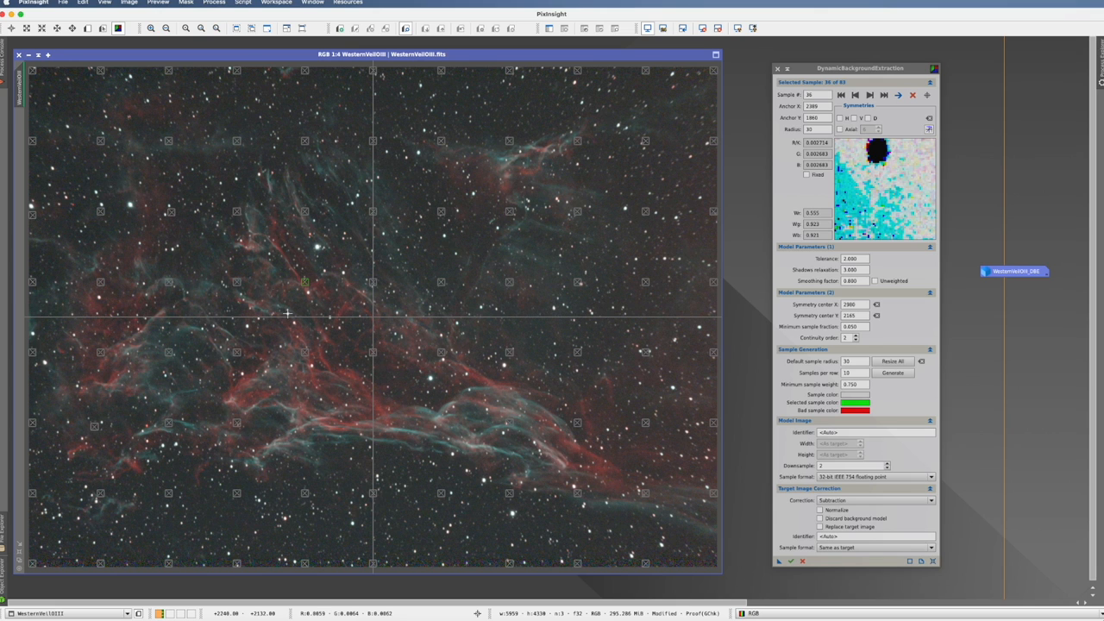
mouse_move(300, 272)
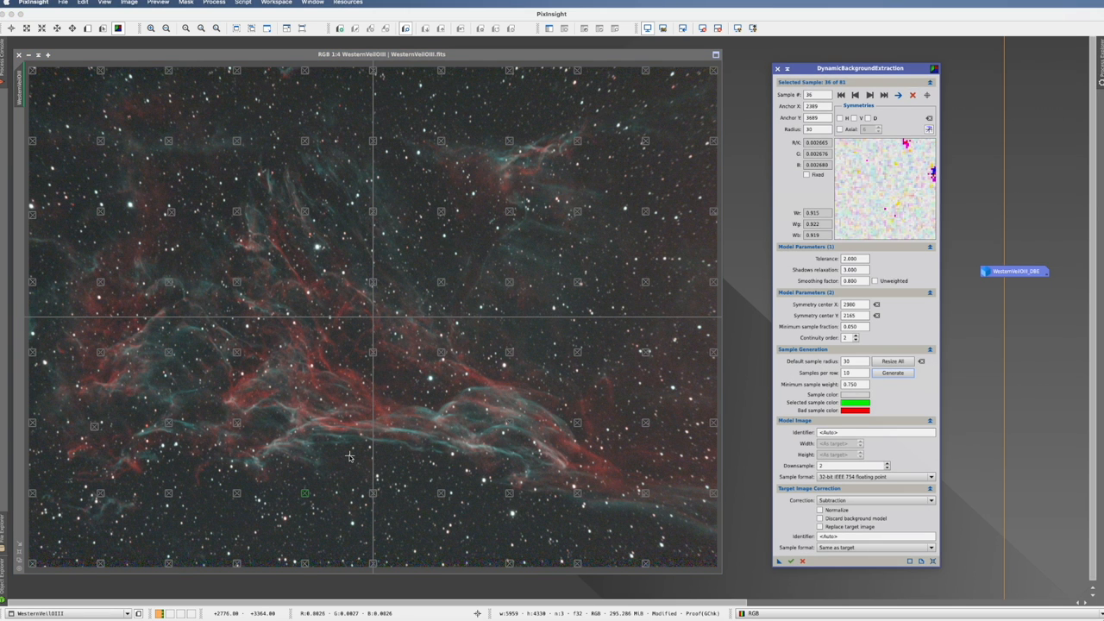
mouse_move(488, 163)
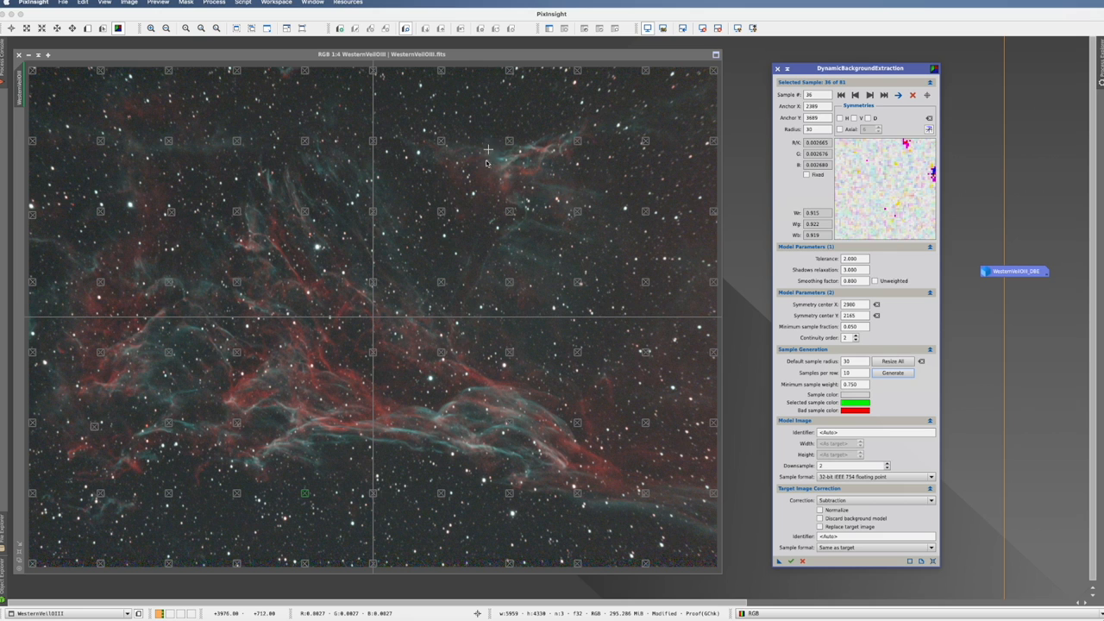
mouse_move(490, 558)
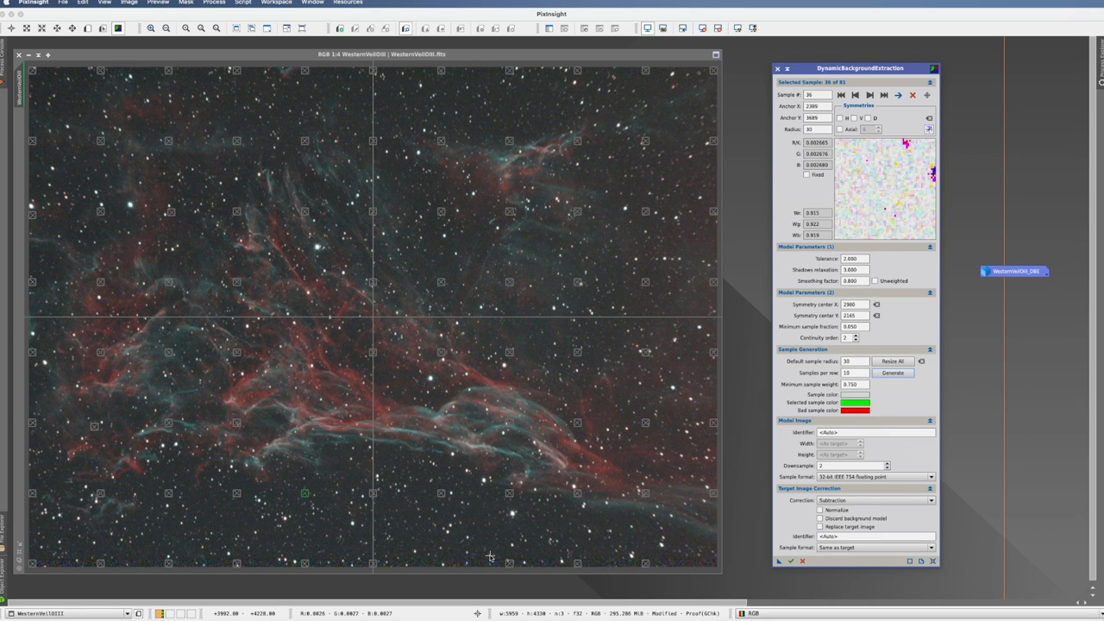
mouse_move(486, 218)
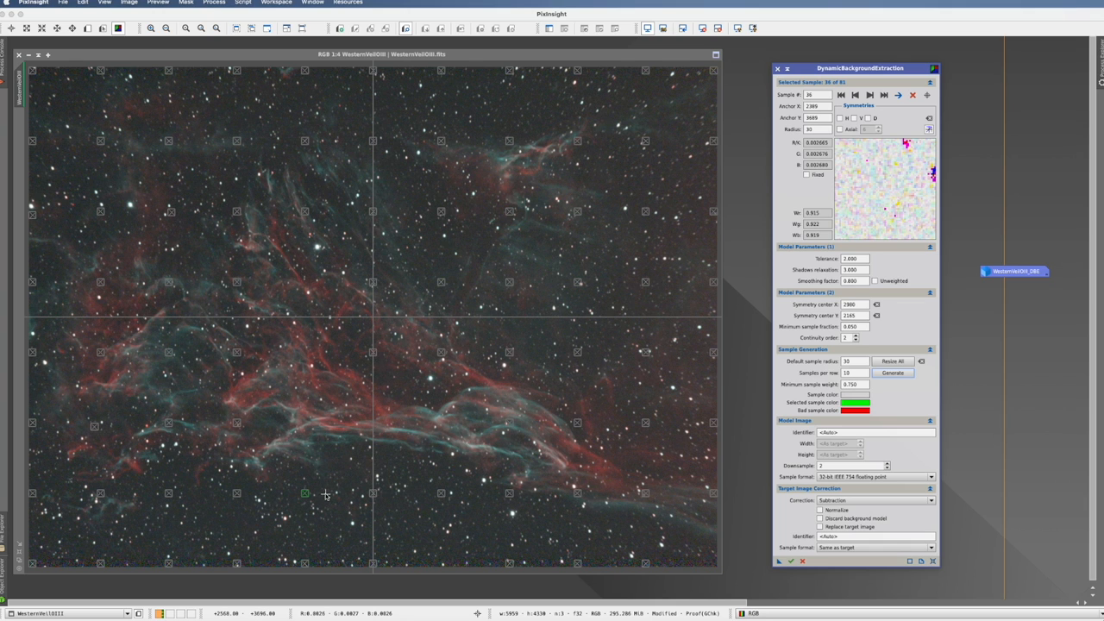
mouse_move(344, 466)
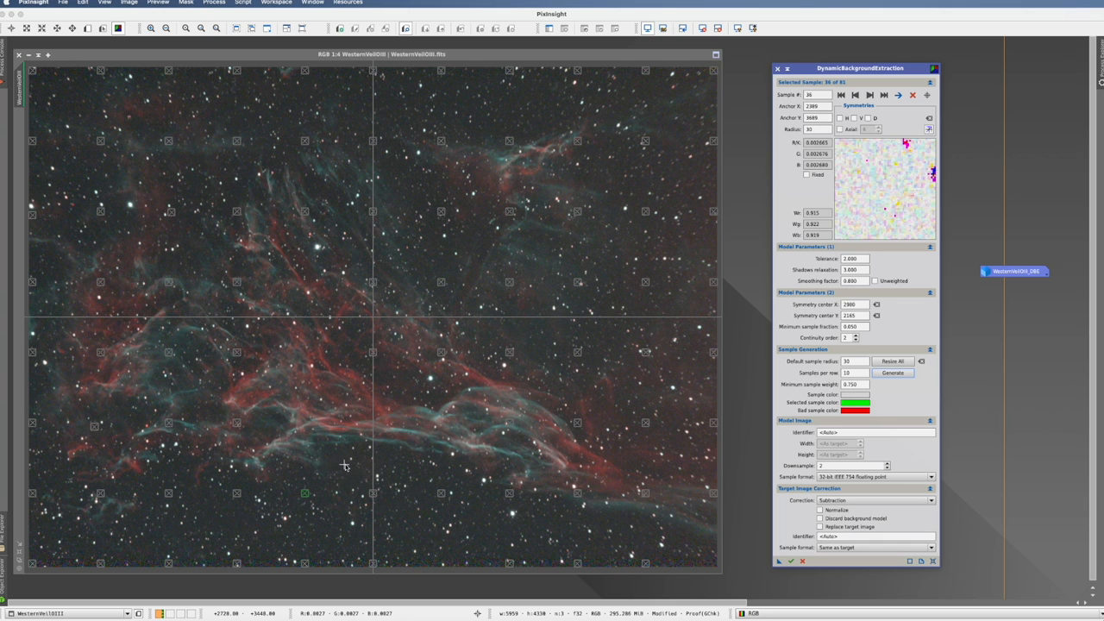
mouse_move(509, 437)
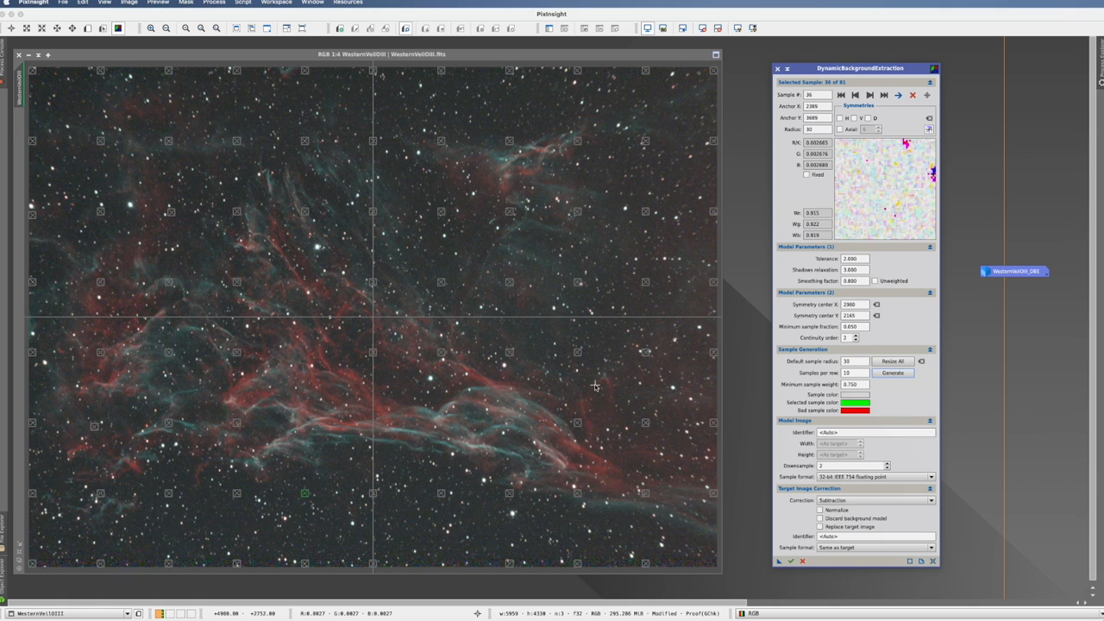
mouse_move(660, 385)
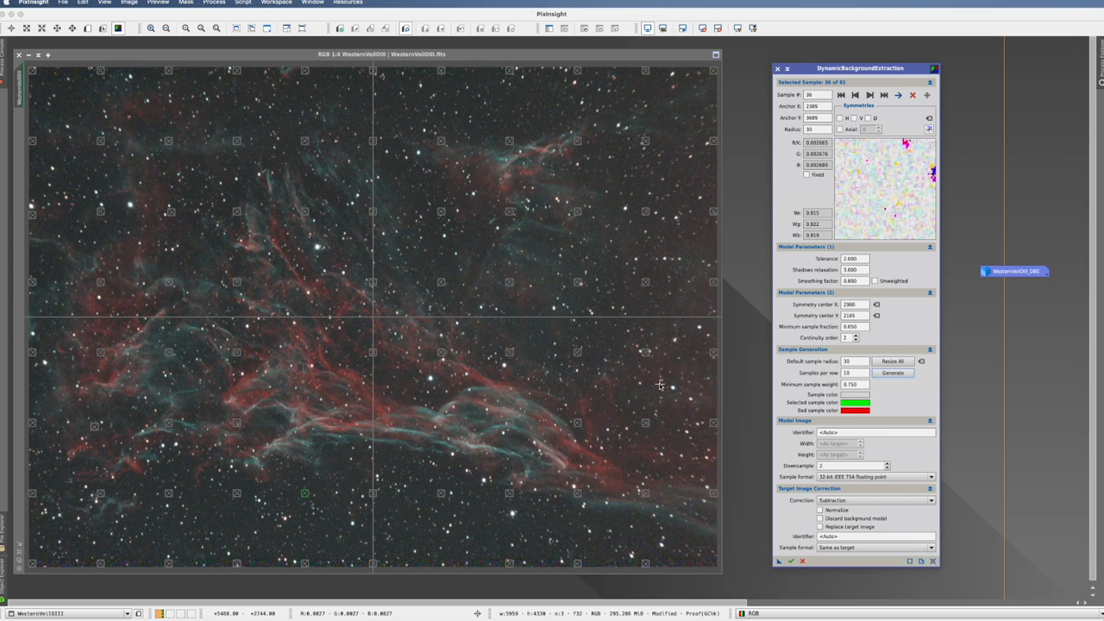
mouse_move(624, 465)
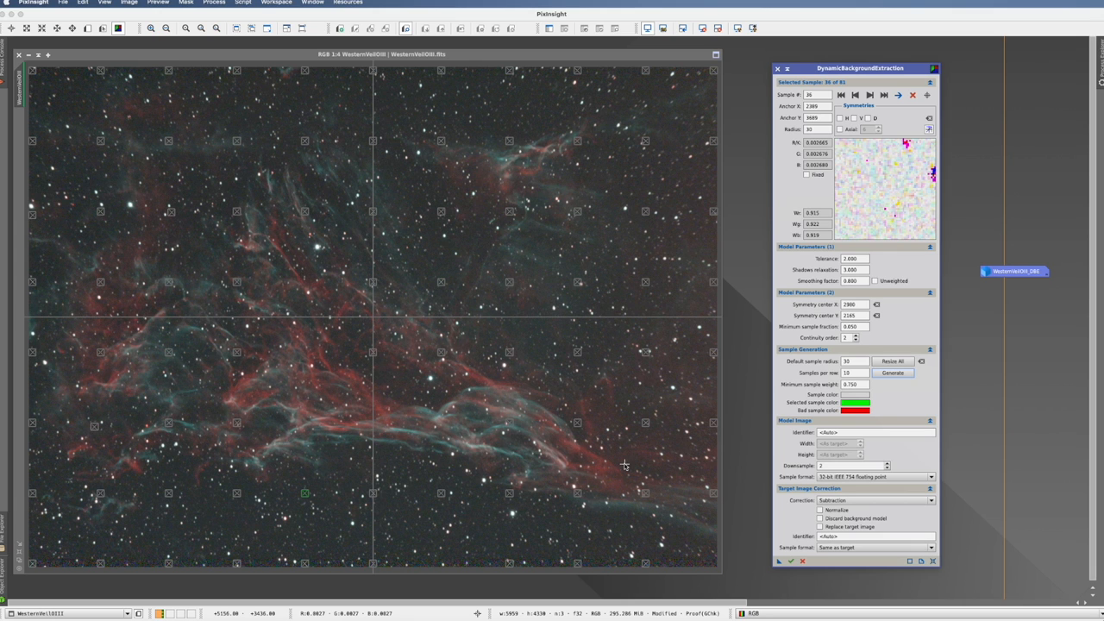
mouse_move(434, 194)
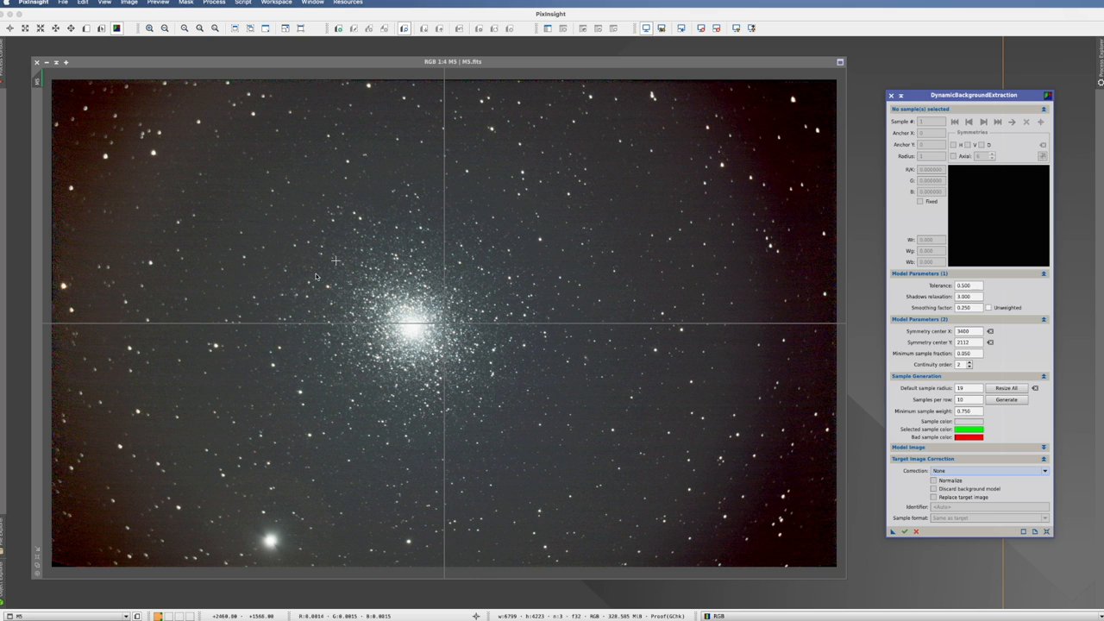
mouse_move(489, 398)
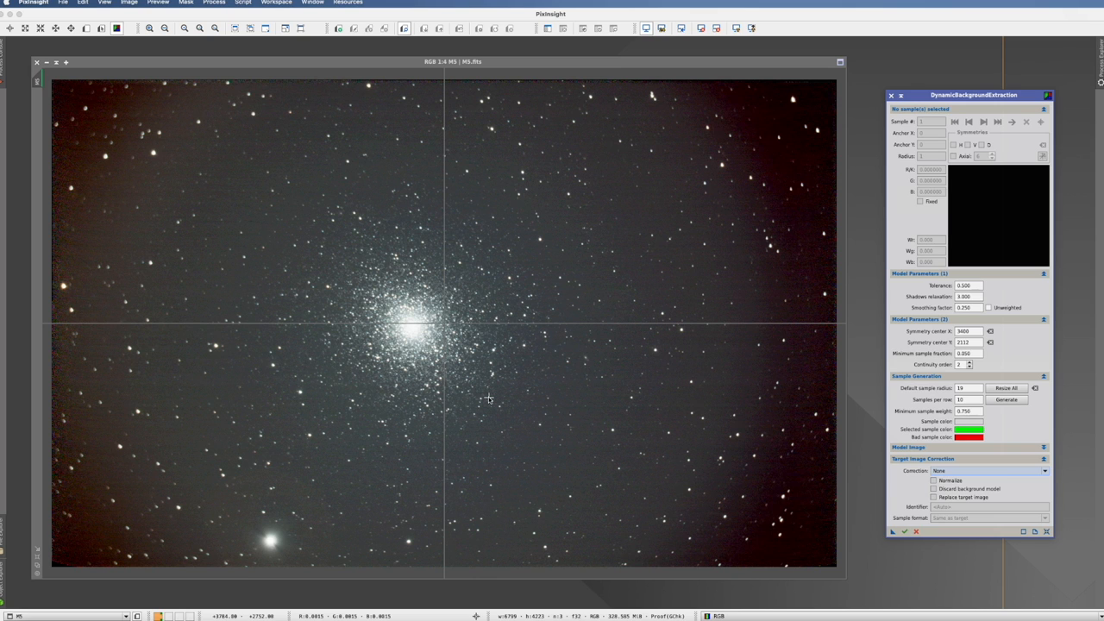
mouse_move(530, 375)
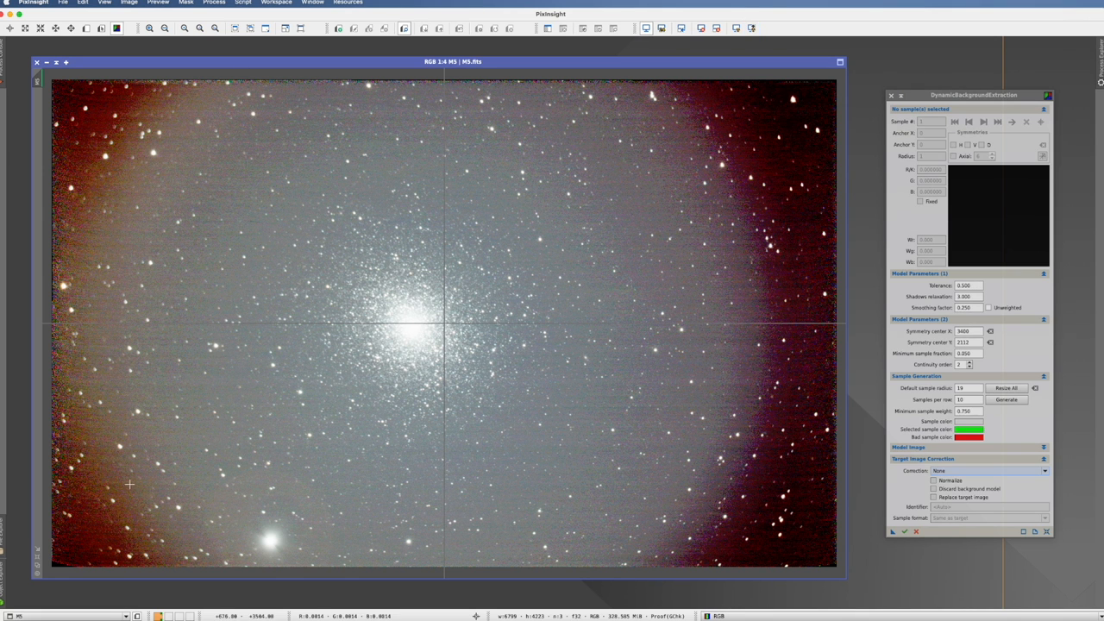
mouse_move(743, 522)
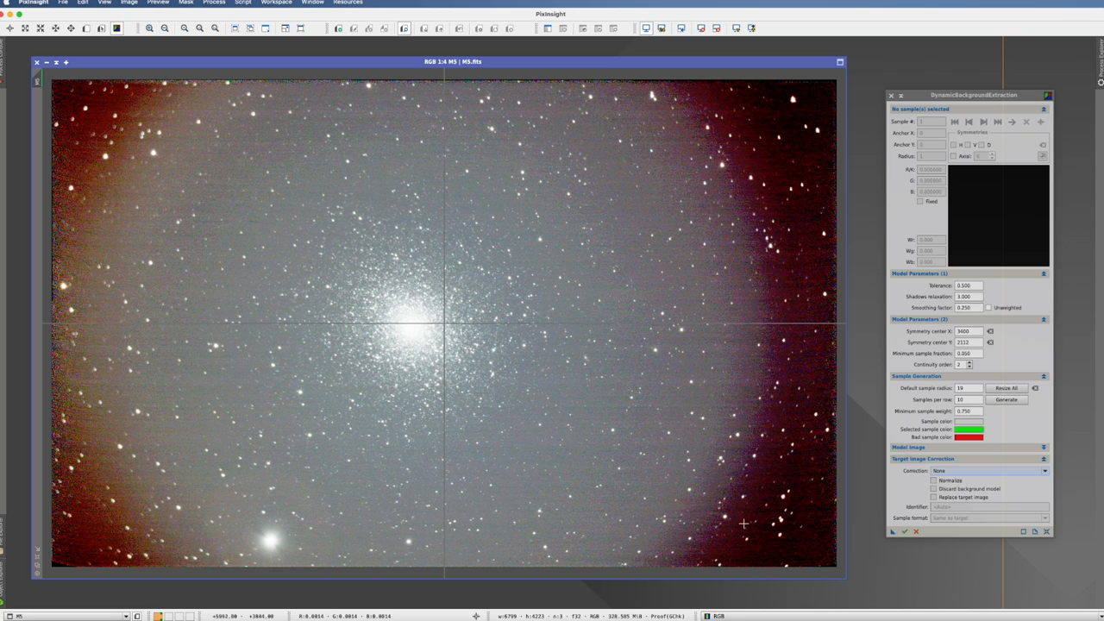
mouse_move(263, 134)
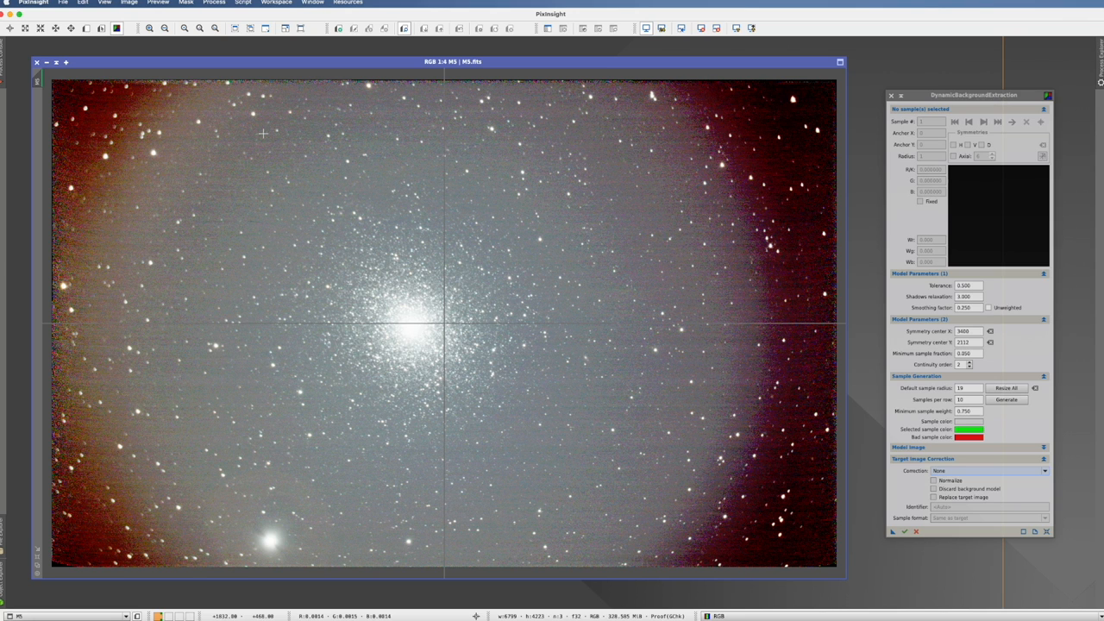
mouse_move(558, 114)
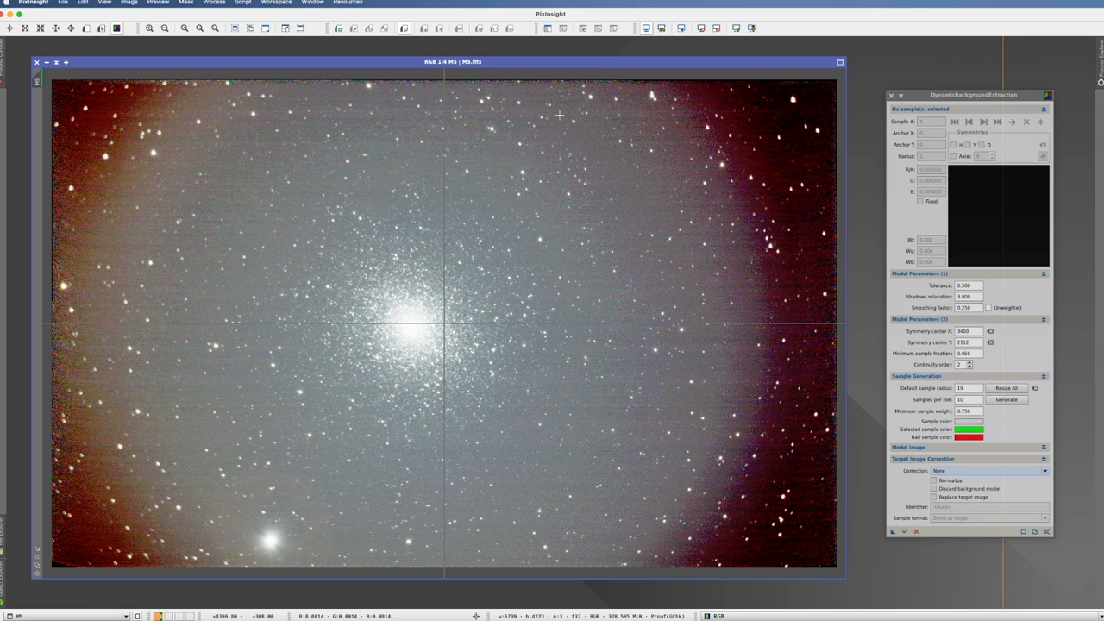
mouse_move(727, 423)
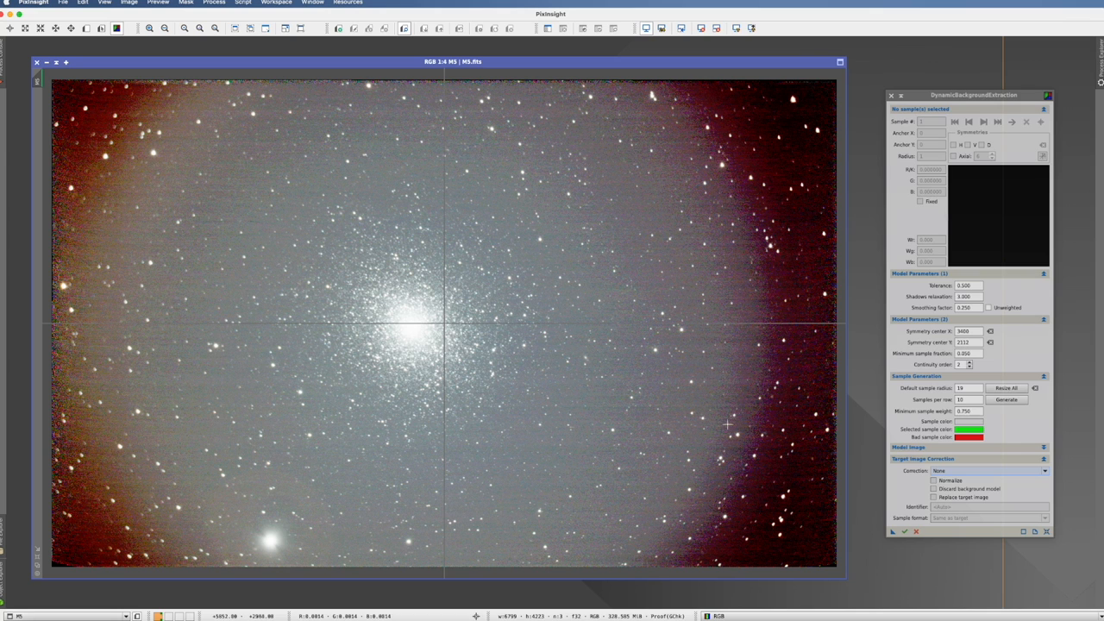
mouse_move(327, 209)
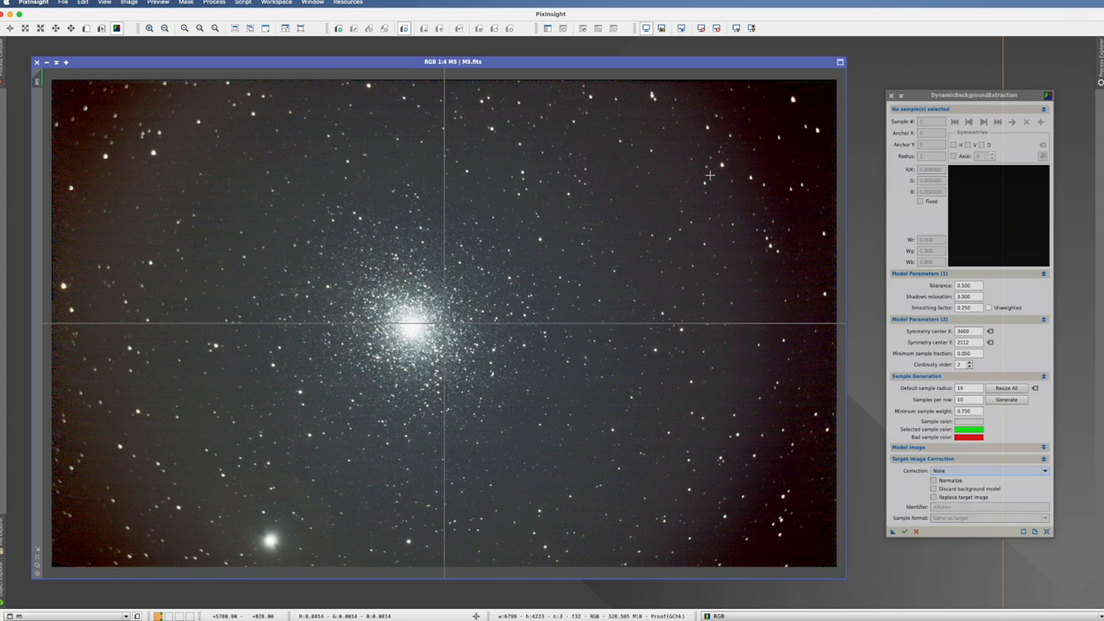
mouse_move(734, 267)
text(30)
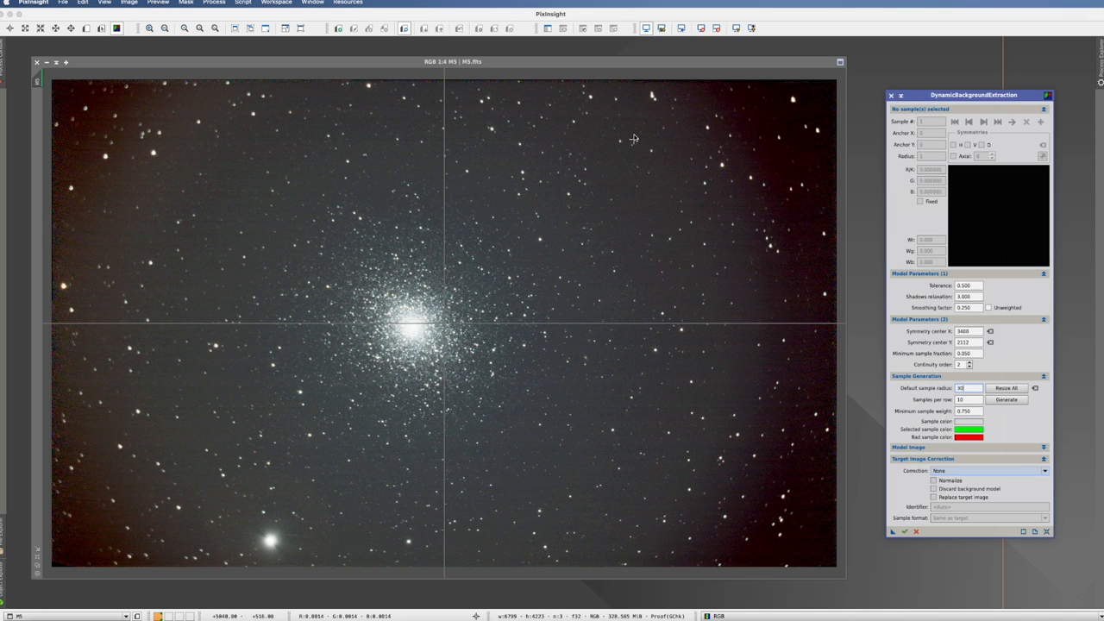
mouse_move(732, 283)
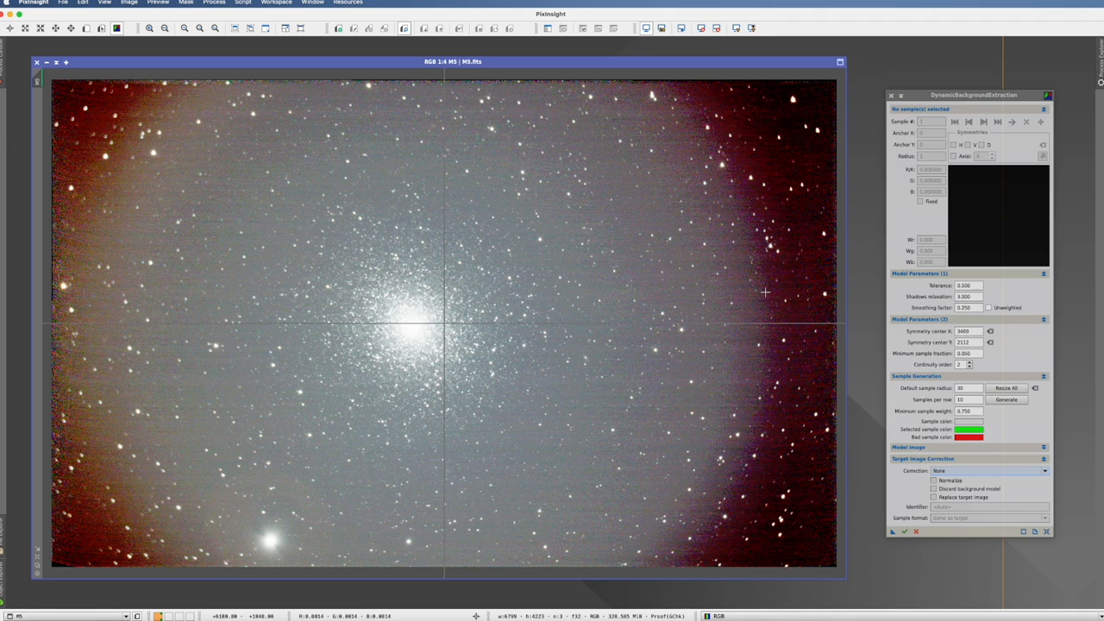
mouse_move(767, 296)
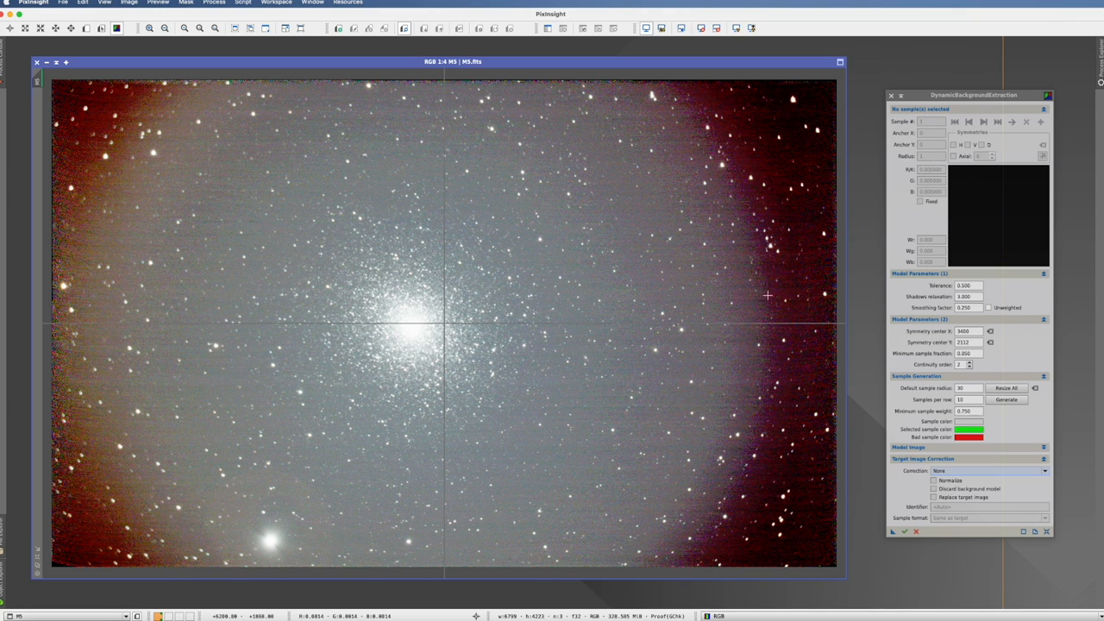
mouse_move(774, 292)
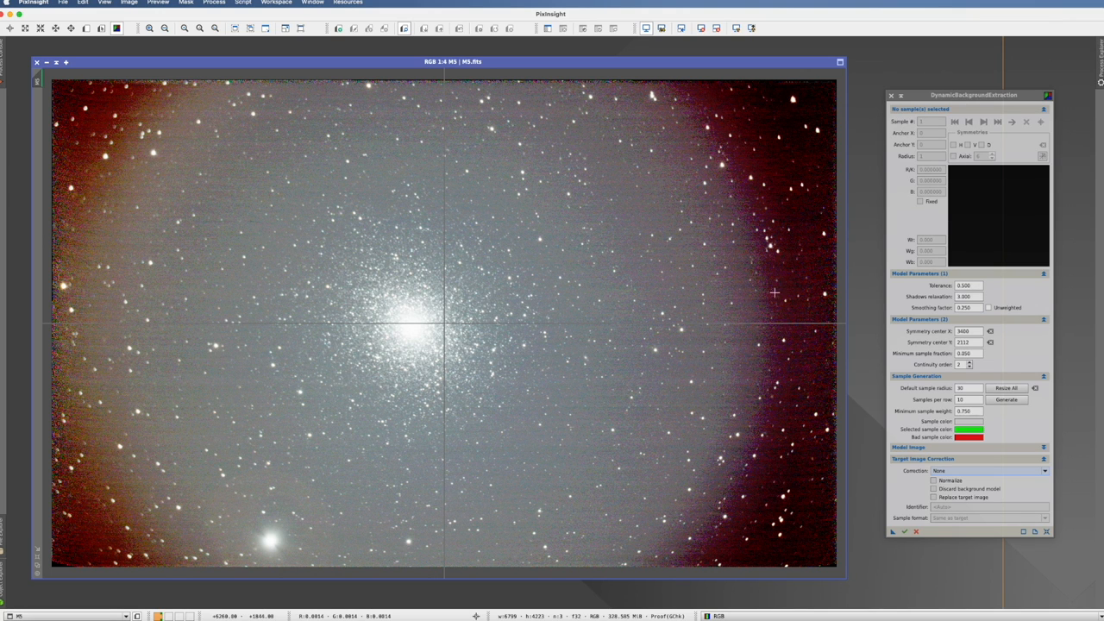
Step: Place a radius-30 background sample on the sky at the vignetting disc's right edge
click(769, 296)
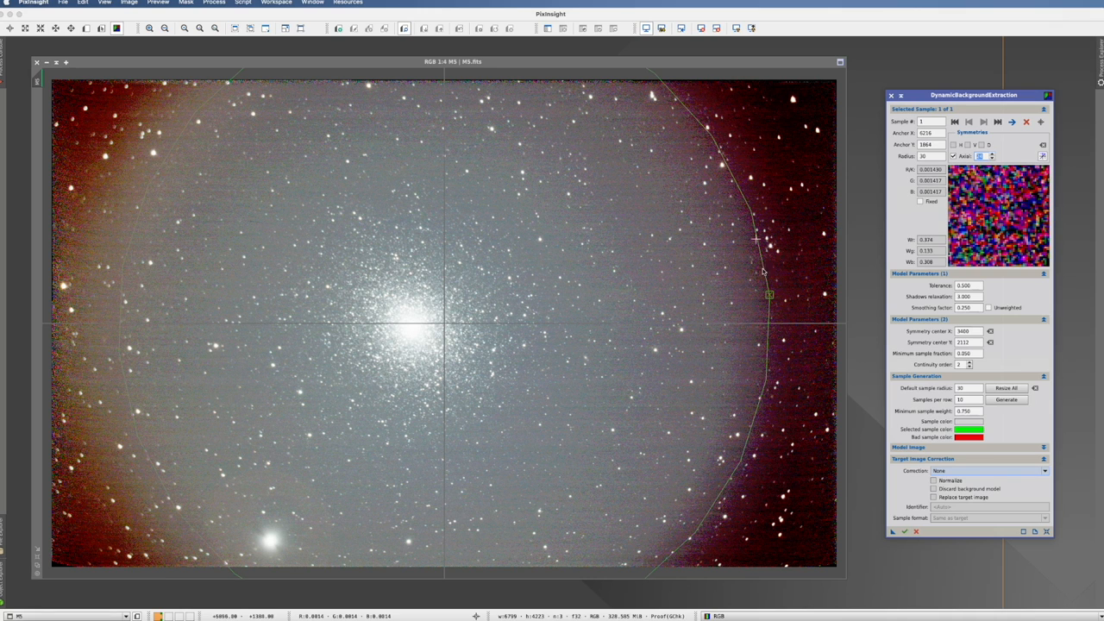
mouse_move(162, 201)
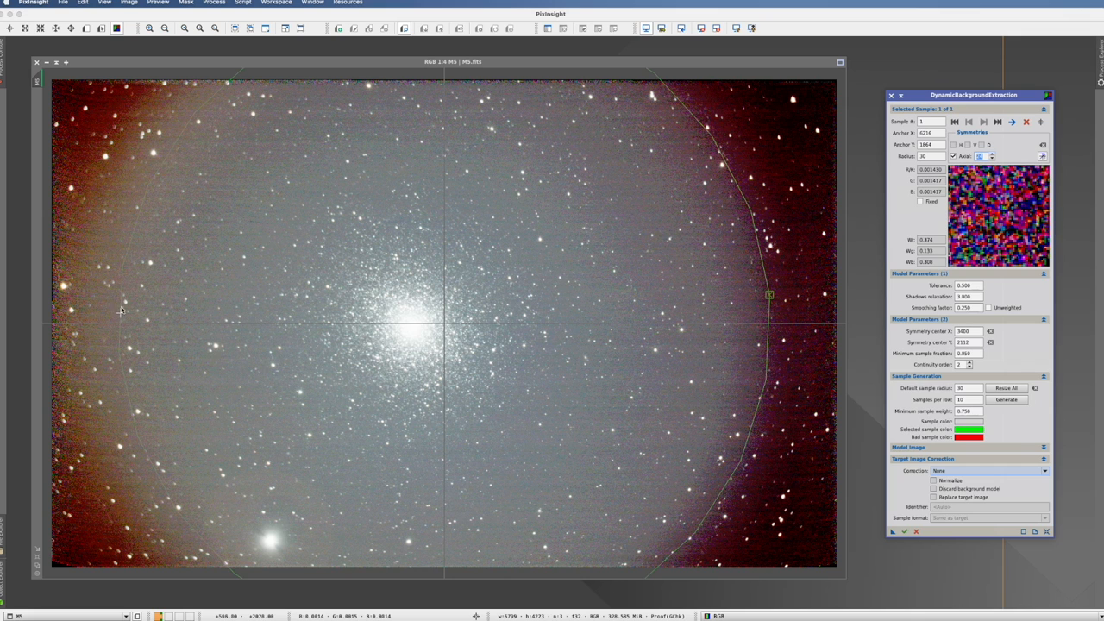
mouse_move(447, 330)
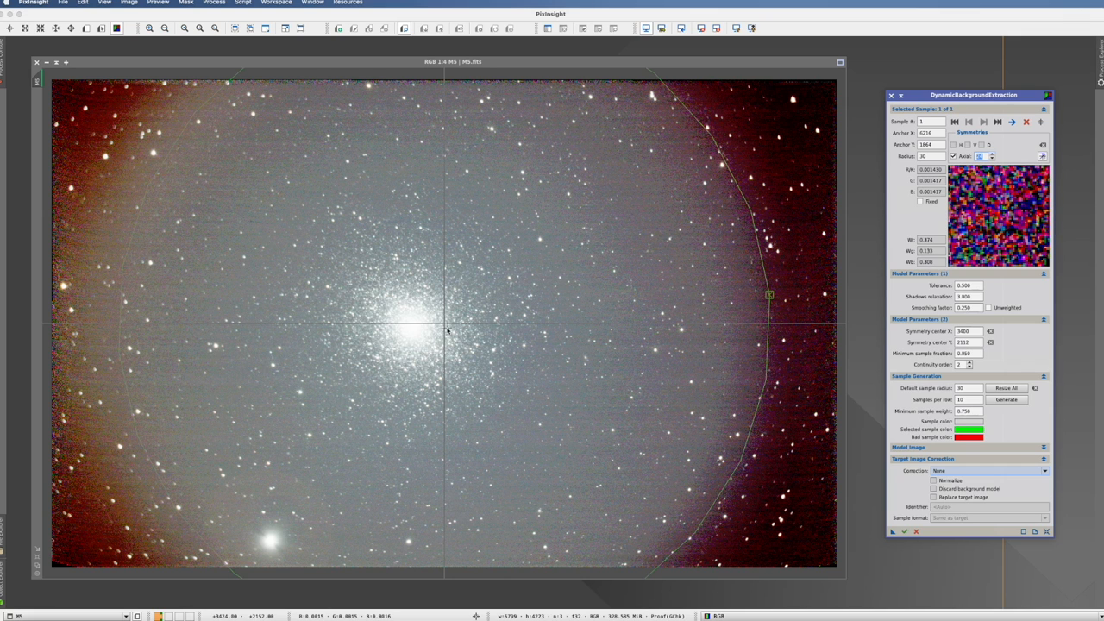
mouse_move(444, 326)
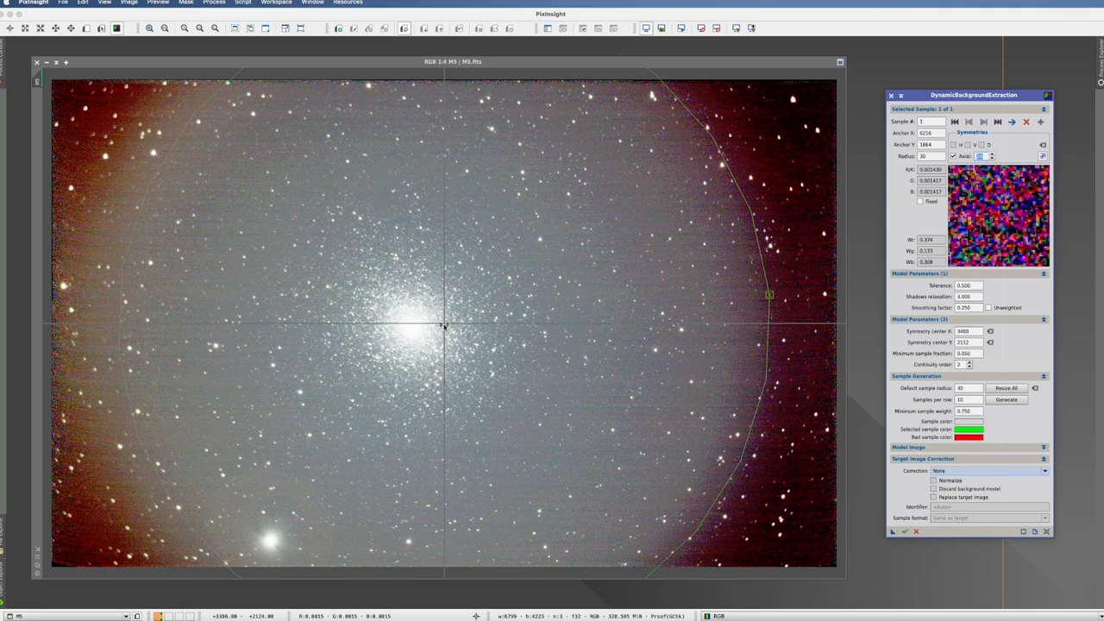
mouse_move(232, 327)
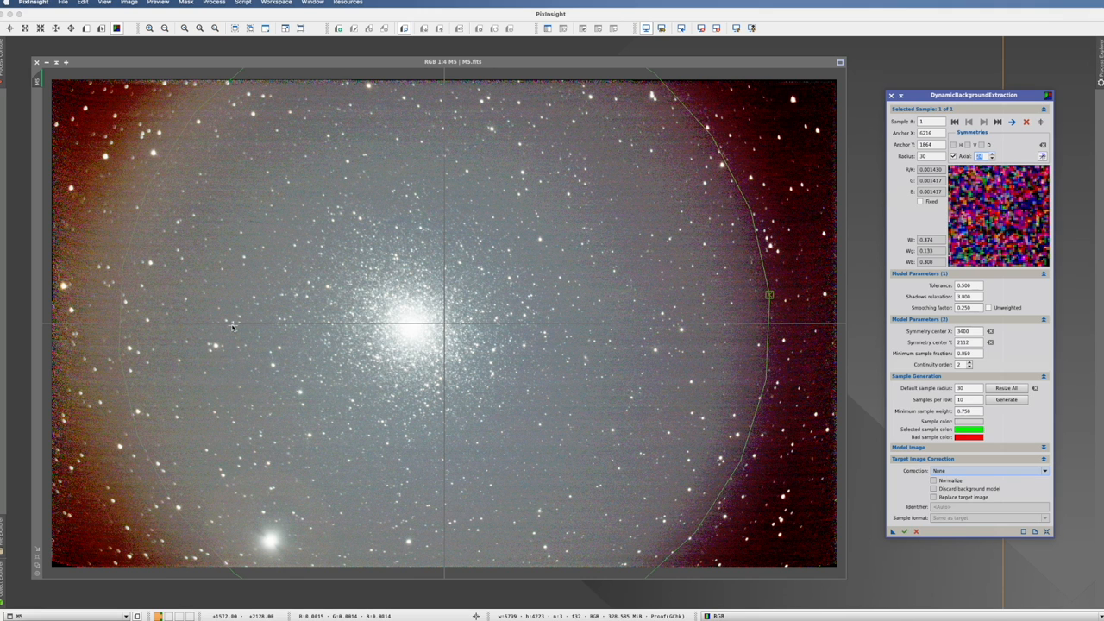
mouse_move(446, 327)
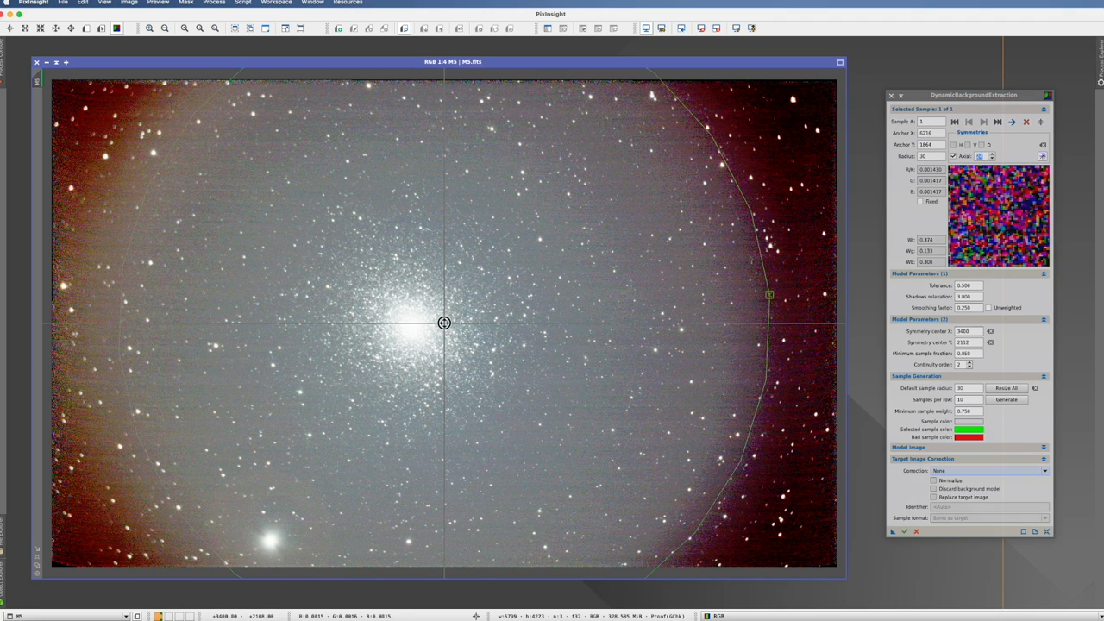
Step: Drag the symmetry centre from 3400, 2112 onto the cluster core at 3200, 2108
drag(444, 322, 423, 322)
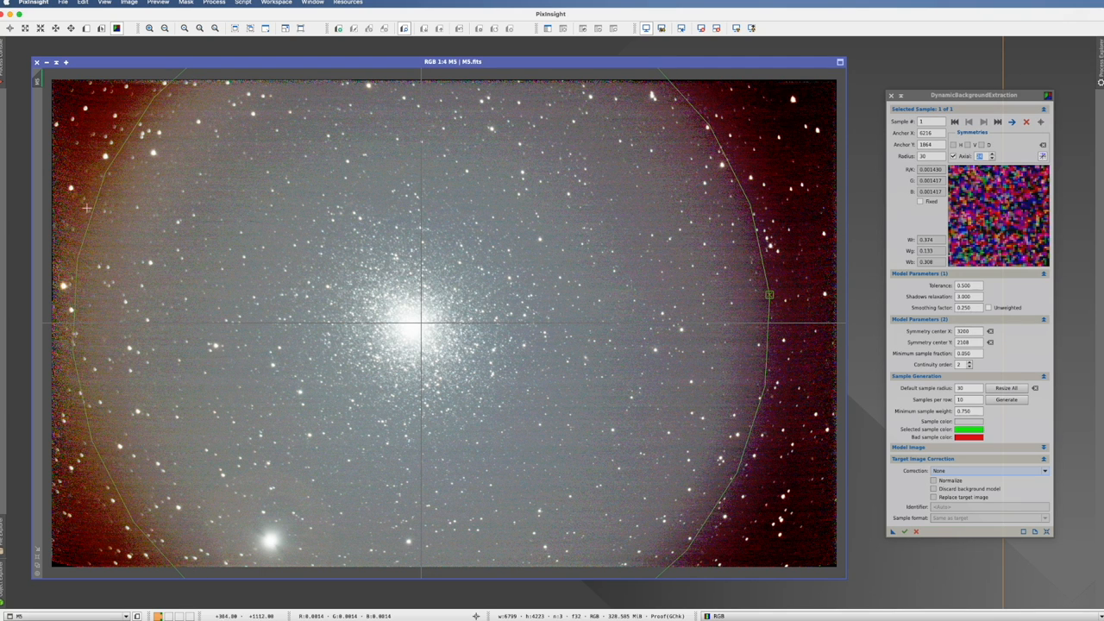
mouse_move(760, 444)
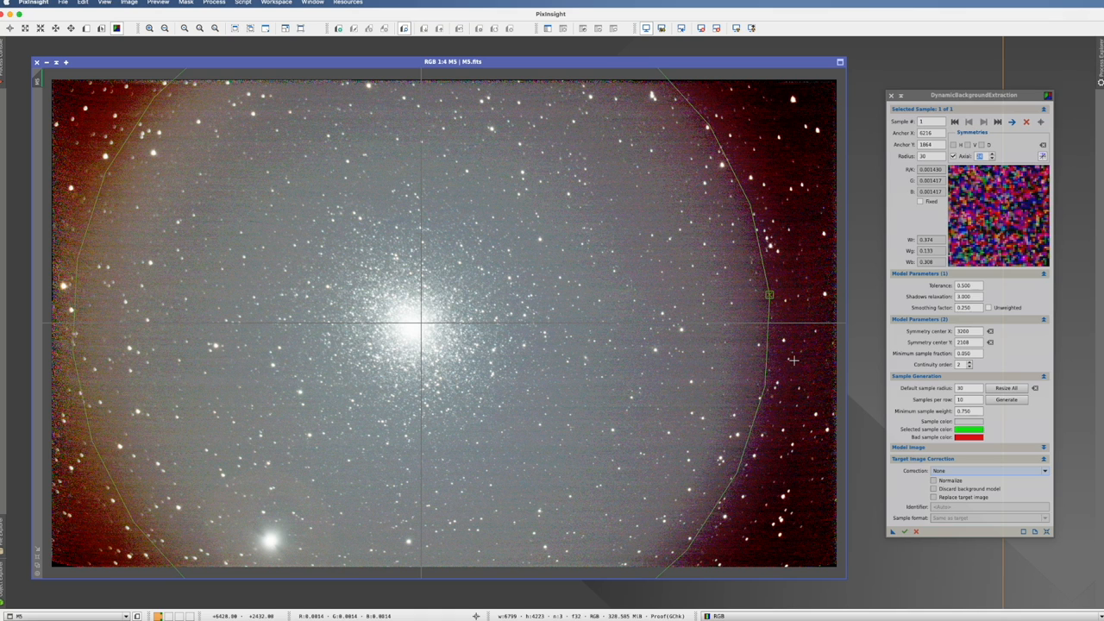
mouse_move(789, 290)
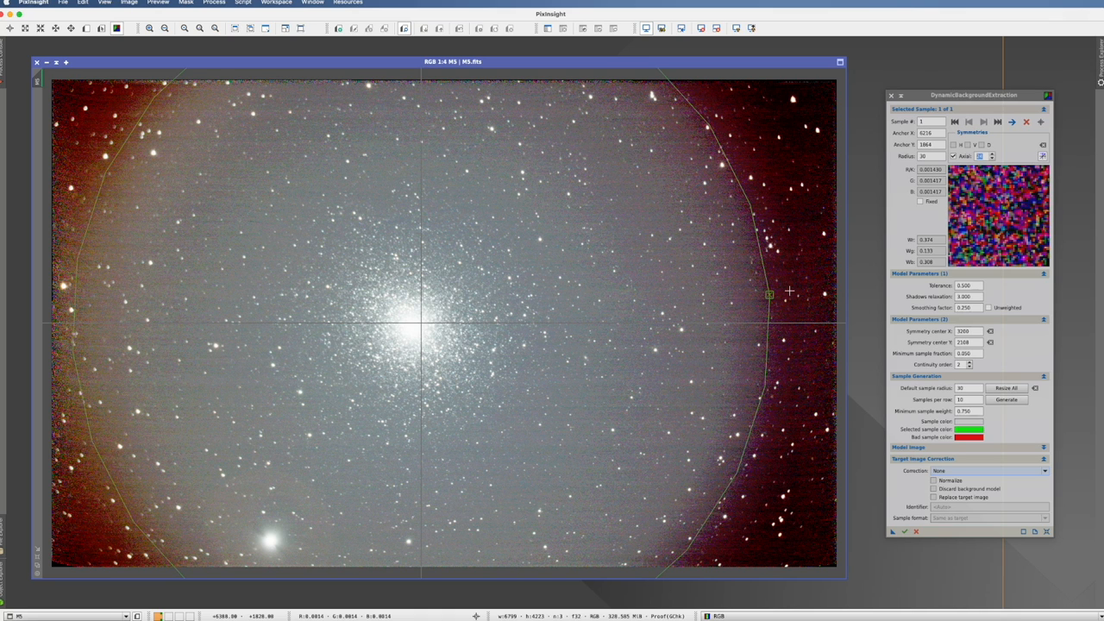
Step: Add a background sample in the dark right margin and give it axial symmetry
click(789, 289)
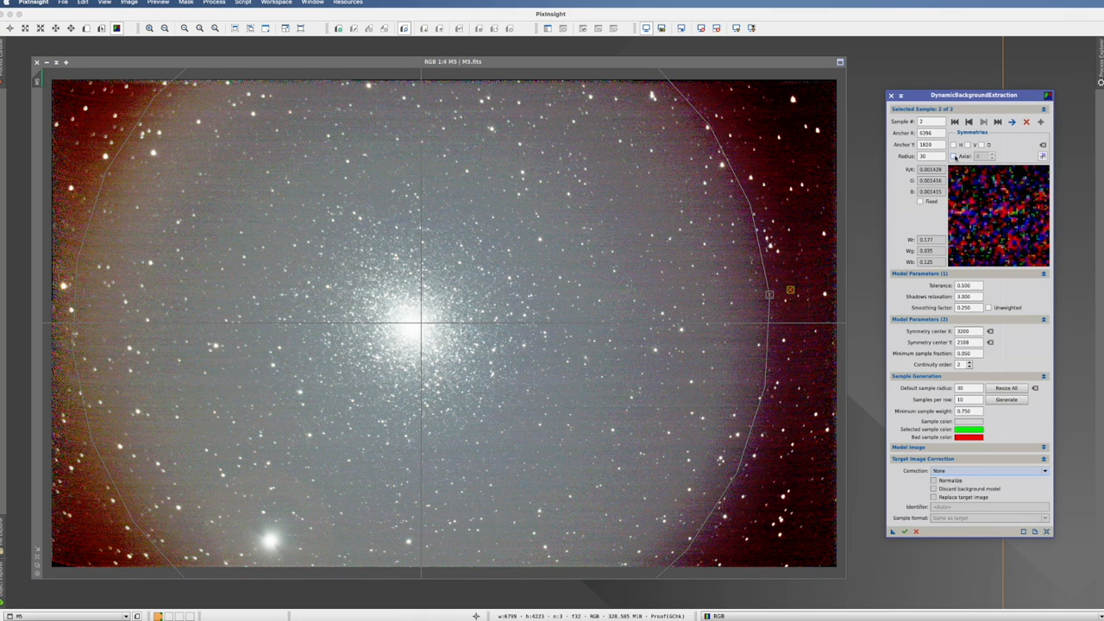
click(954, 156)
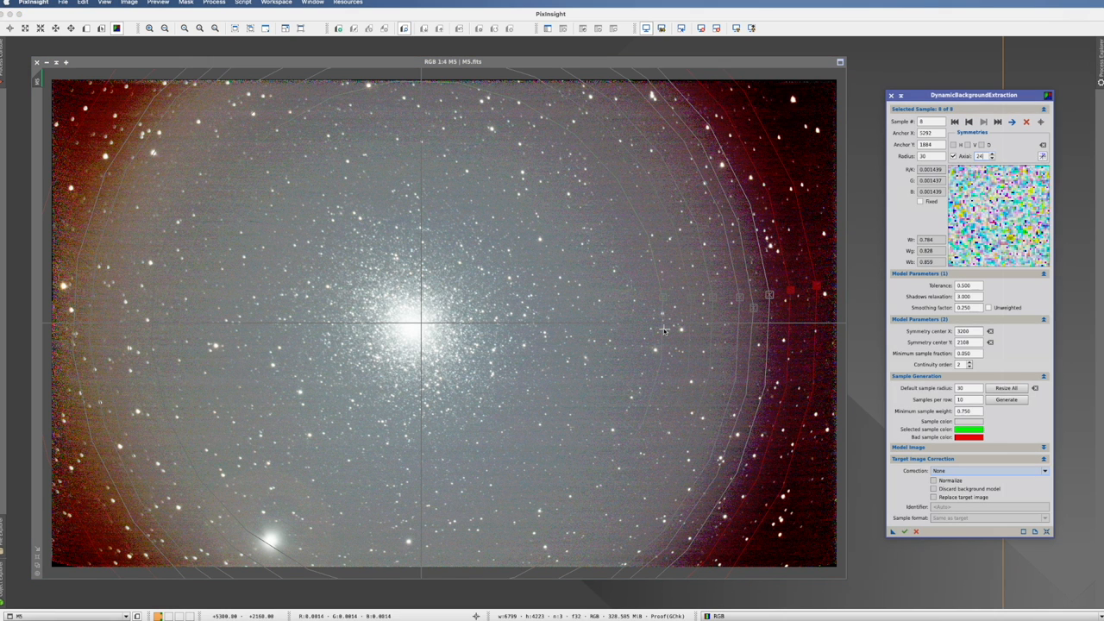
mouse_move(664, 299)
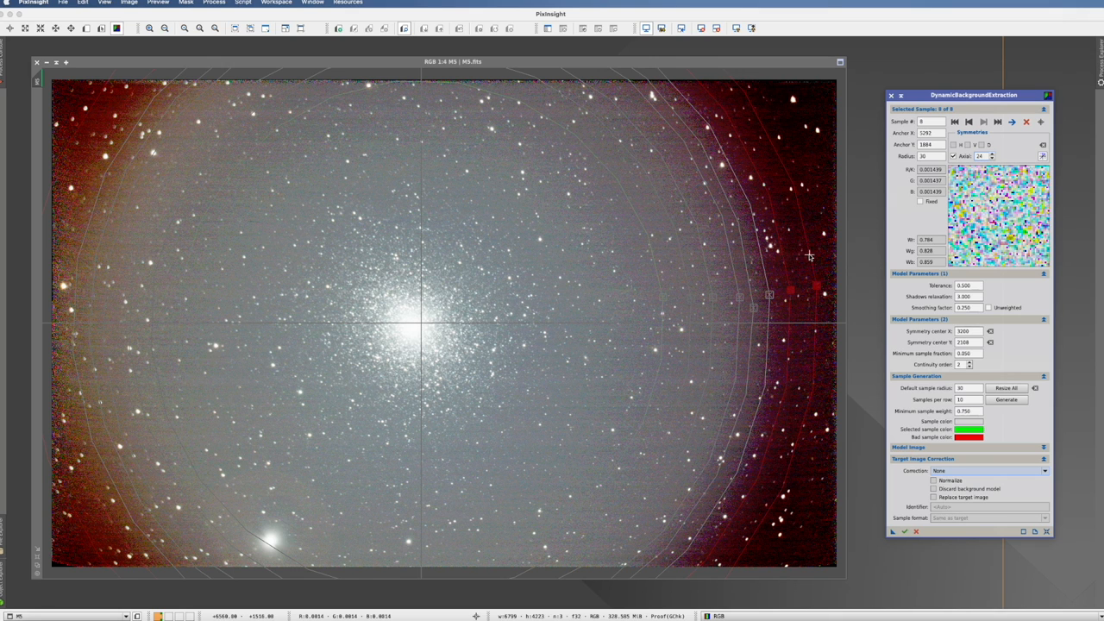
mouse_move(830, 301)
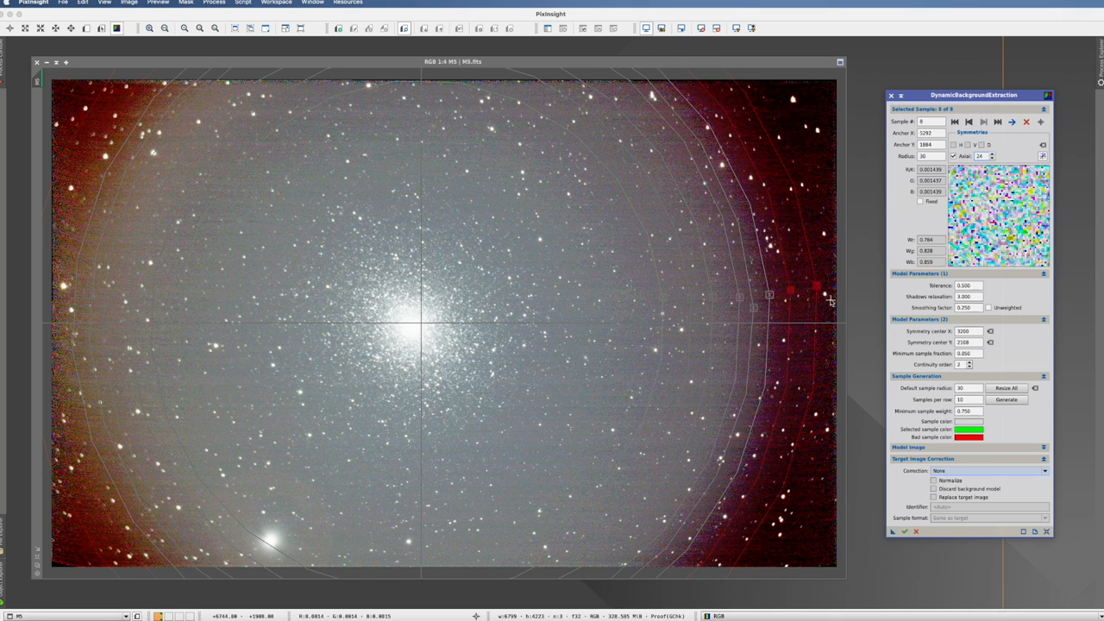
mouse_move(780, 202)
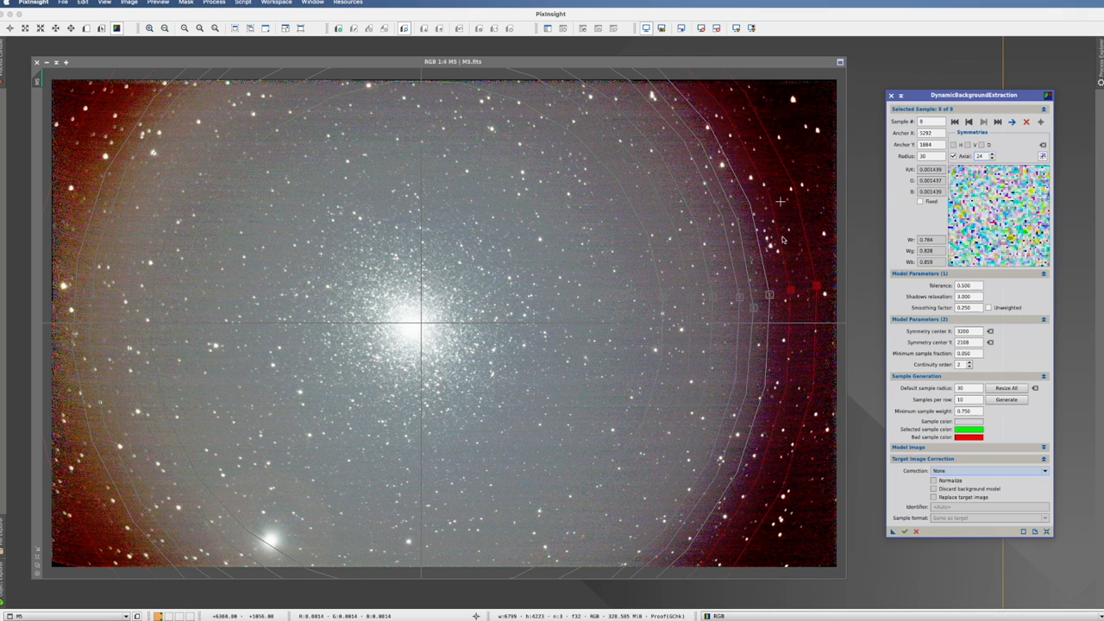
mouse_move(781, 271)
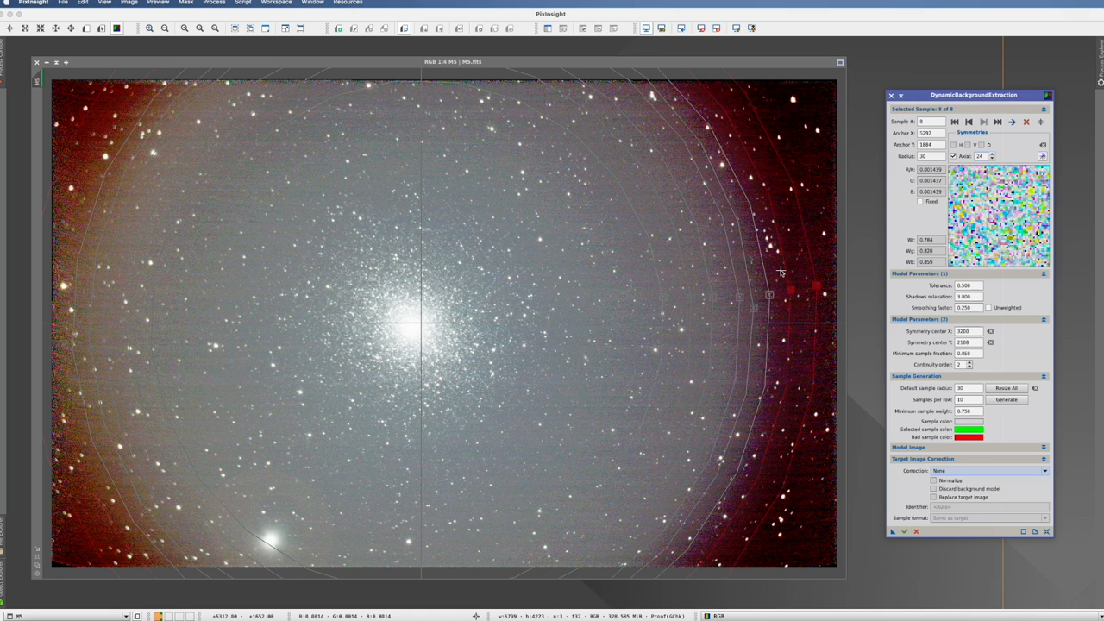
mouse_move(794, 296)
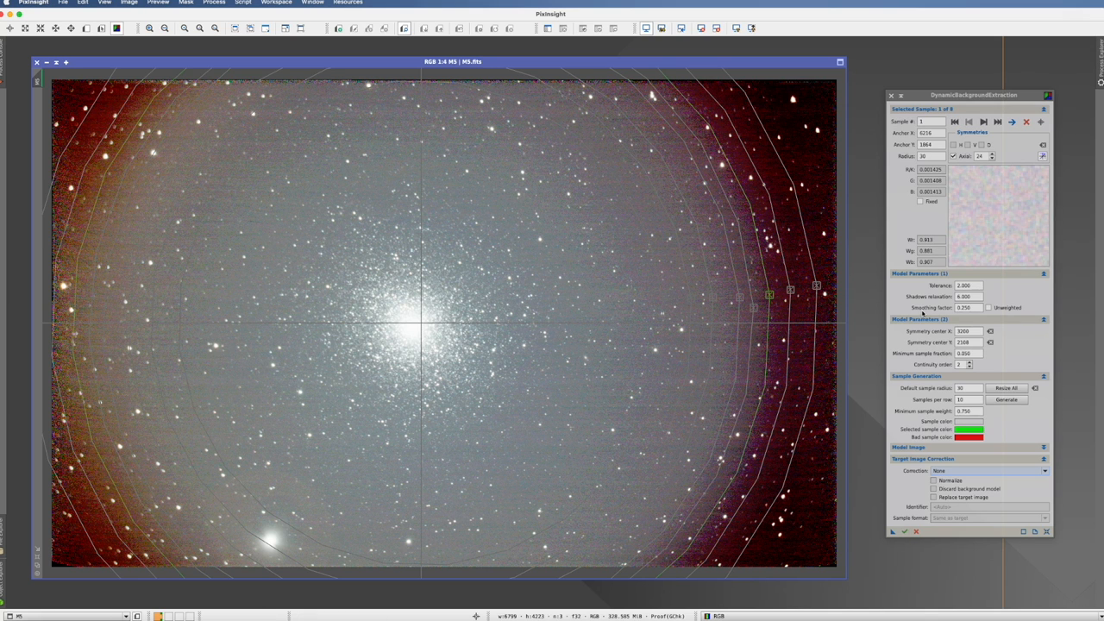
mouse_move(923, 310)
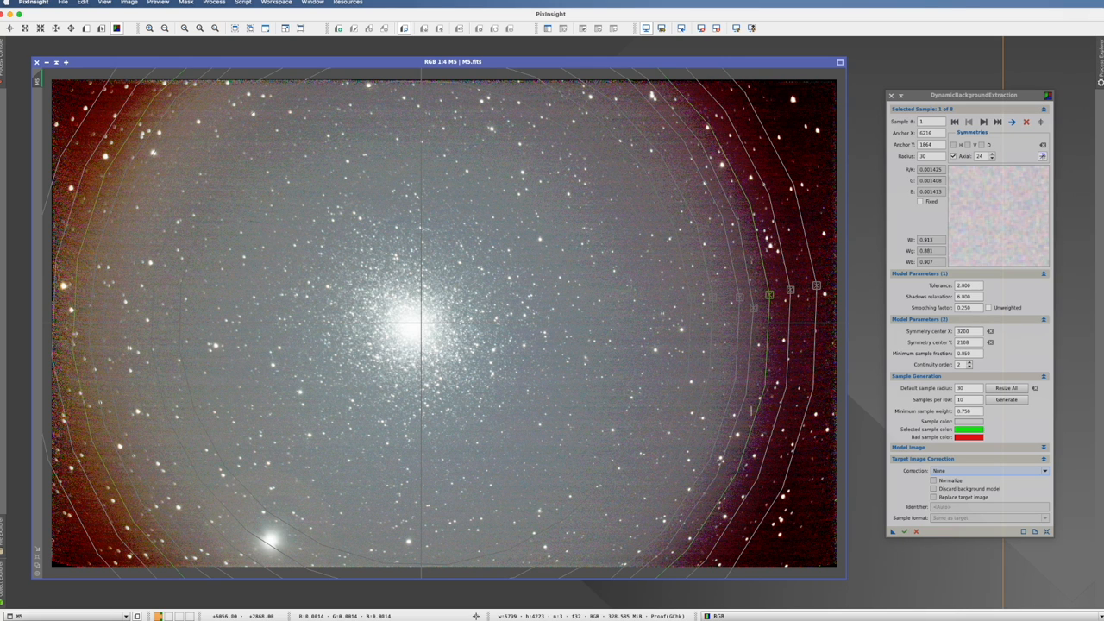
mouse_move(757, 398)
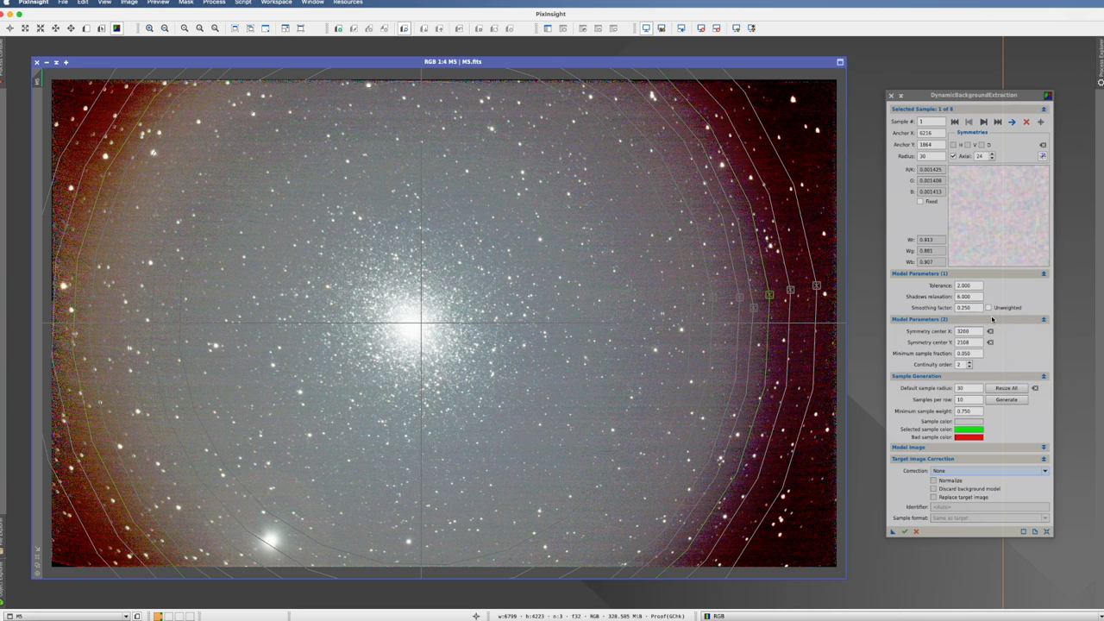
mouse_move(1045, 476)
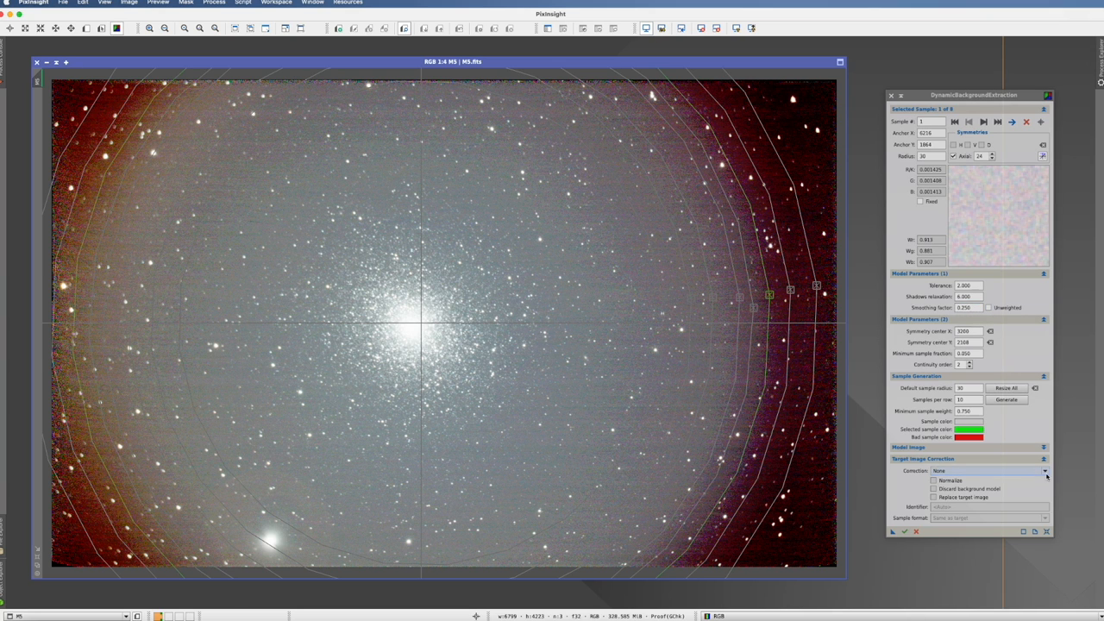
Step: Open the Correction dropdown to choose how the background correction is applied
click(1046, 470)
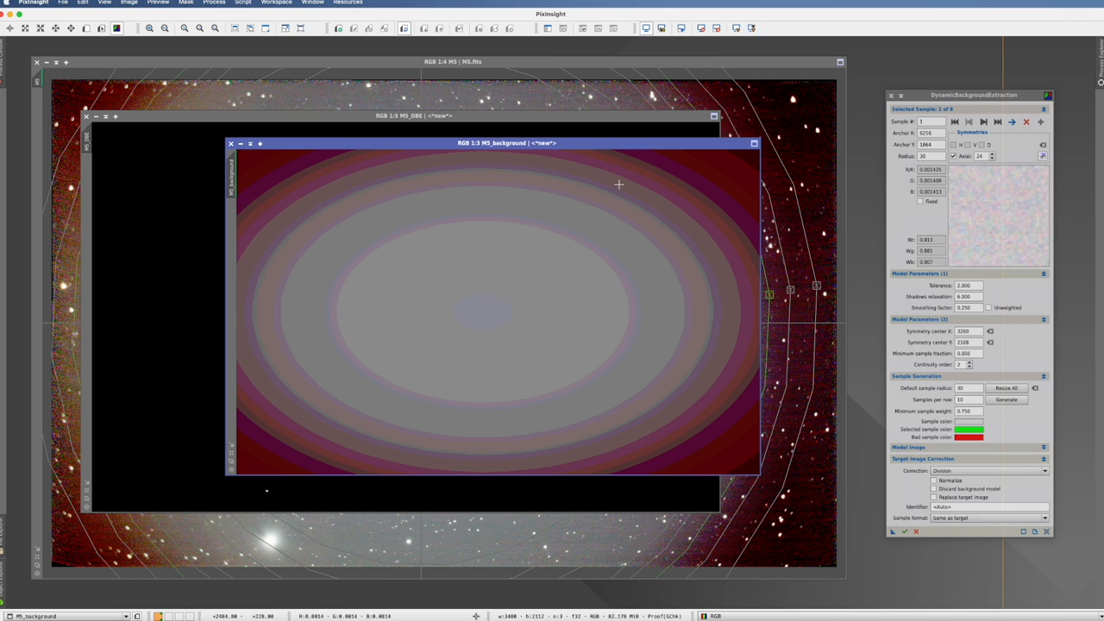
mouse_move(340, 165)
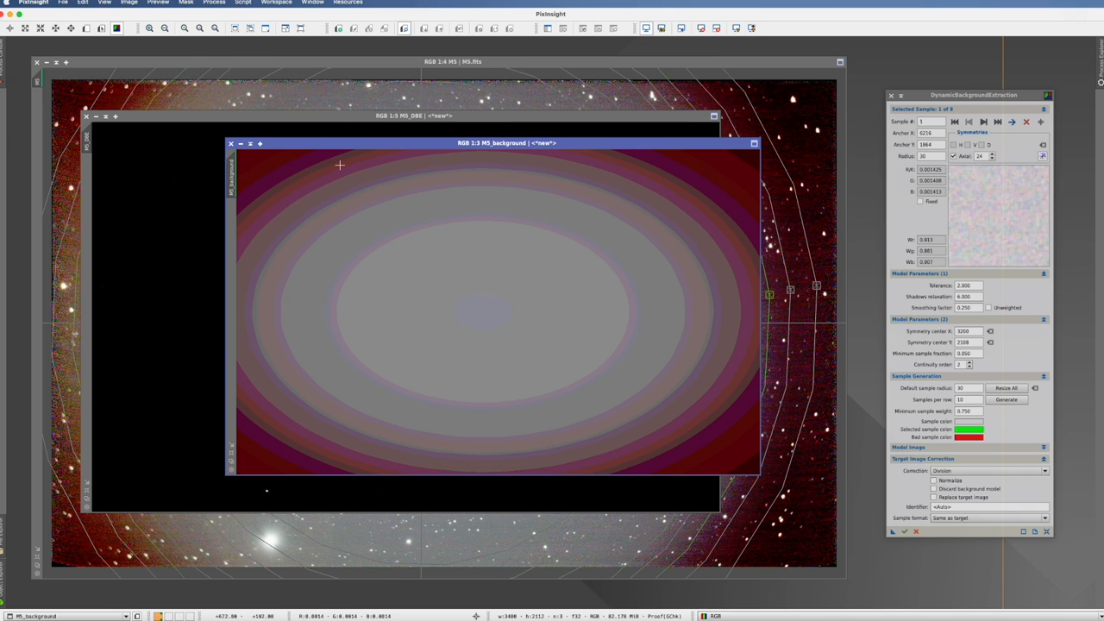
mouse_move(751, 241)
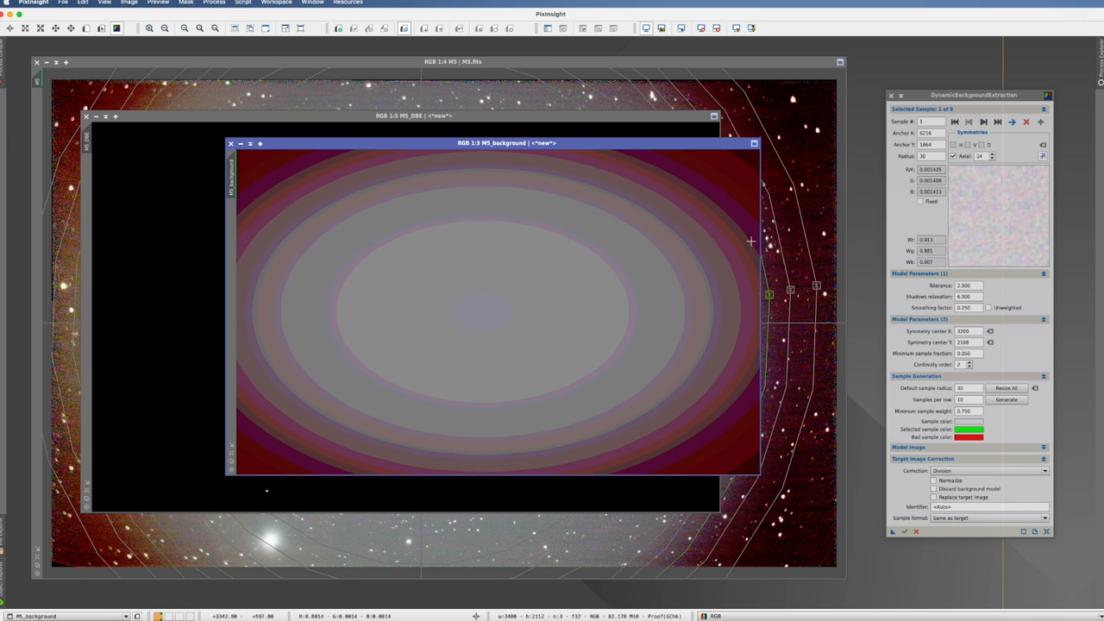
Step: Bring the M5_DBE window to the front to inspect the vignetting-free result
click(736, 28)
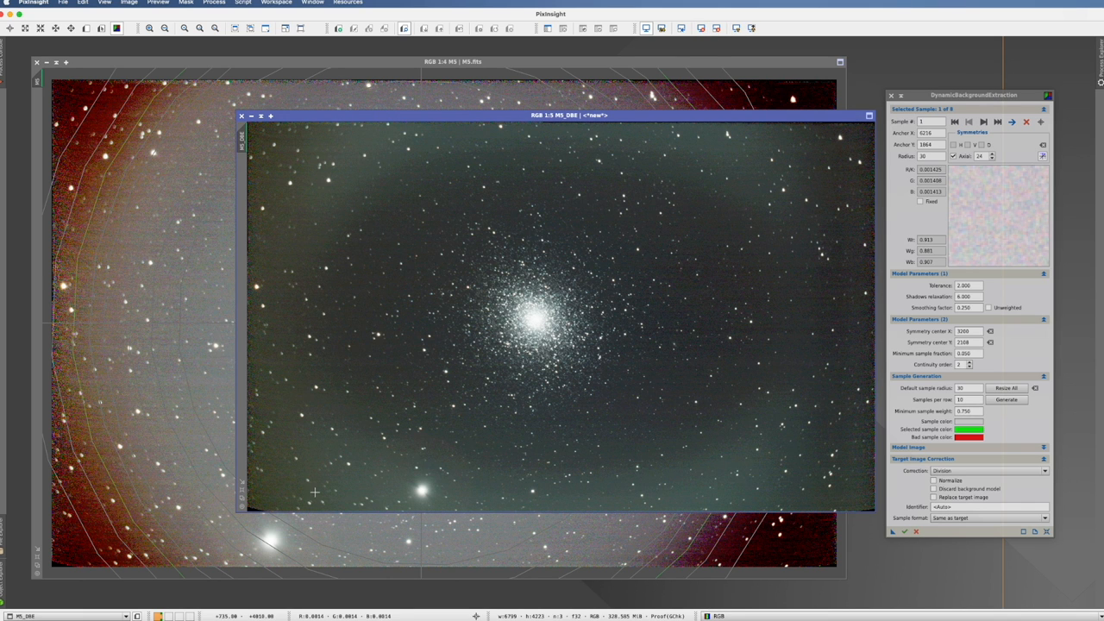
mouse_move(797, 154)
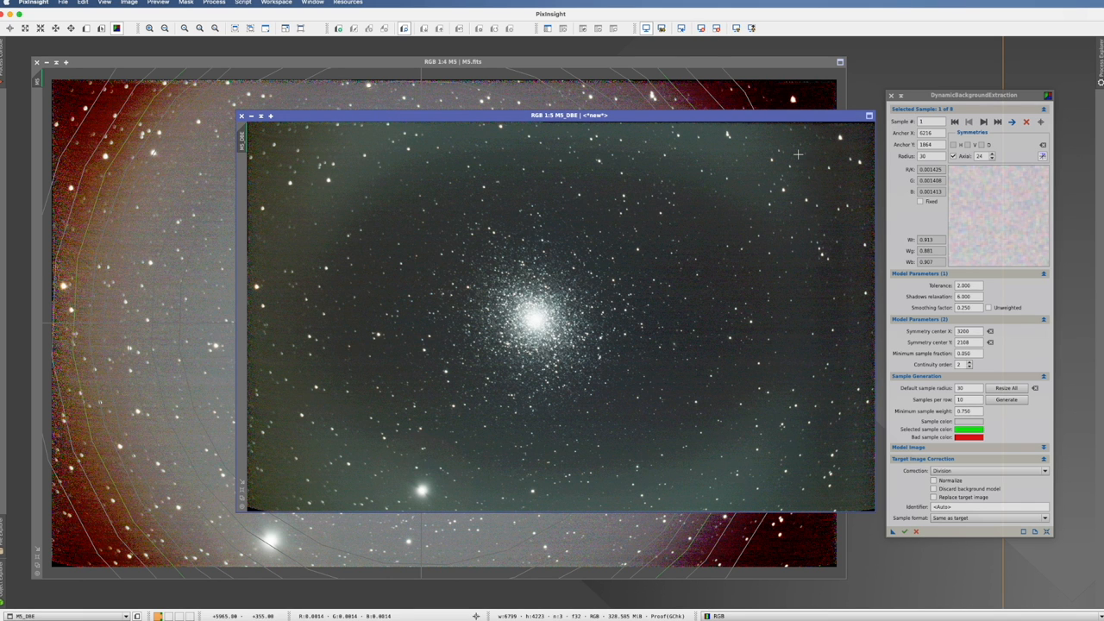
mouse_move(336, 275)
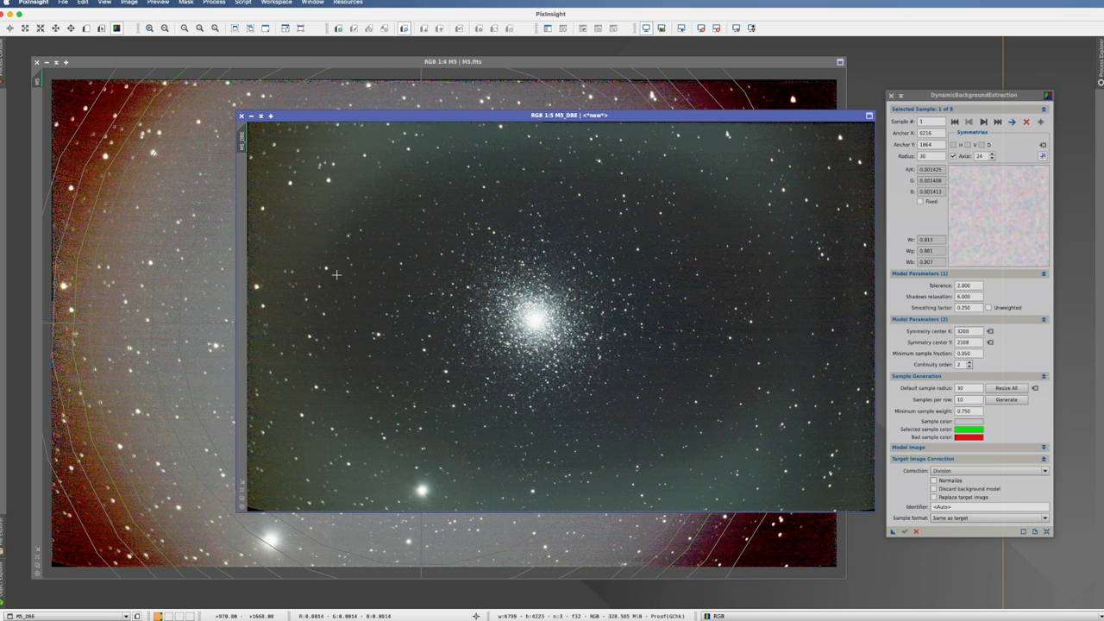
mouse_move(375, 377)
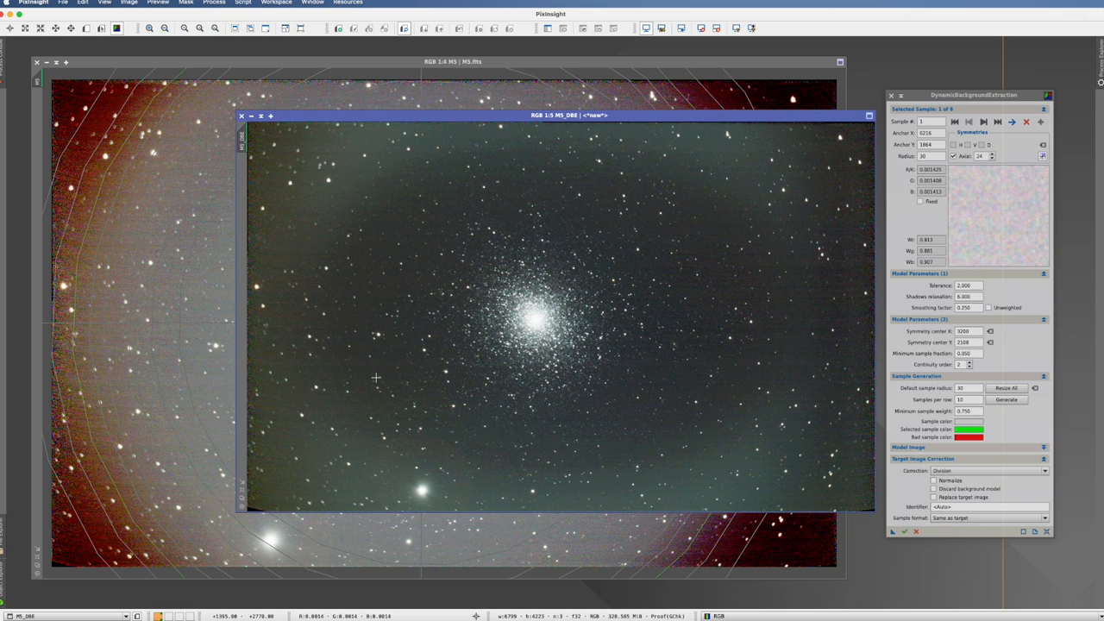
mouse_move(730, 379)
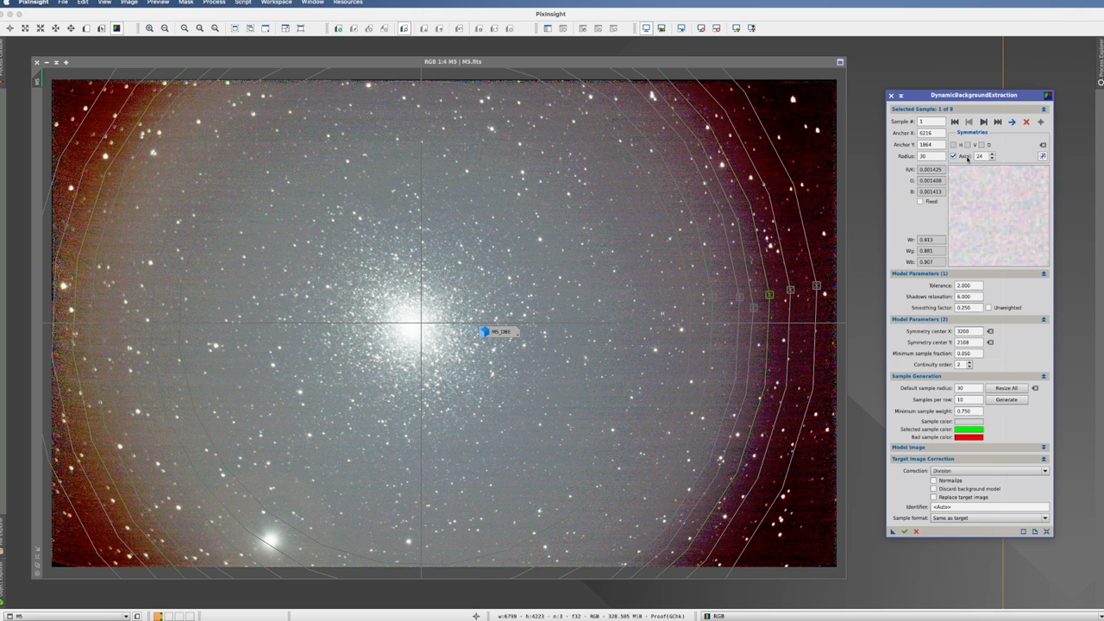
Step: Uncheck Axial under Symmetries for sample 1 in the DBE dialog
click(954, 156)
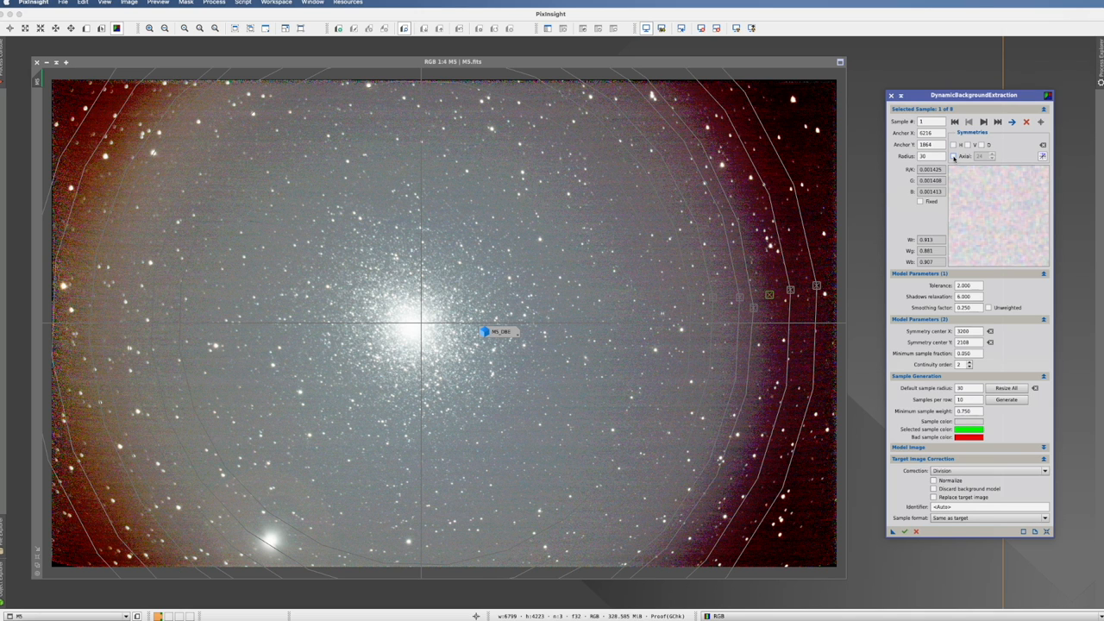
mouse_move(960, 144)
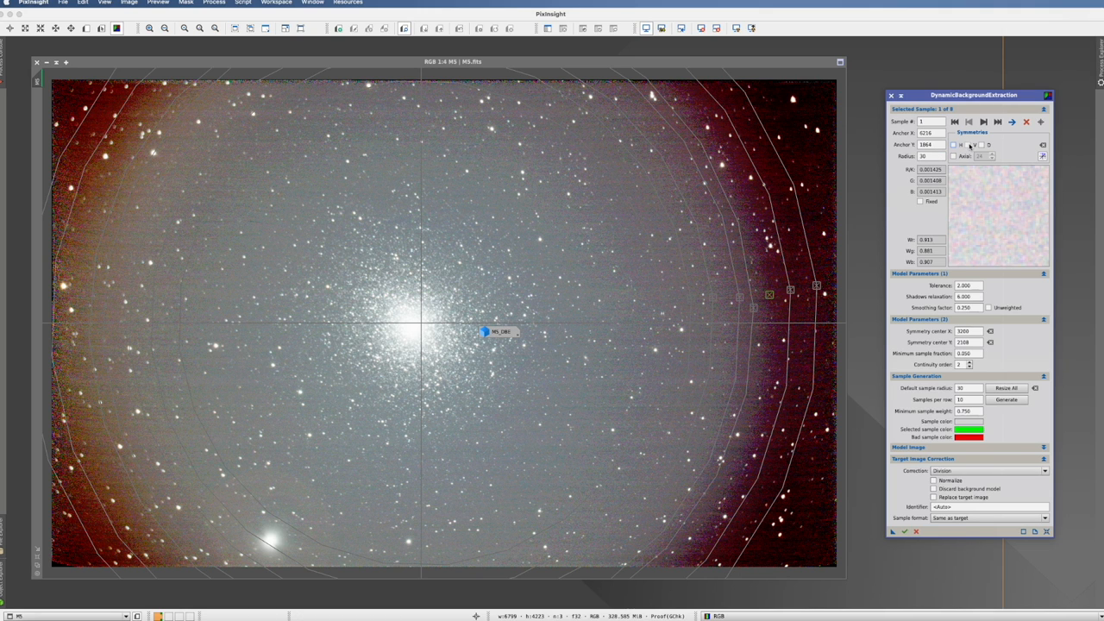
click(960, 144)
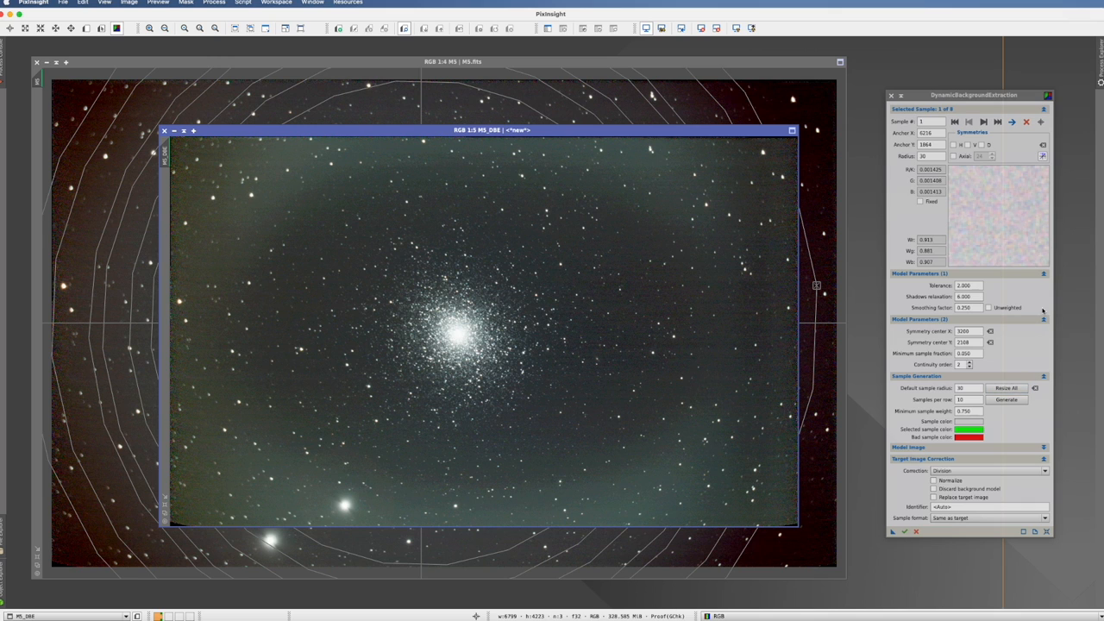
mouse_move(1039, 308)
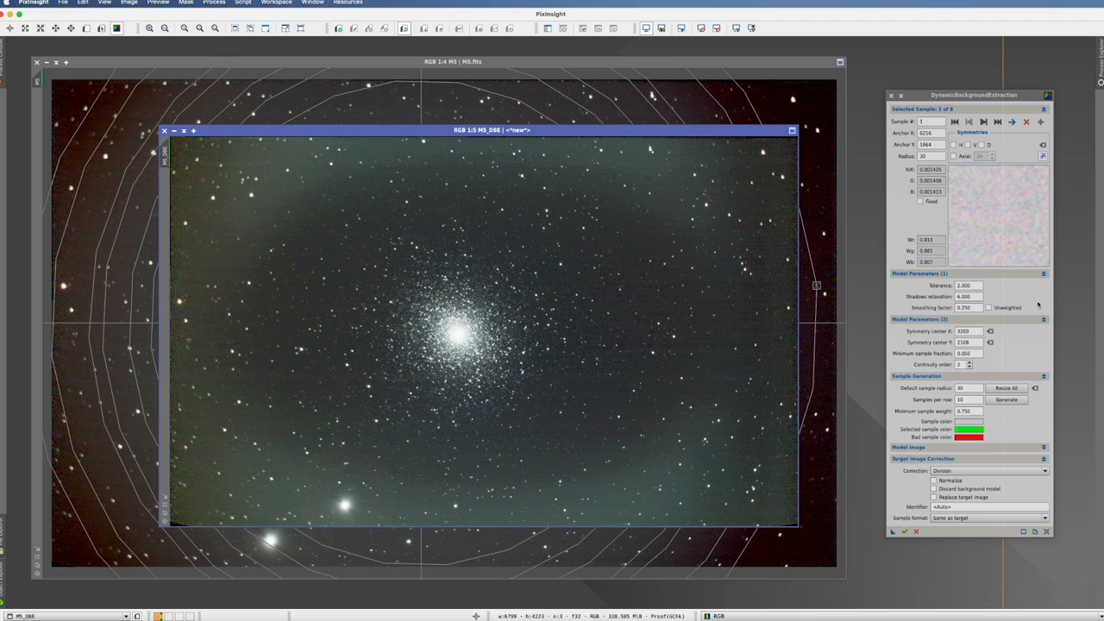
mouse_move(1021, 363)
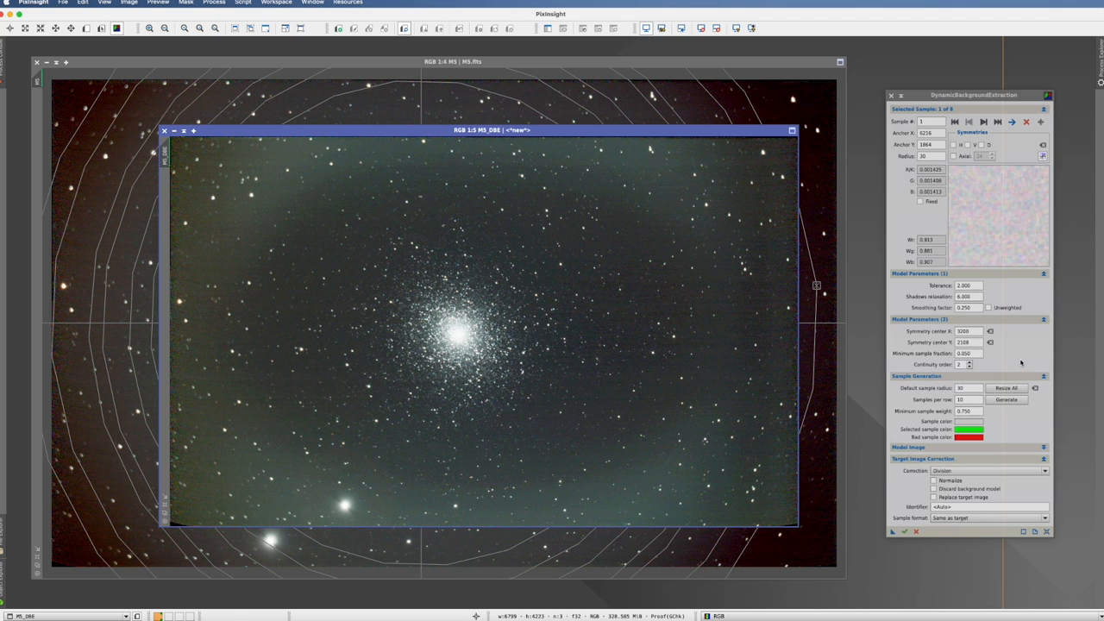
mouse_move(628, 136)
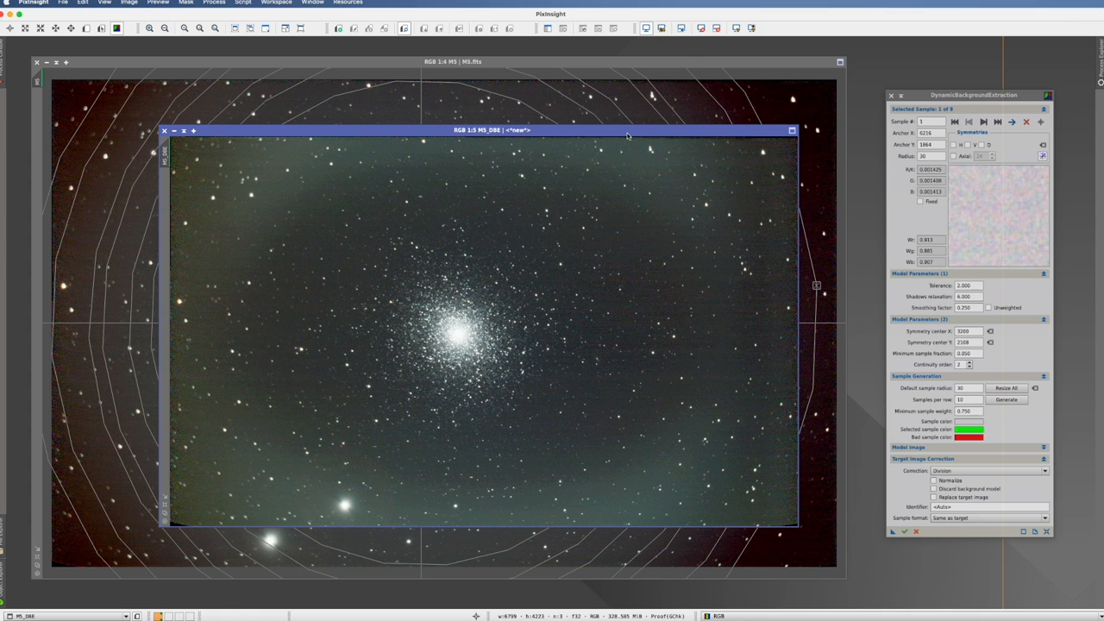
mouse_move(672, 138)
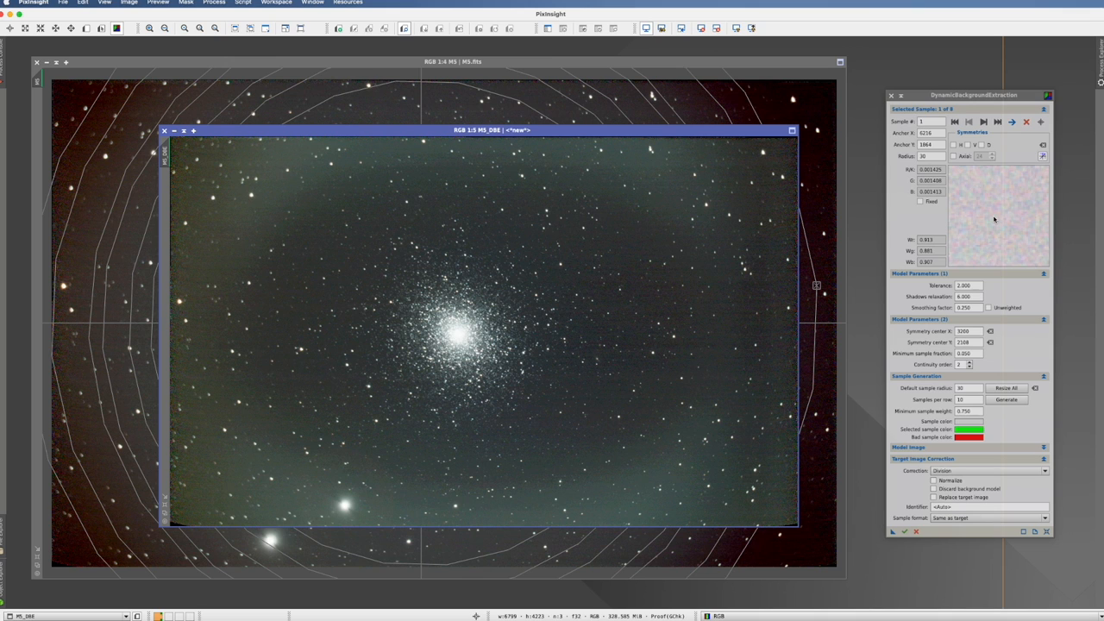
mouse_move(1012, 437)
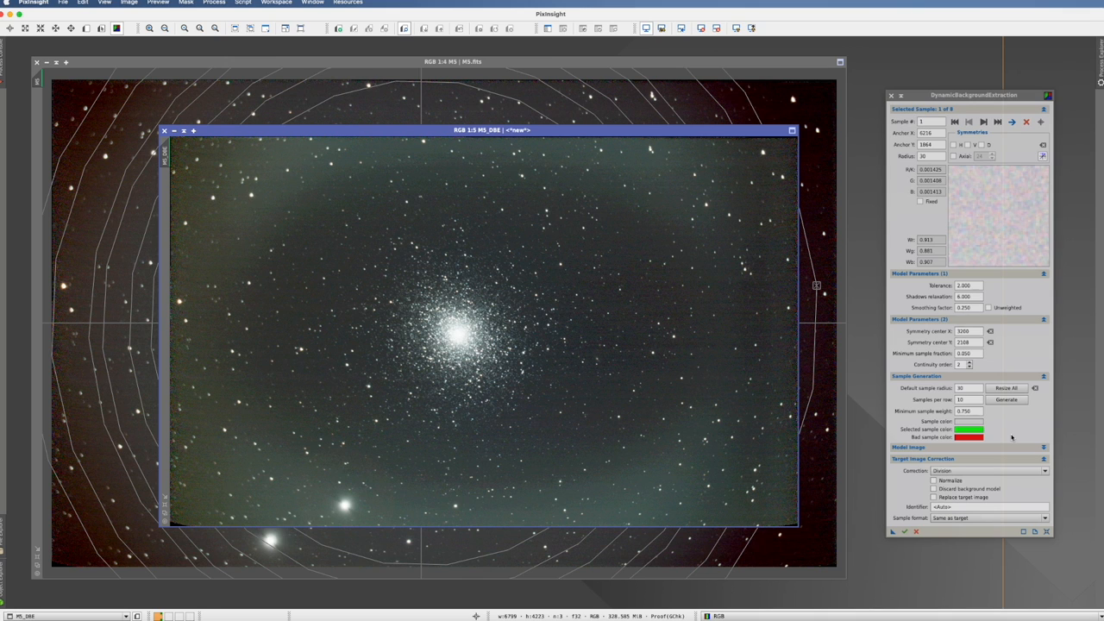